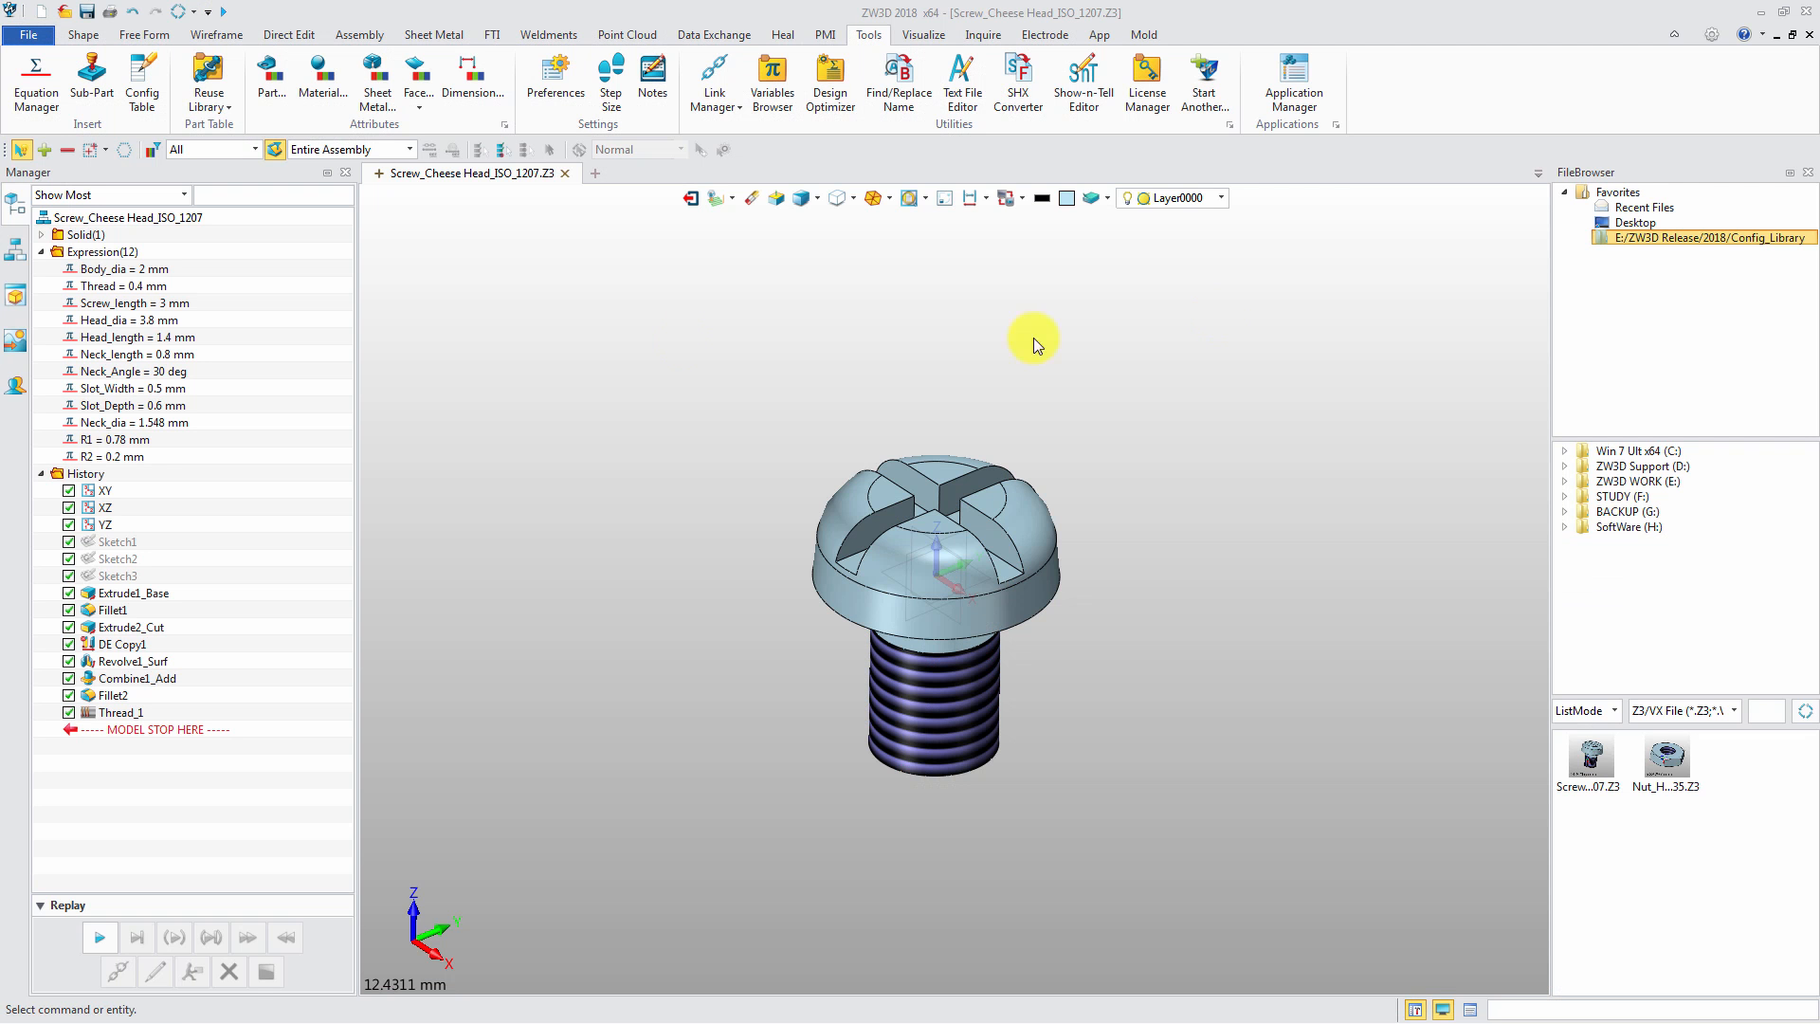
Open the Config Table for the ISO 1207 cheese head screw from the history tree
right_click(262, 375)
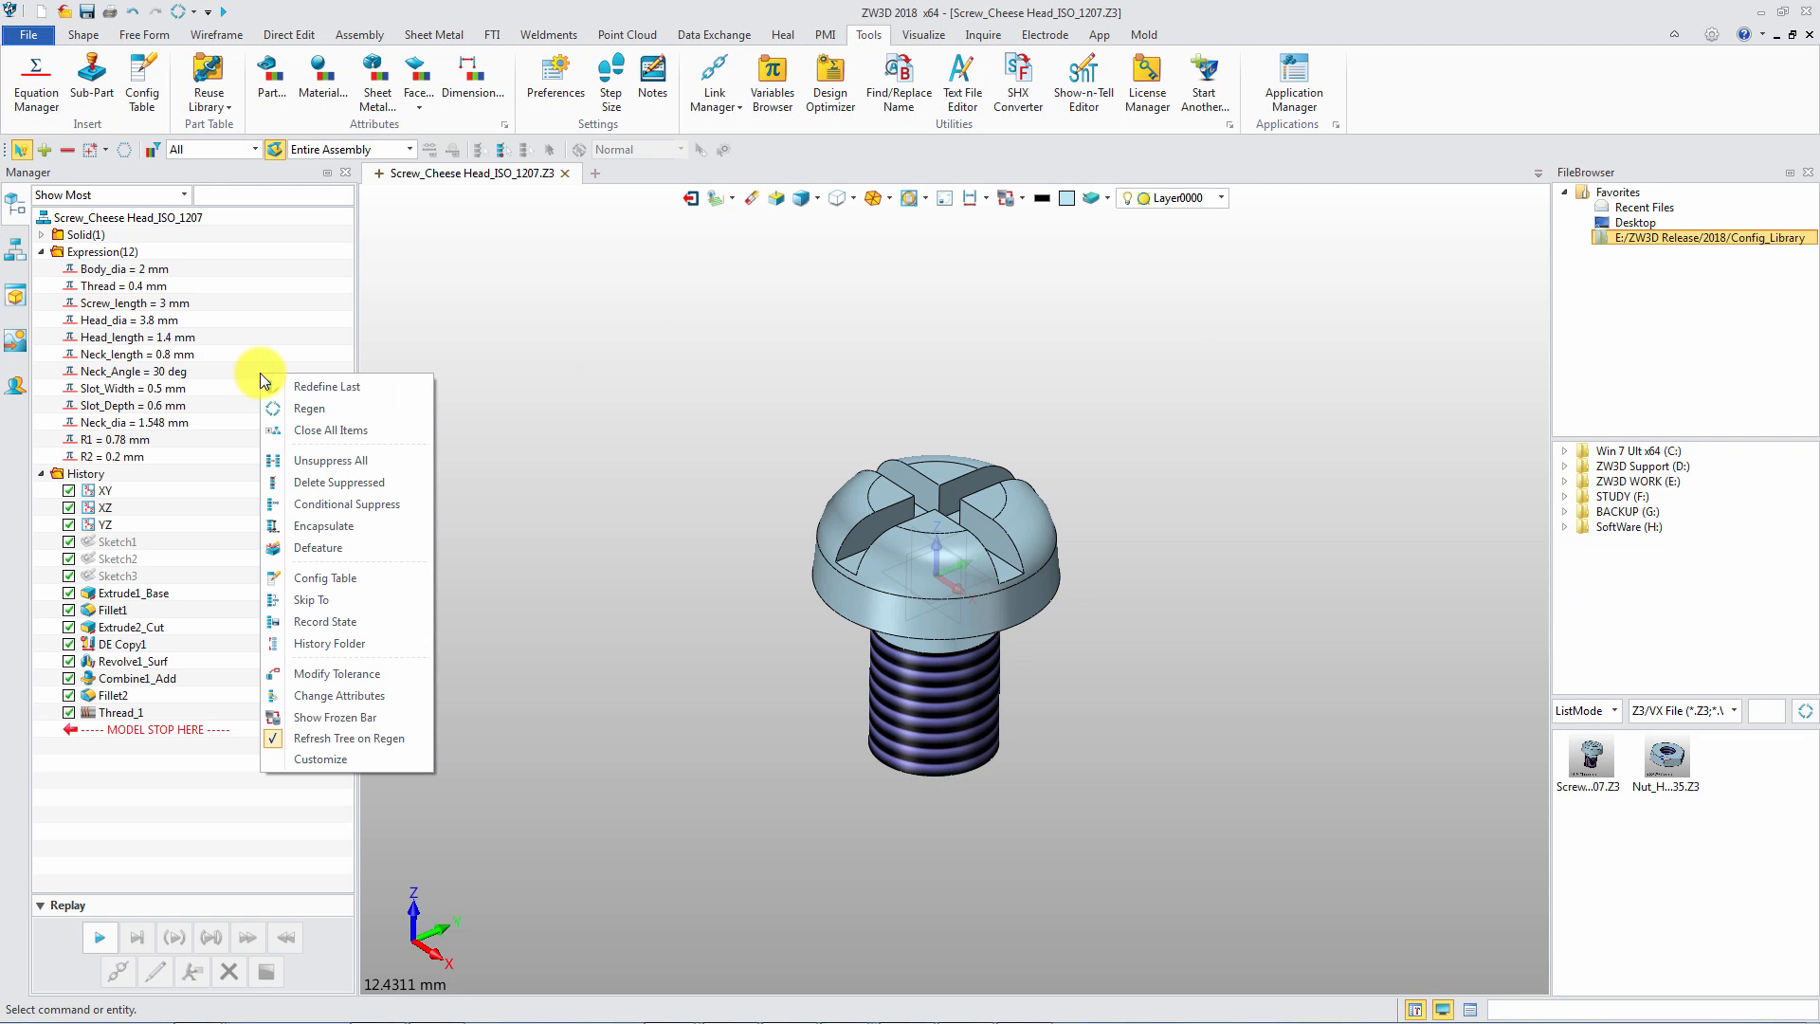
left_click(315, 582)
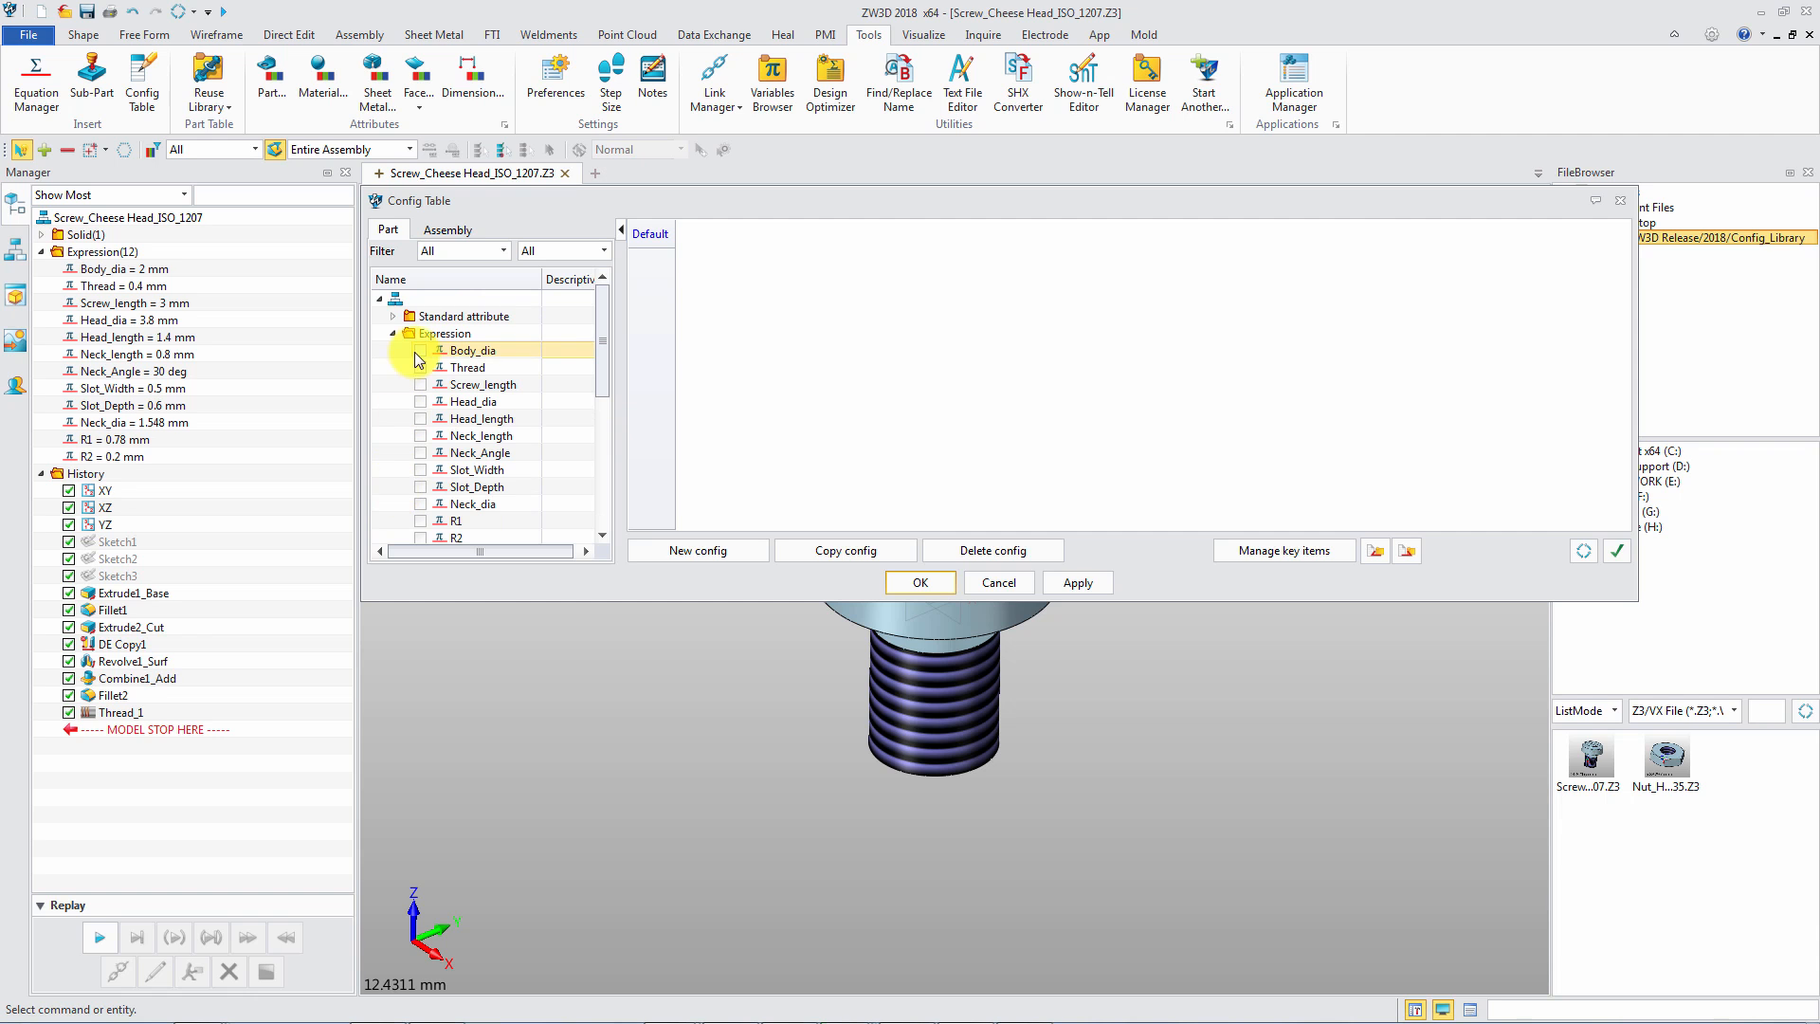
Add Body_dia, Thread, Screw_length and the other dimension expressions plus DE Copy1 as table columns
left_click(421, 349)
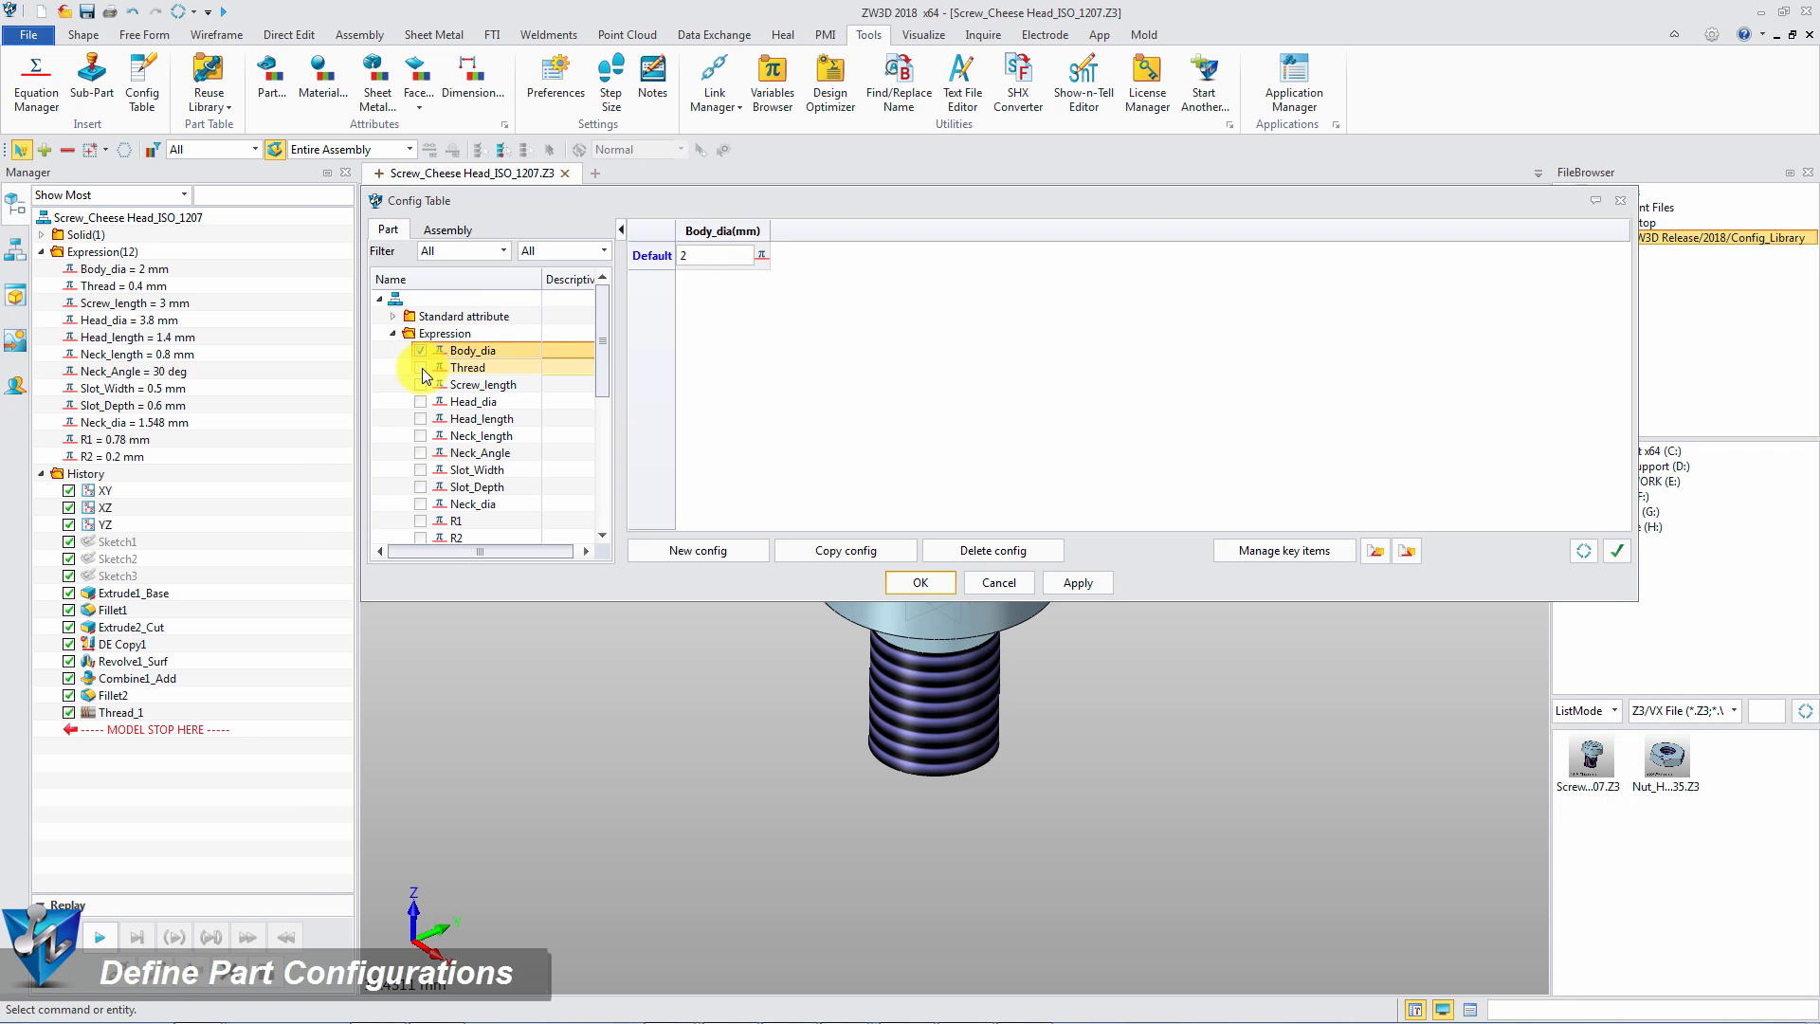
left_click(421, 383)
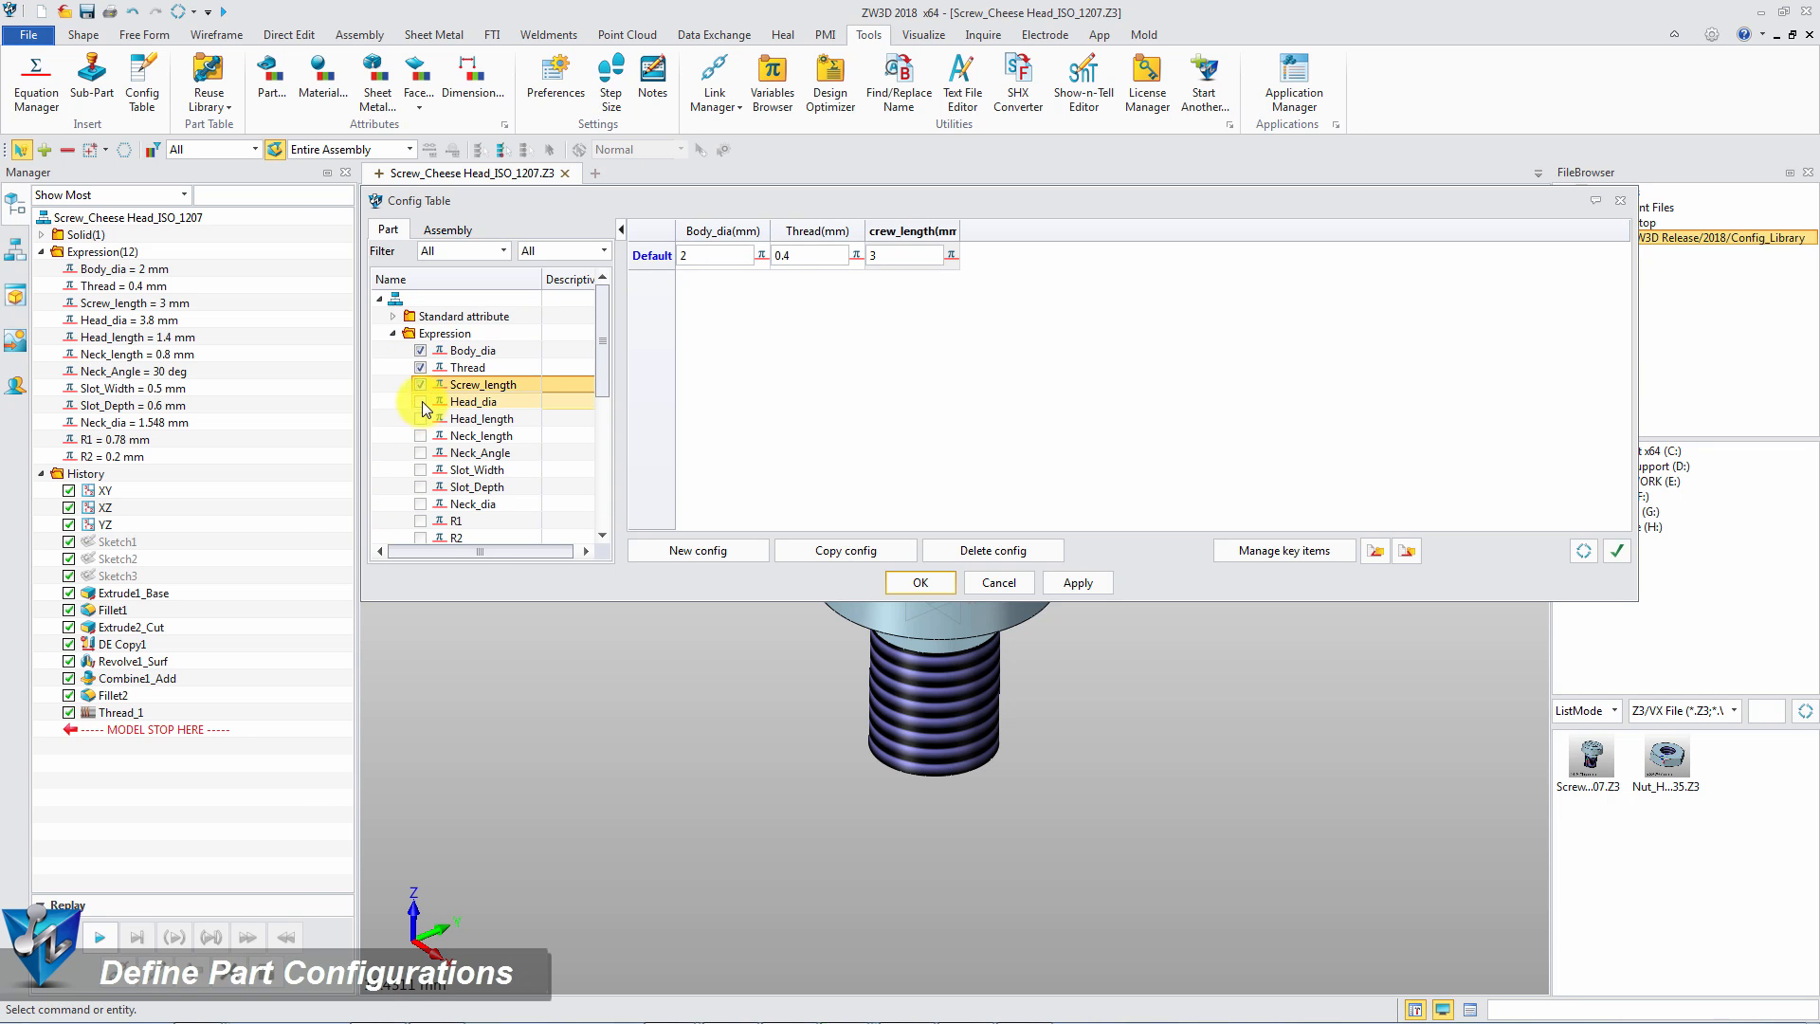
left_click(421, 436)
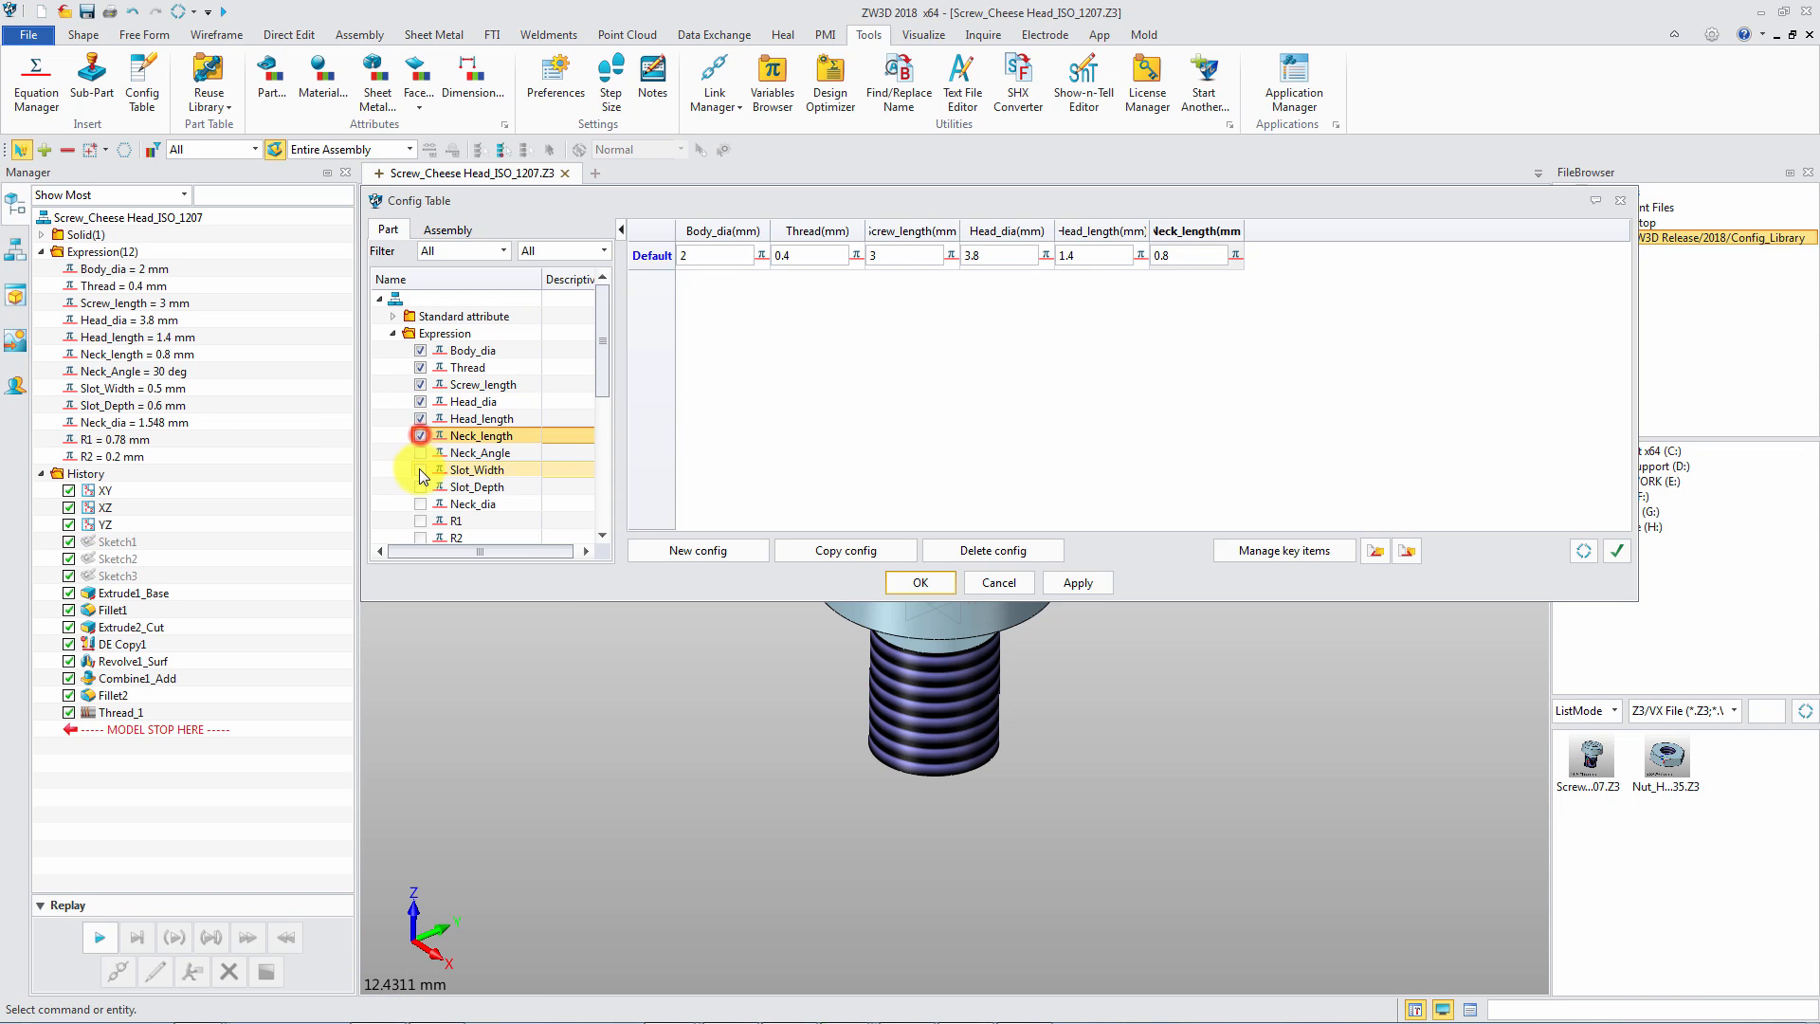
left_click(421, 470)
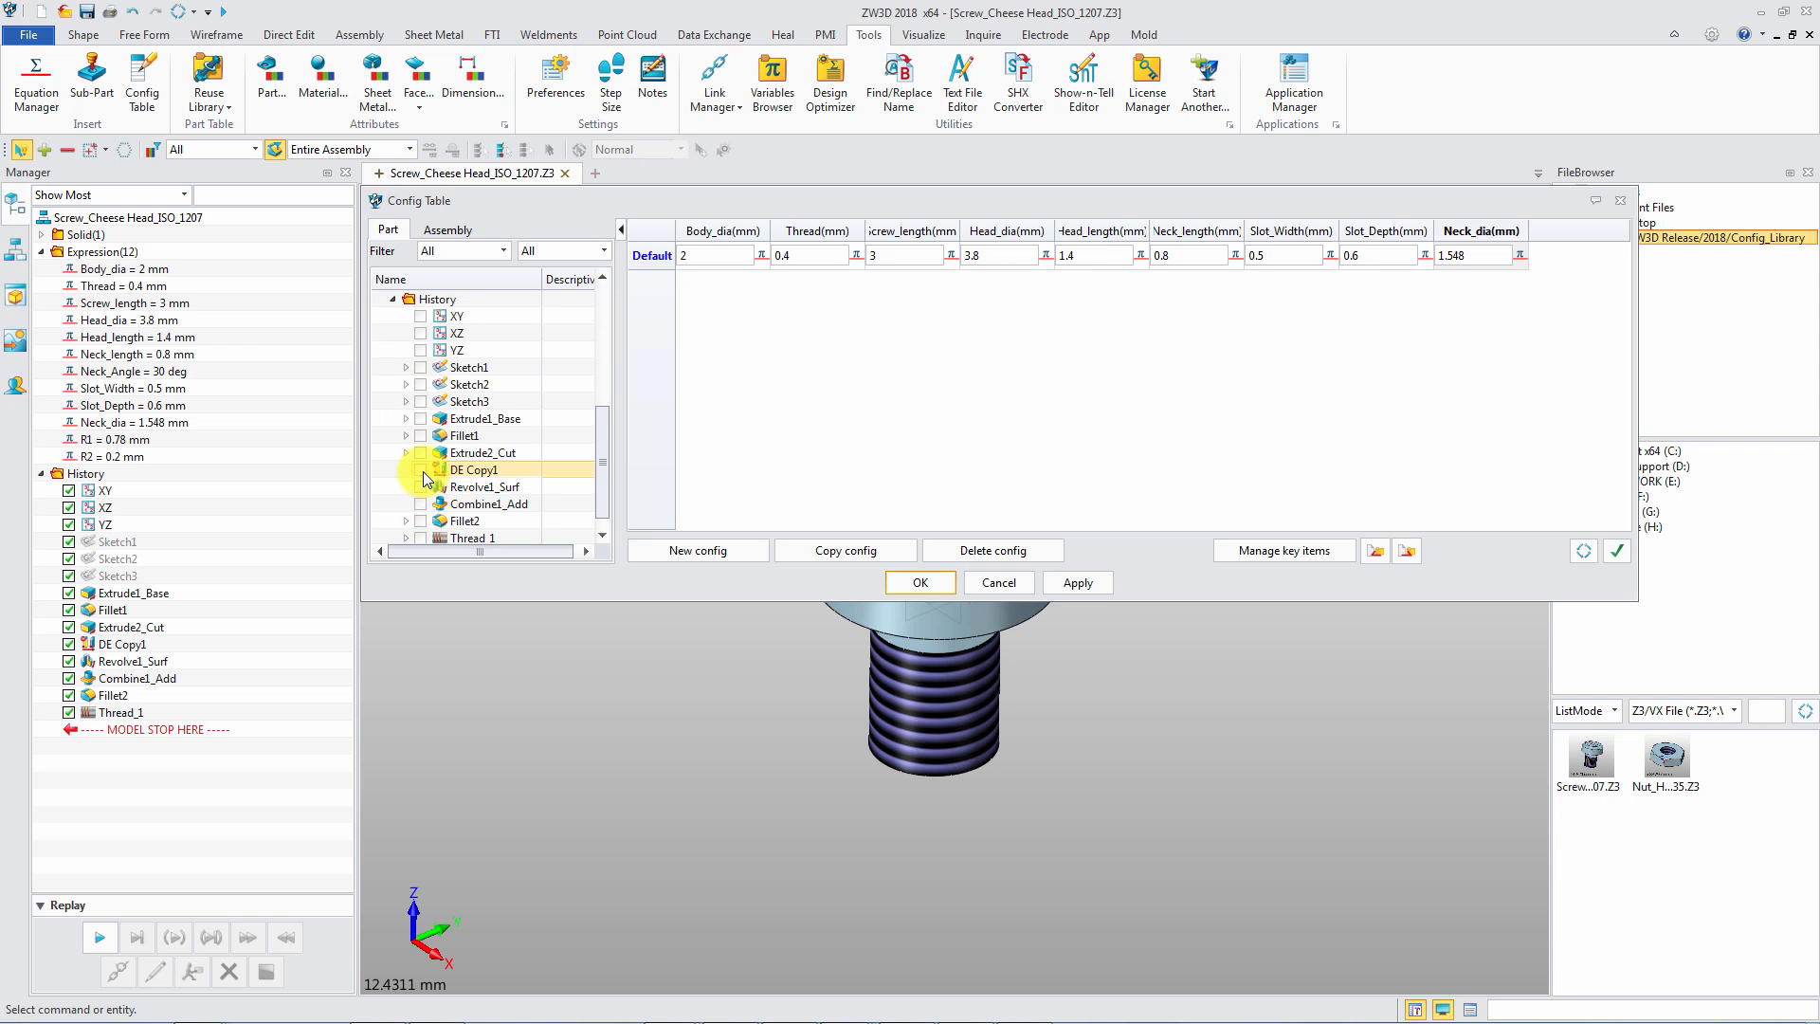
left_click(421, 471)
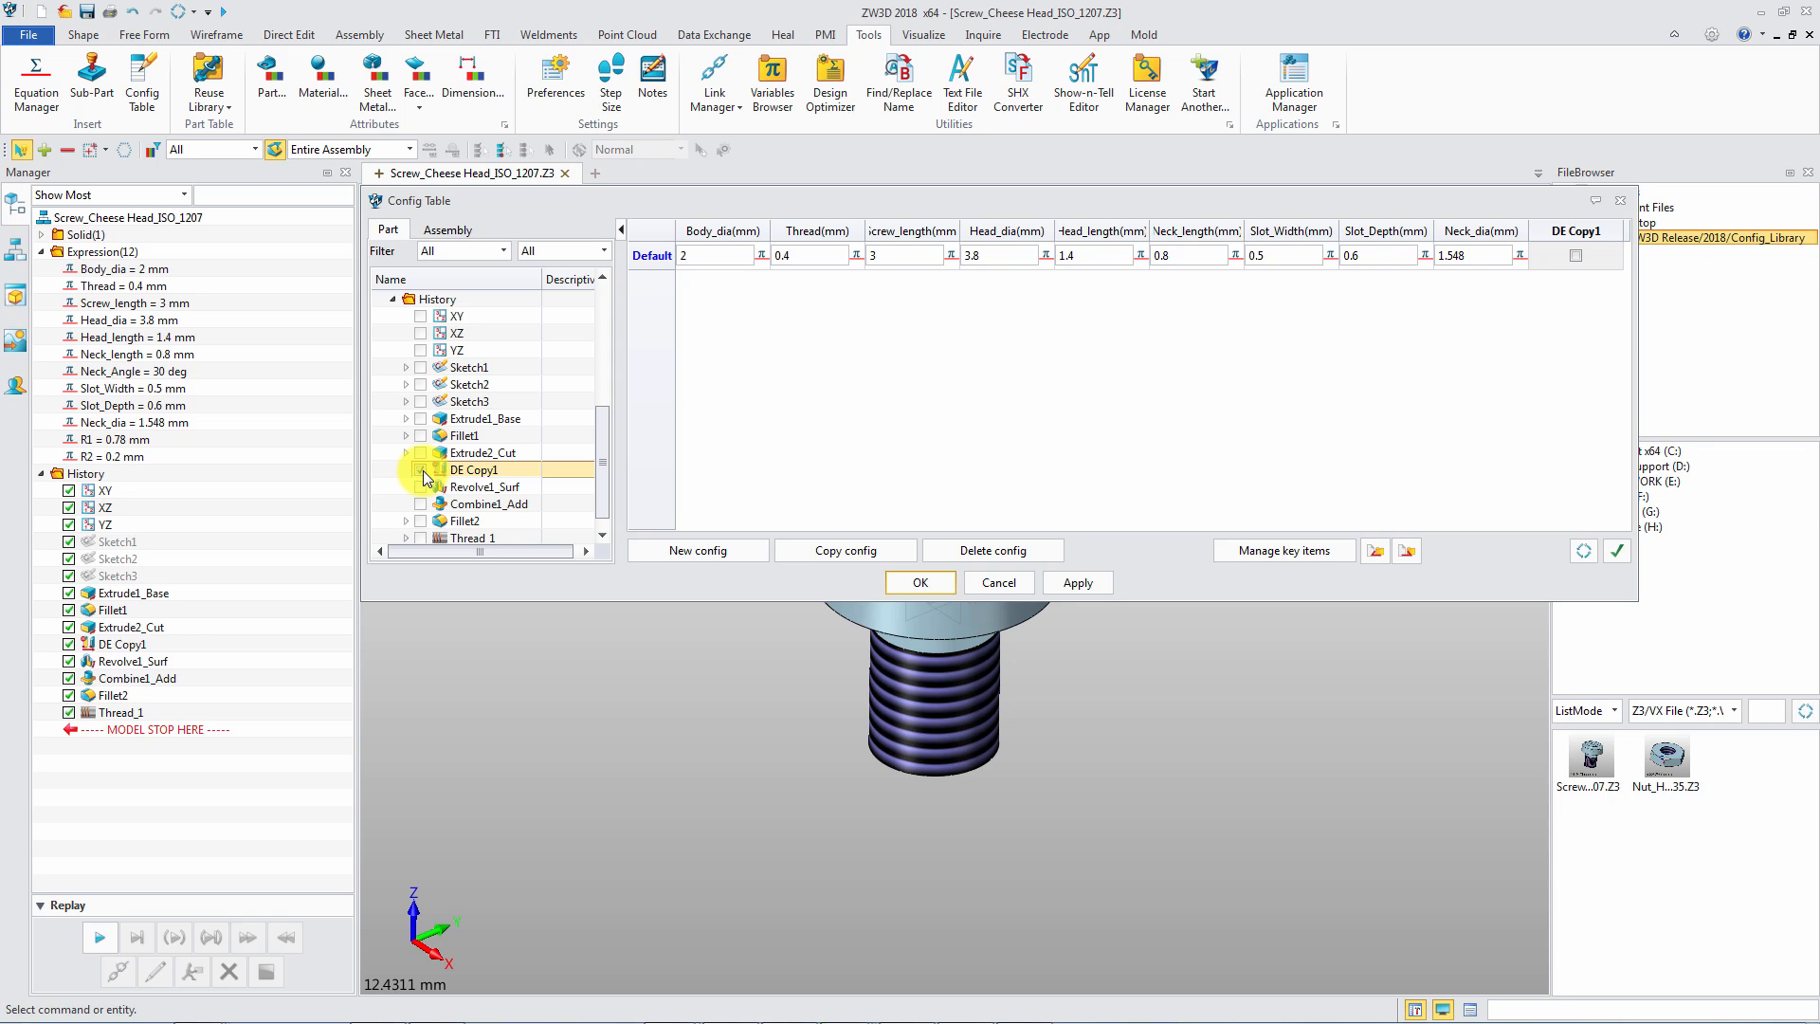
left_click(421, 470)
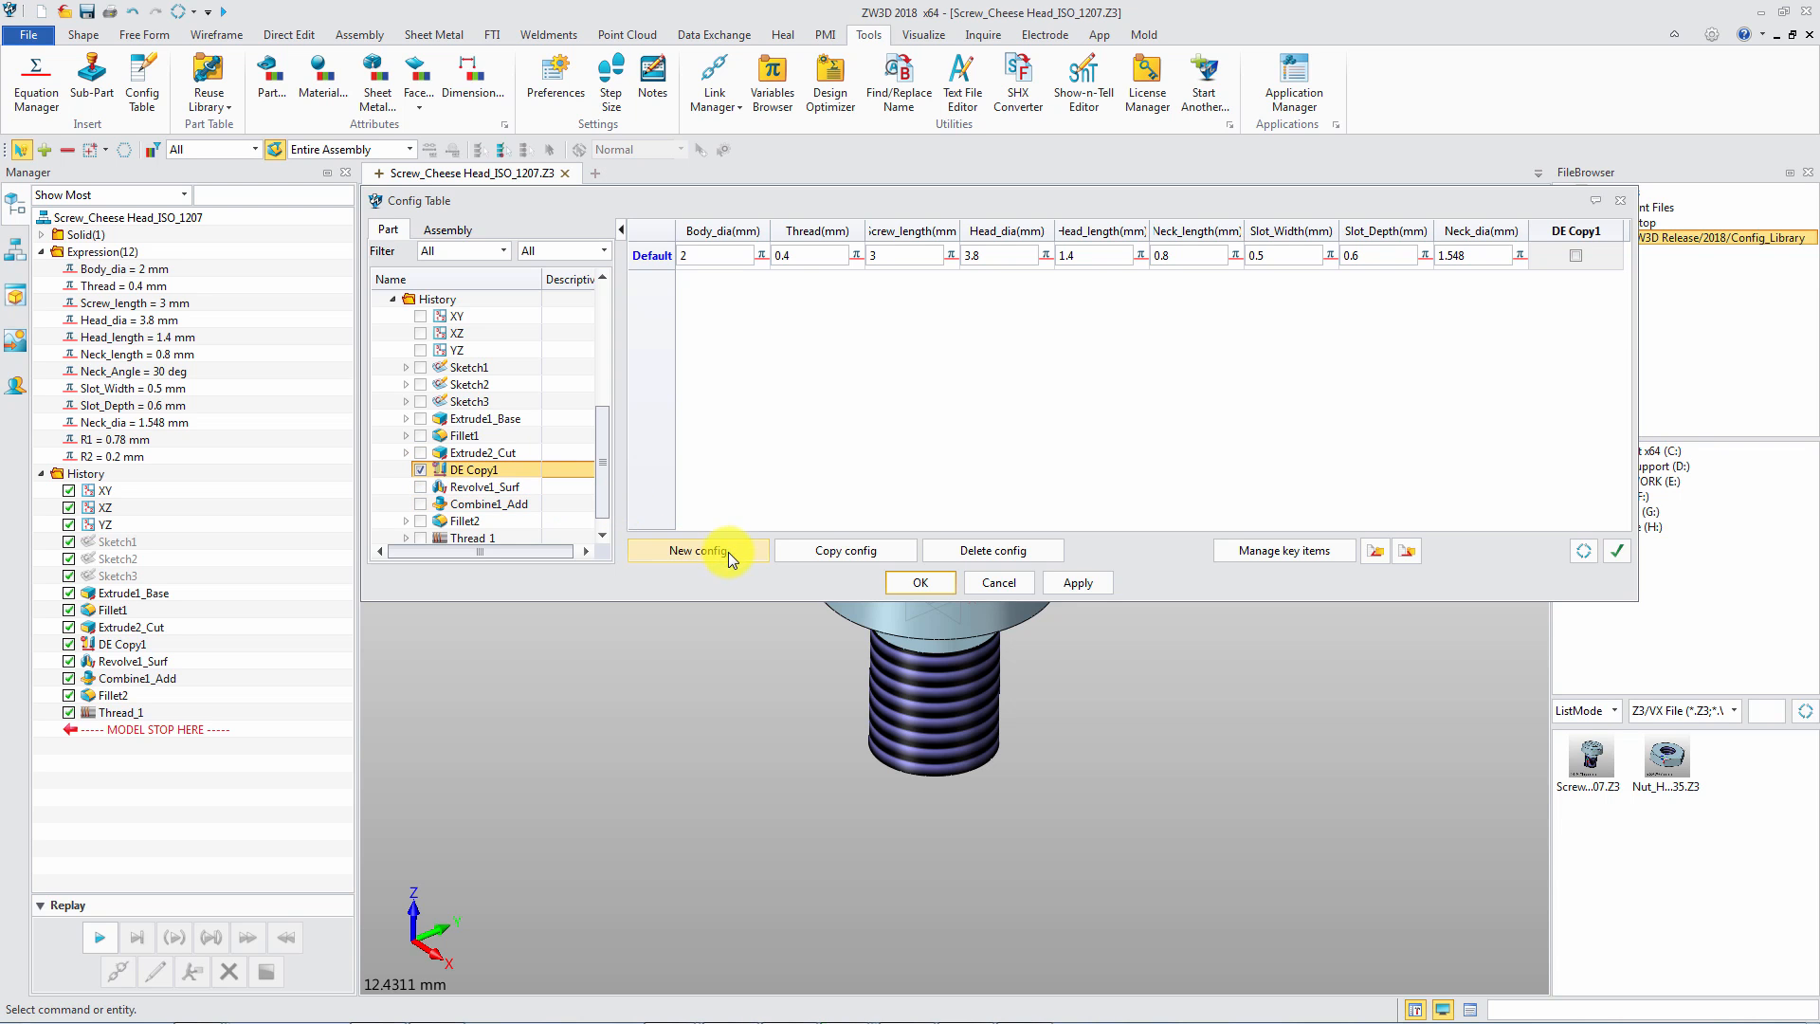
Create configuration M2-L3 with default dimensions and DE Copy1 checked
left_click(698, 550)
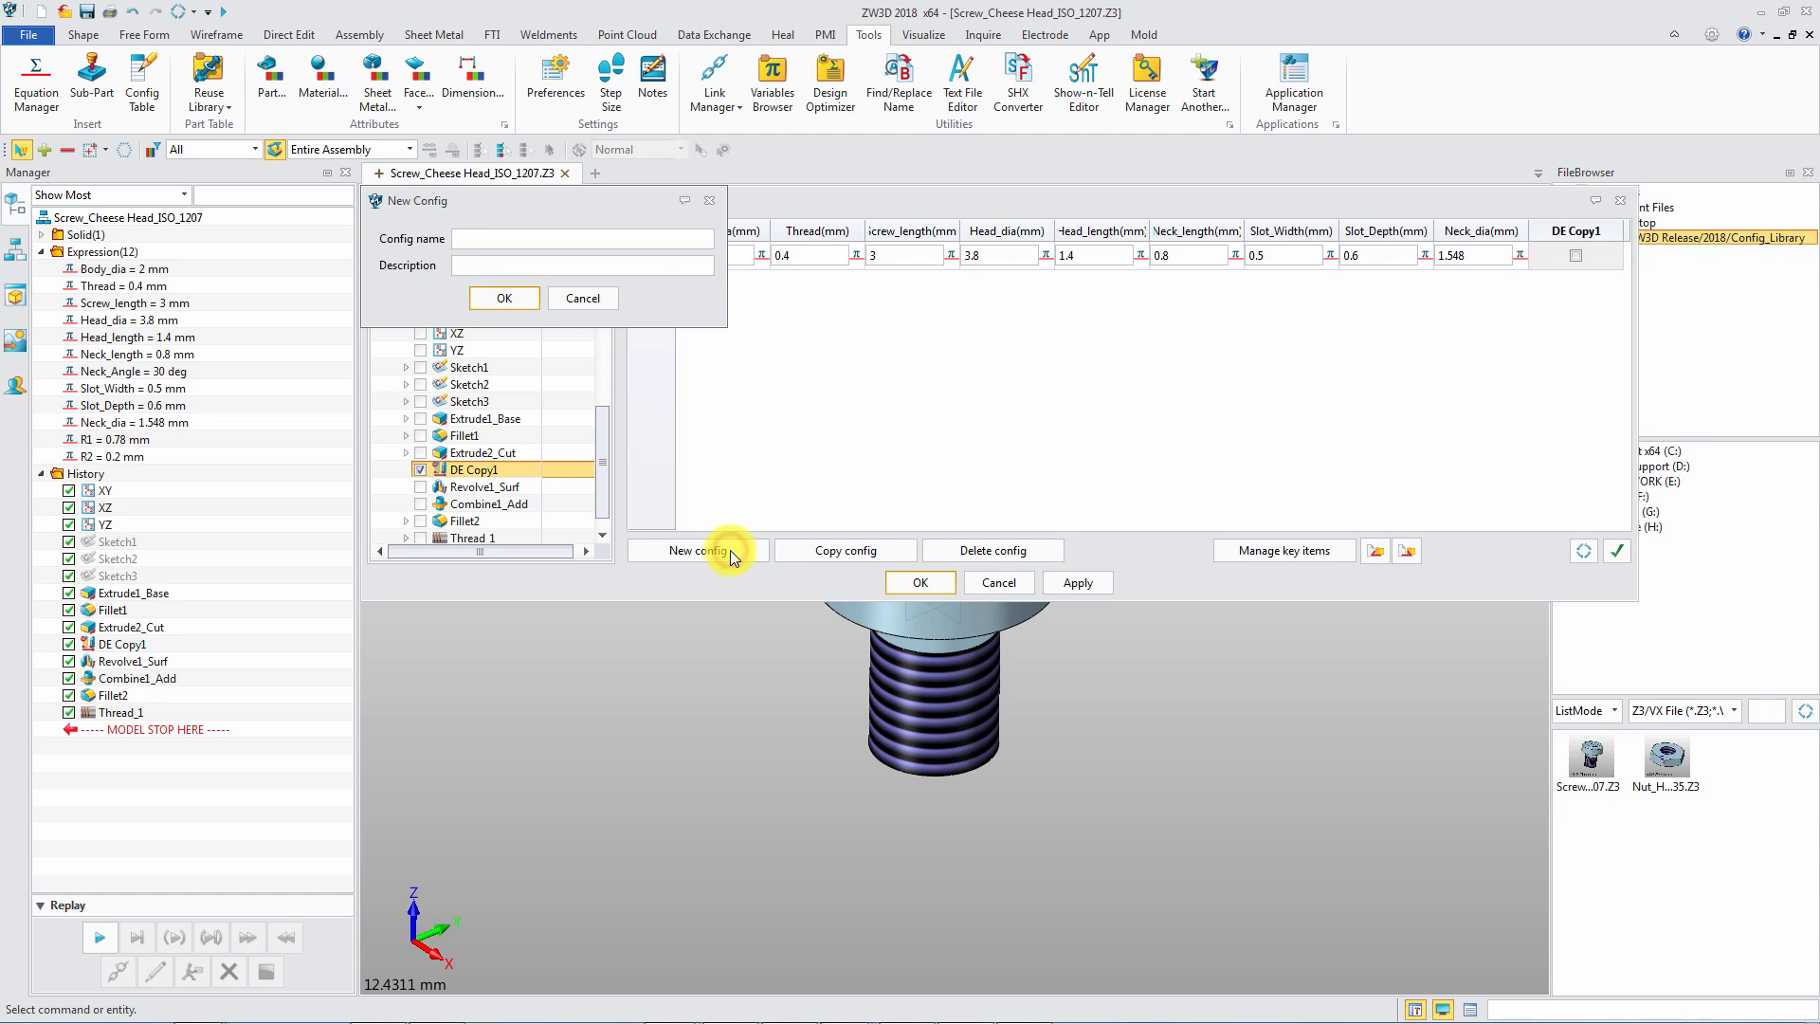
type("M")
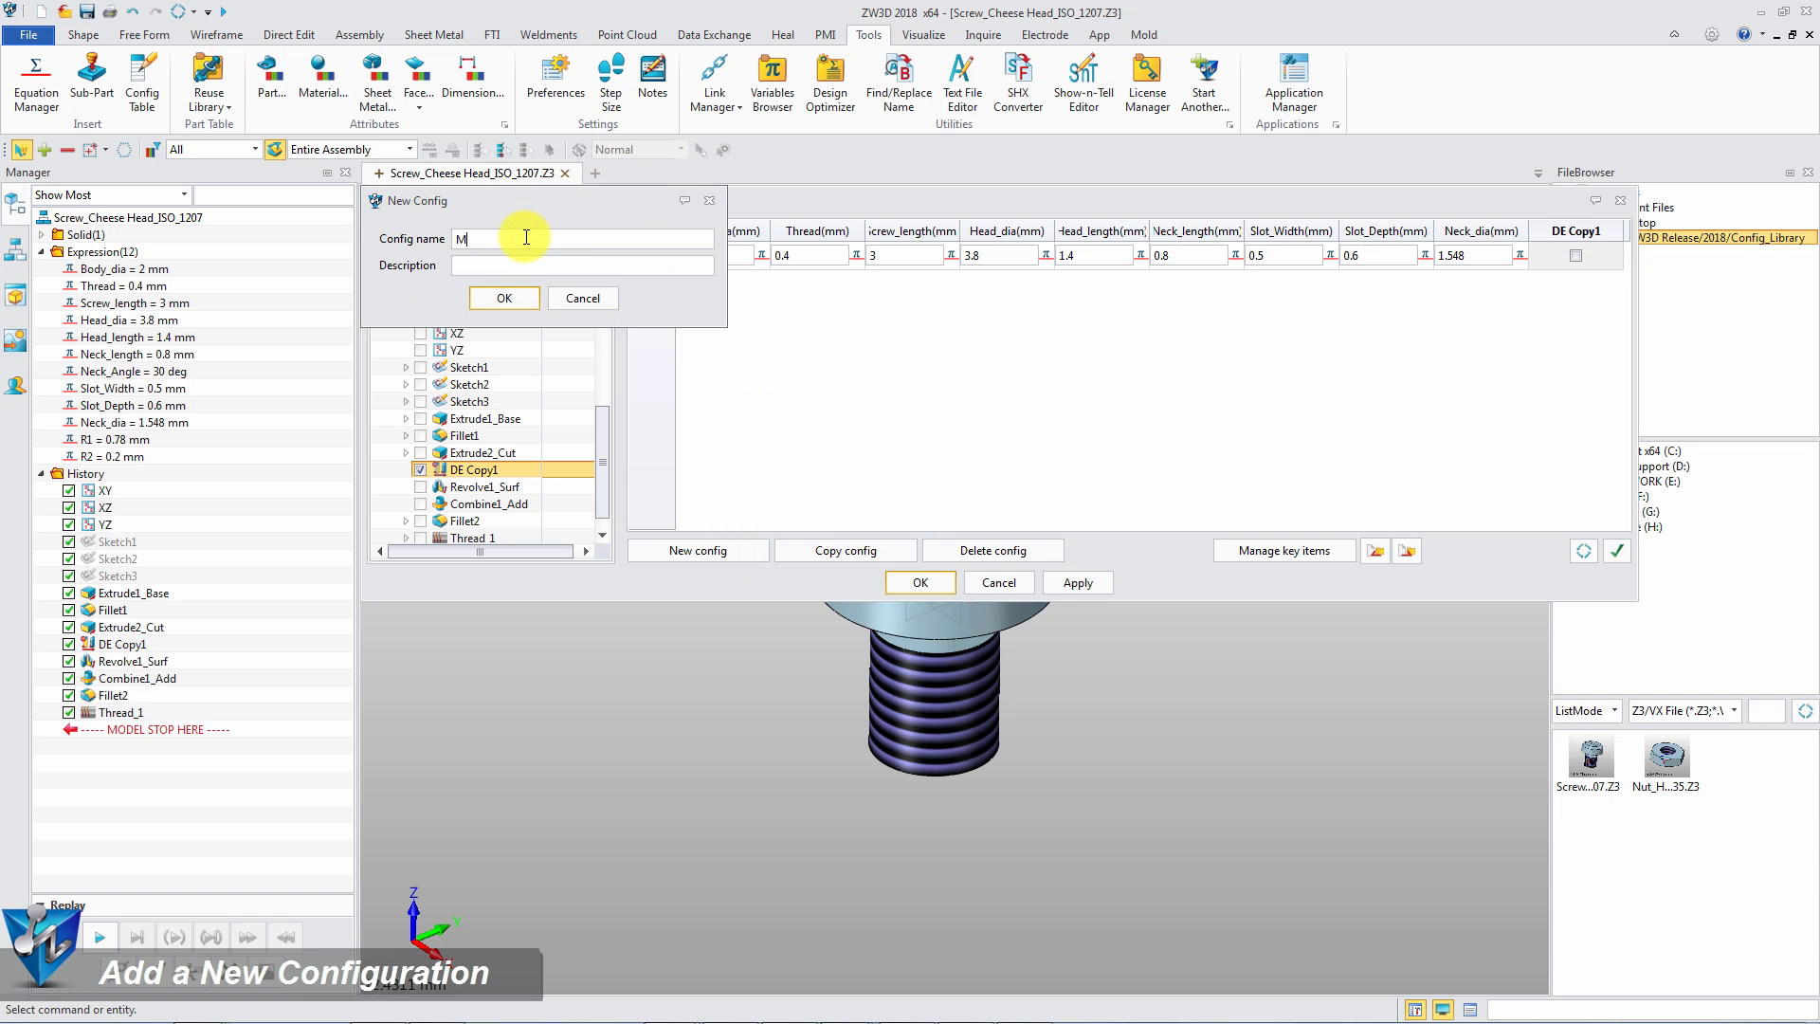
type("2-L3")
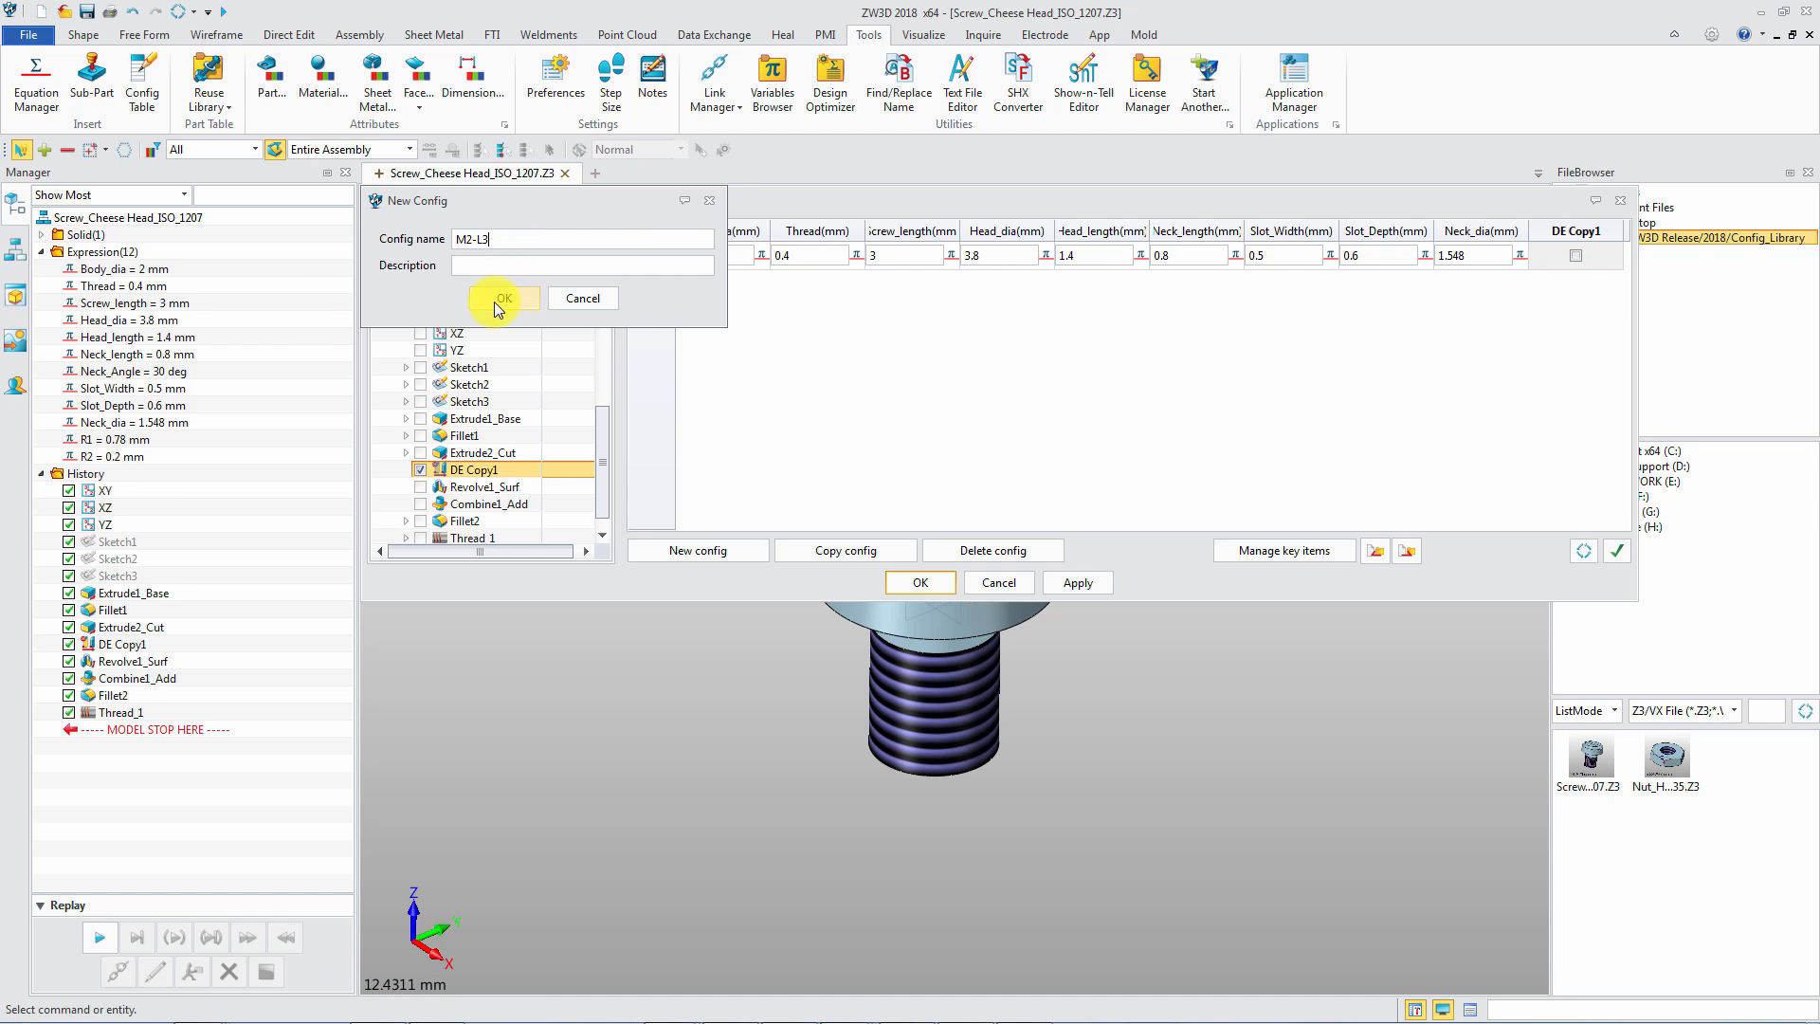
left_click(505, 298)
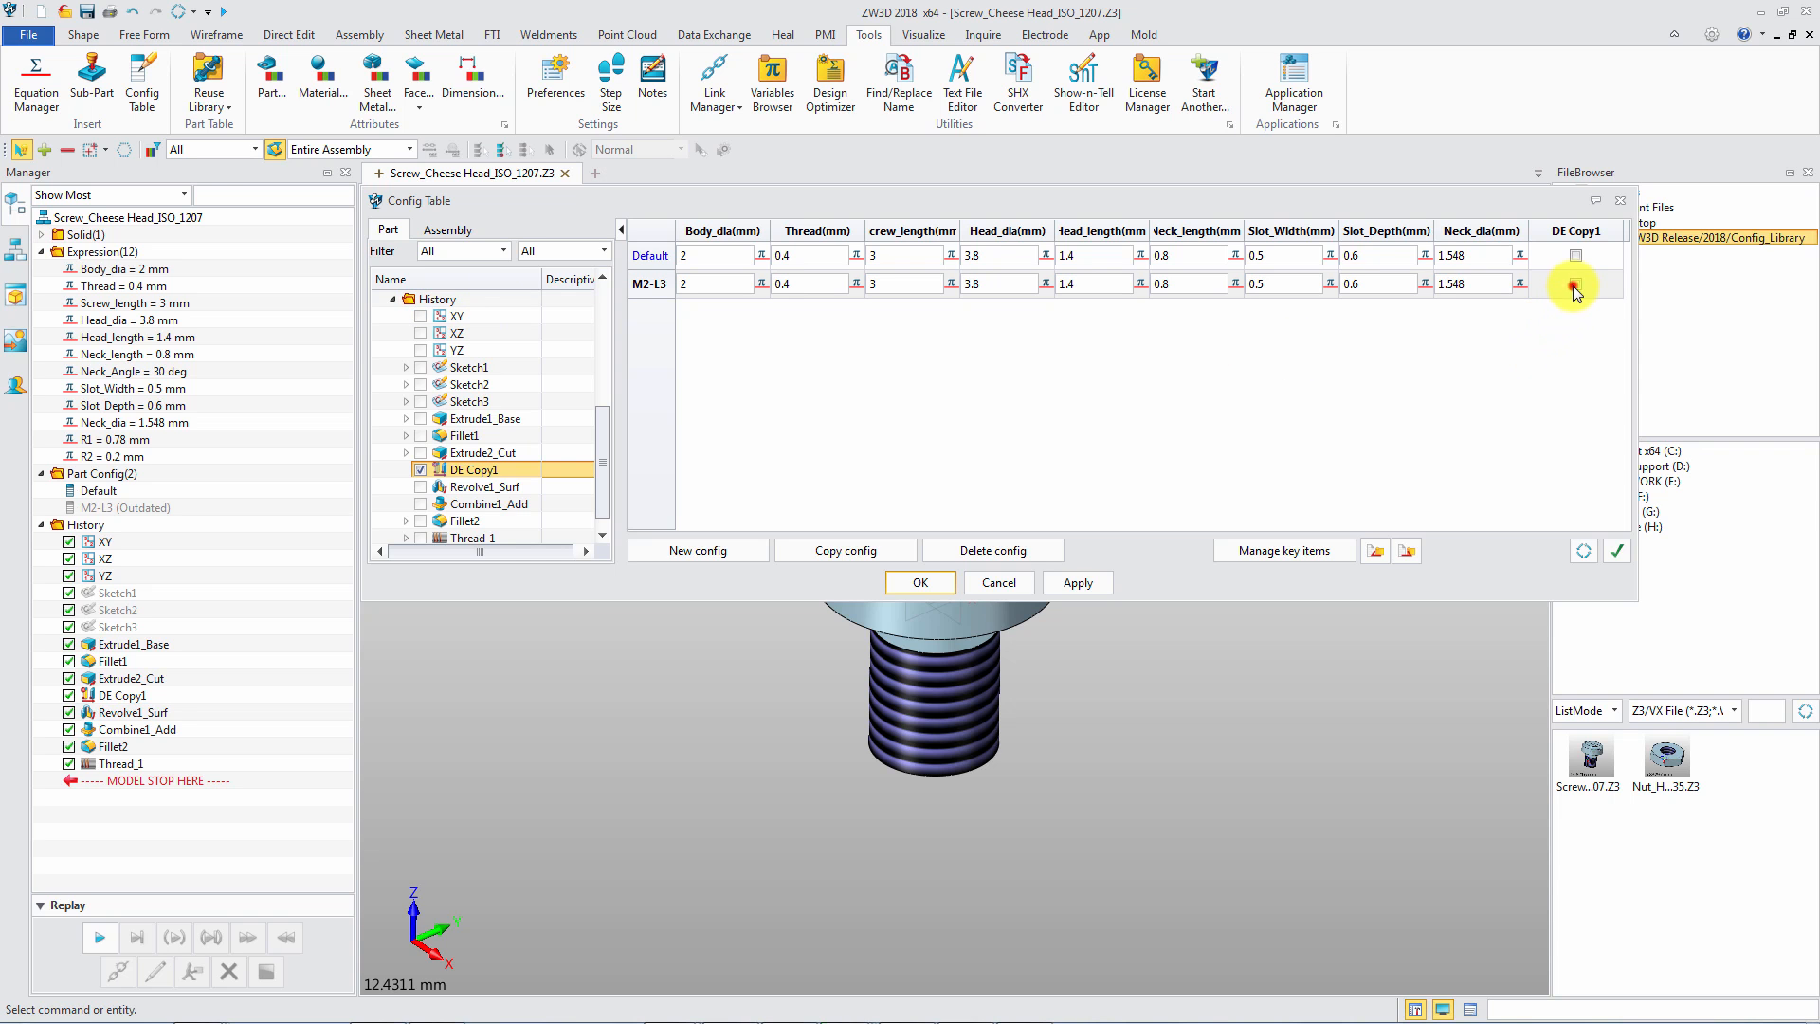
left_click(1576, 284)
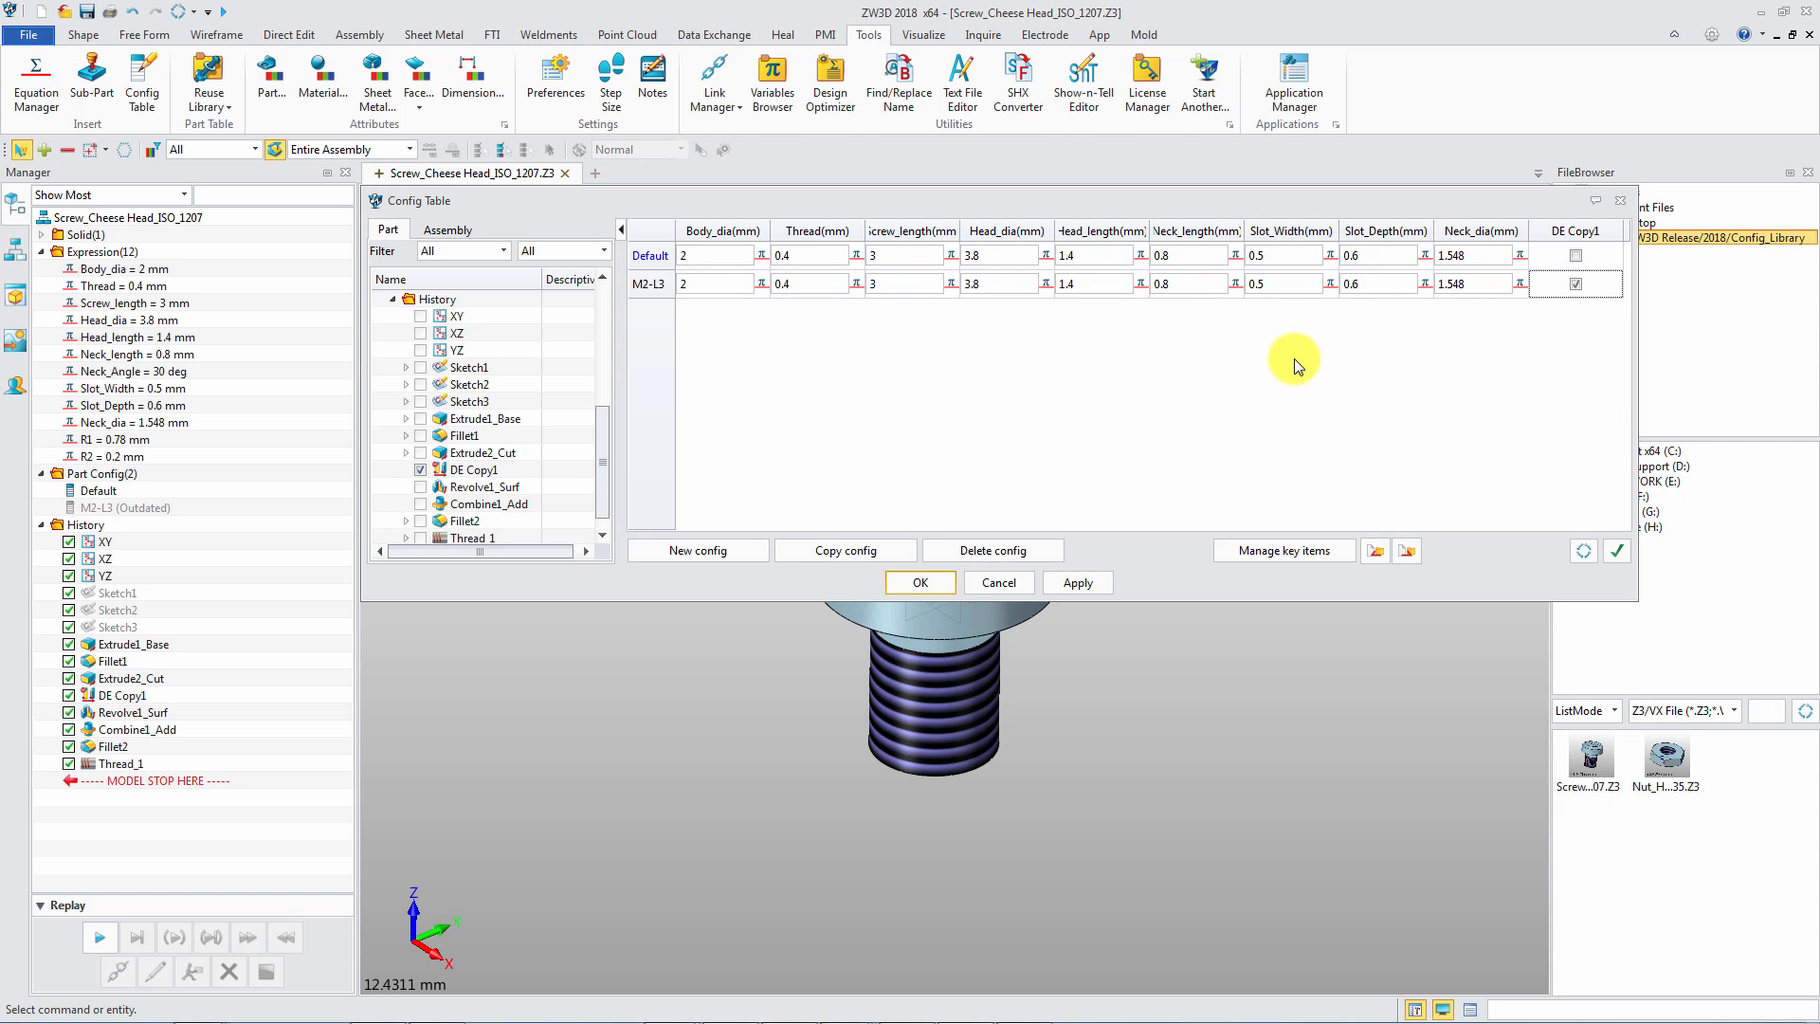
Create configuration M2.5-L3 with body diameter 2.5, head diameter 4.5 and DE Copy1 checked, then apply
left_click(698, 550)
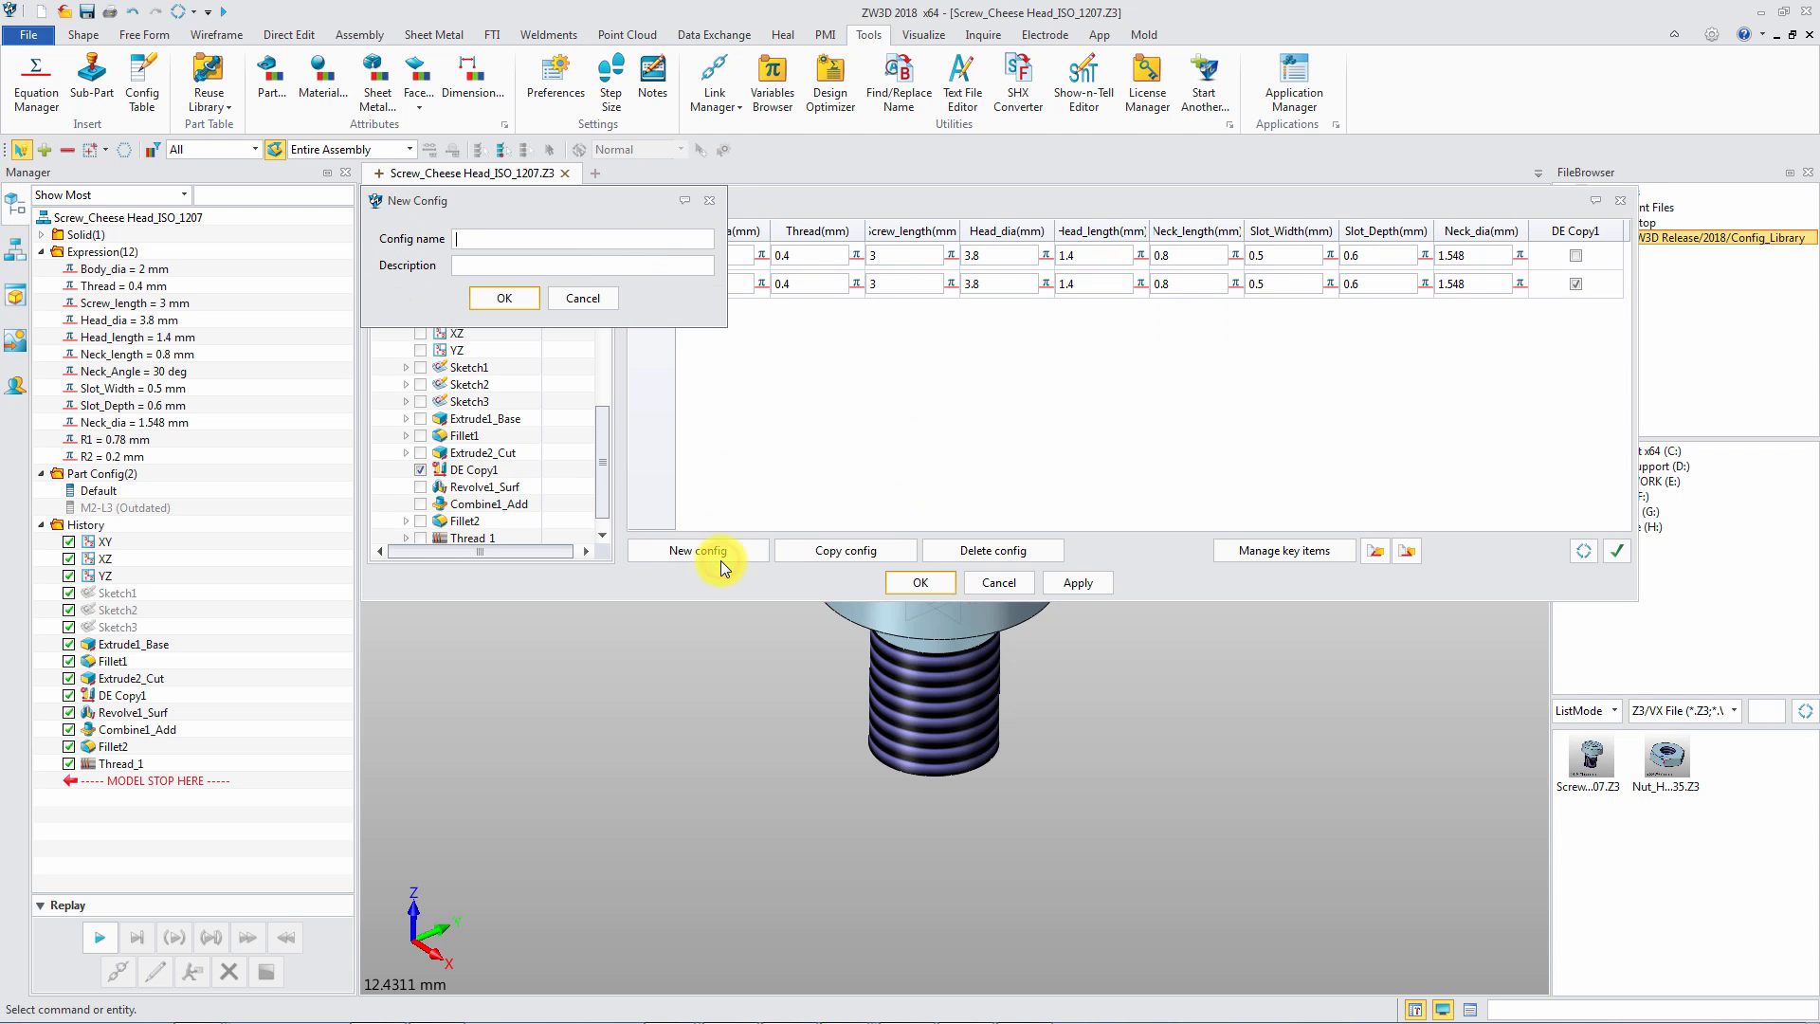
type("M2.5")
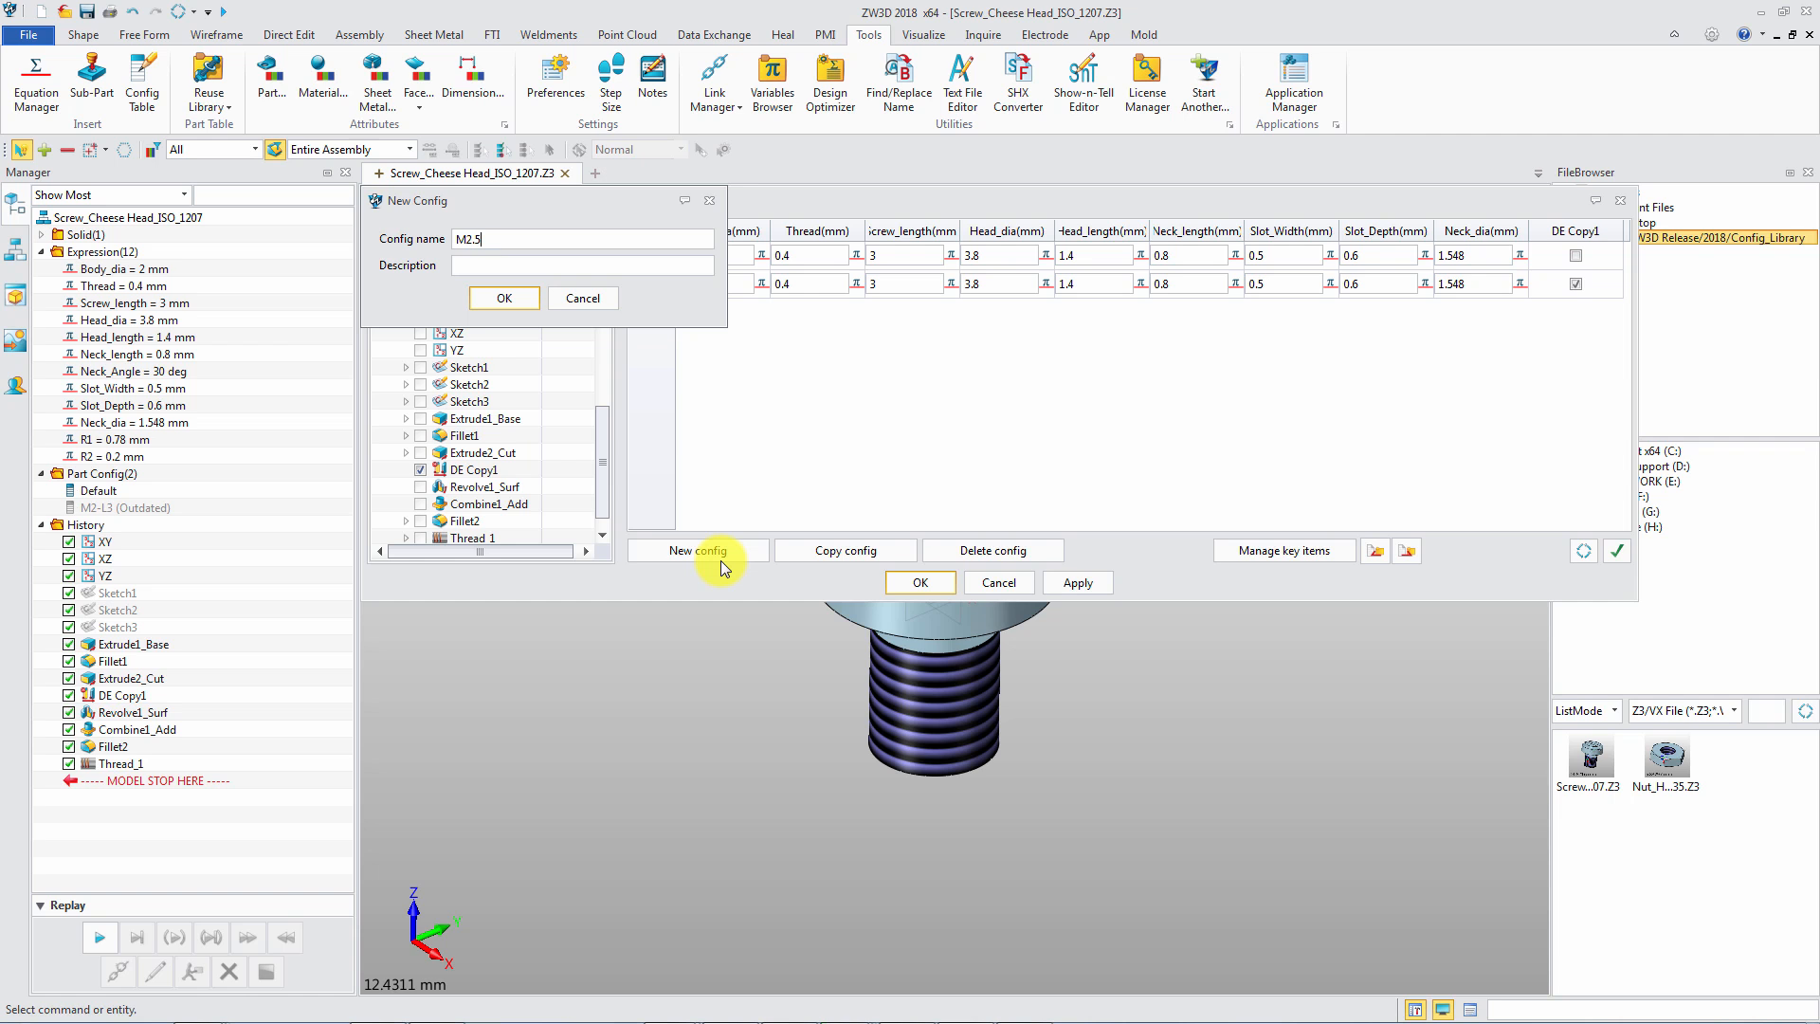
left_click(504, 298)
type("1.993")
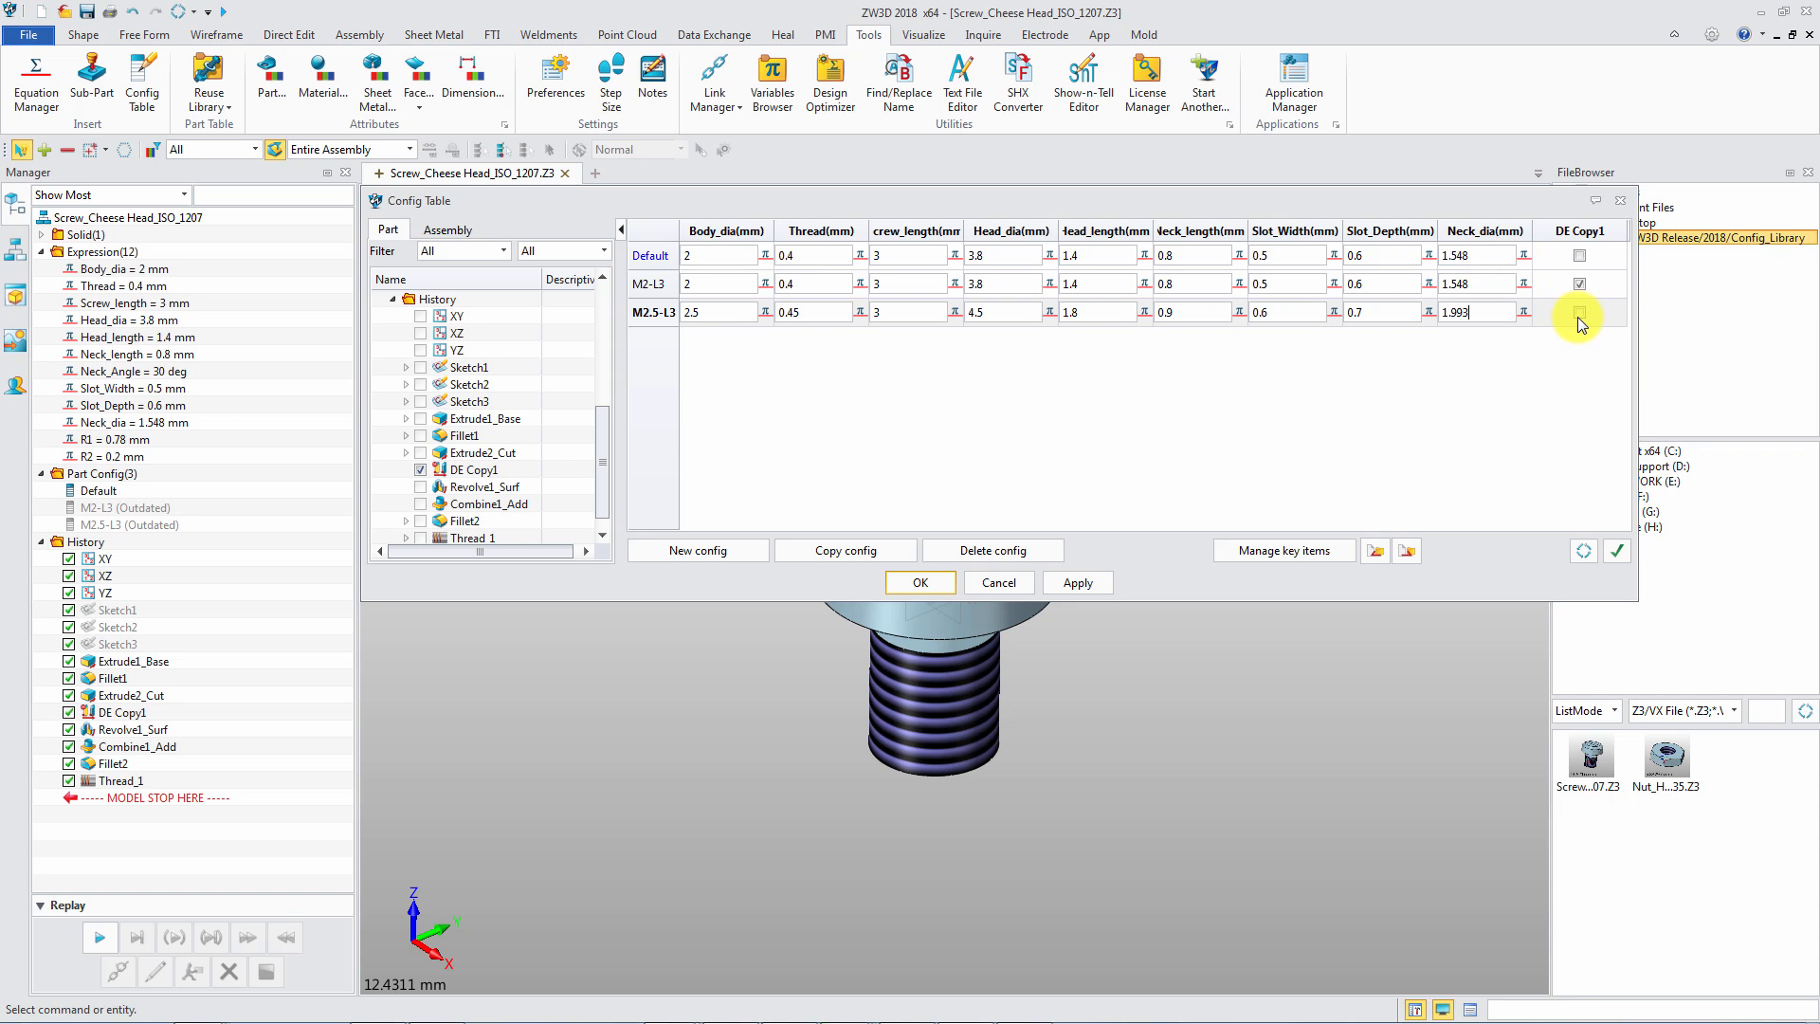
left_click(1579, 313)
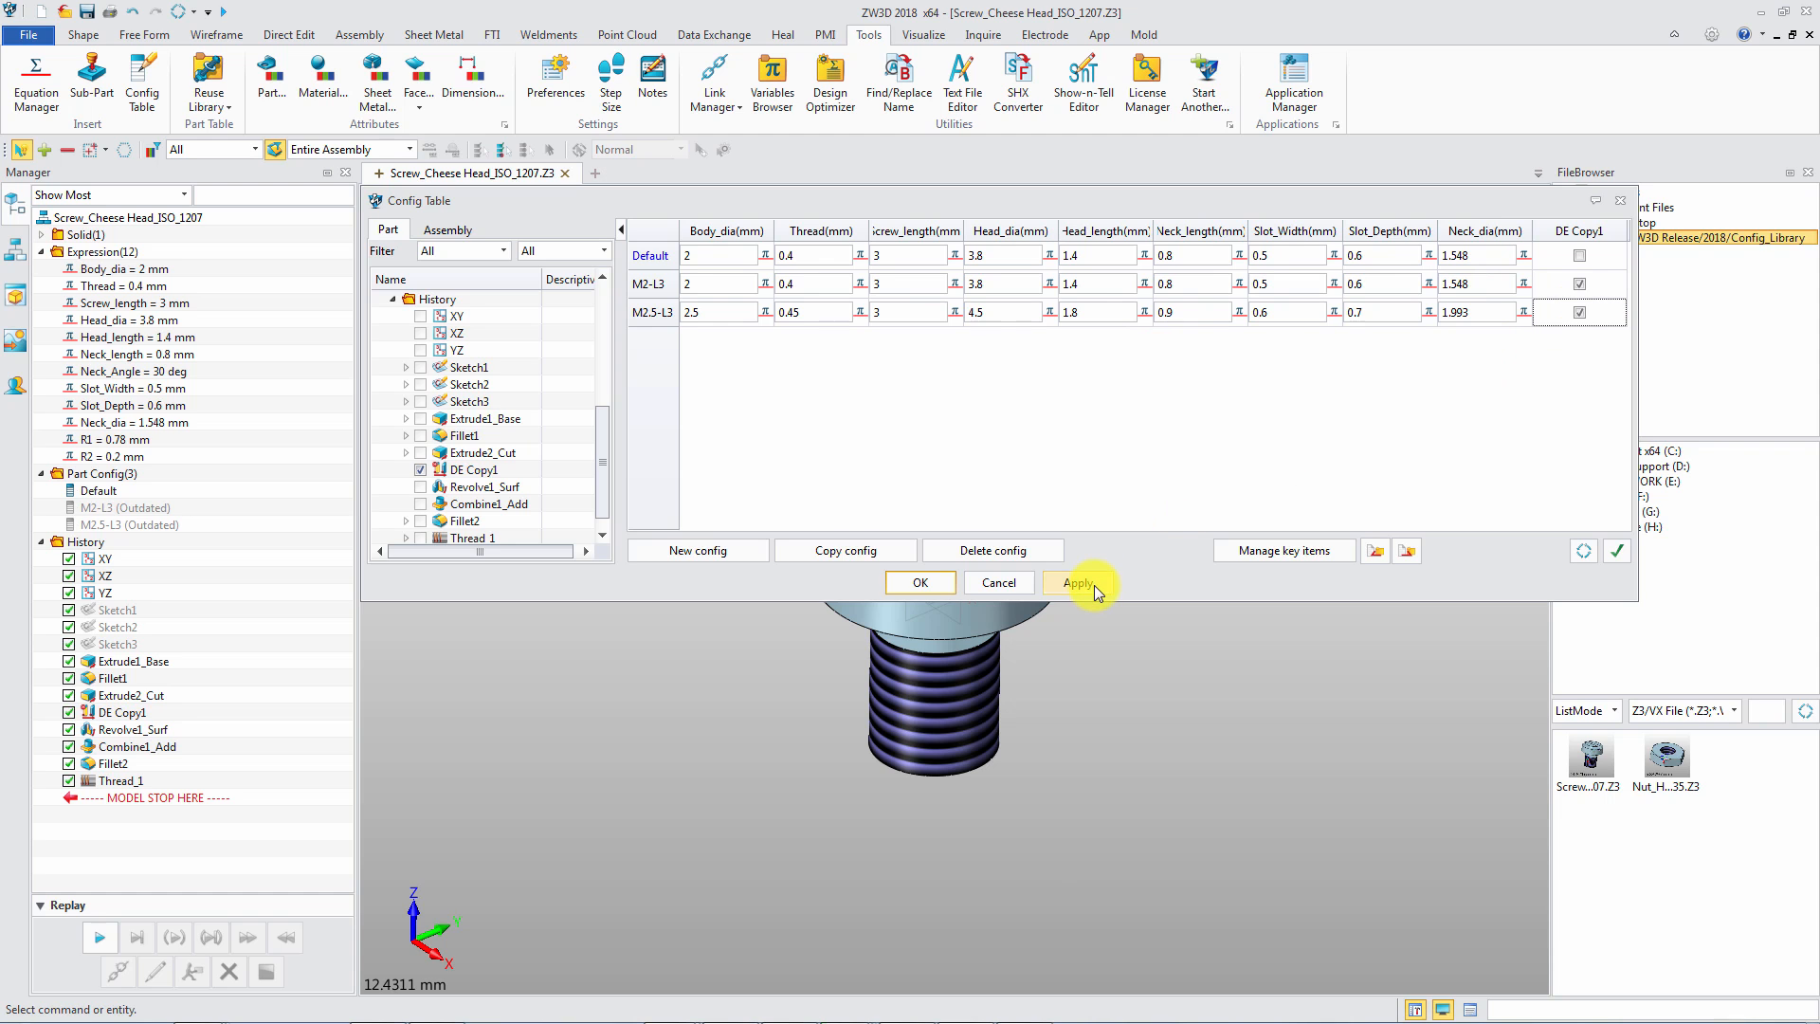
left_click(1077, 582)
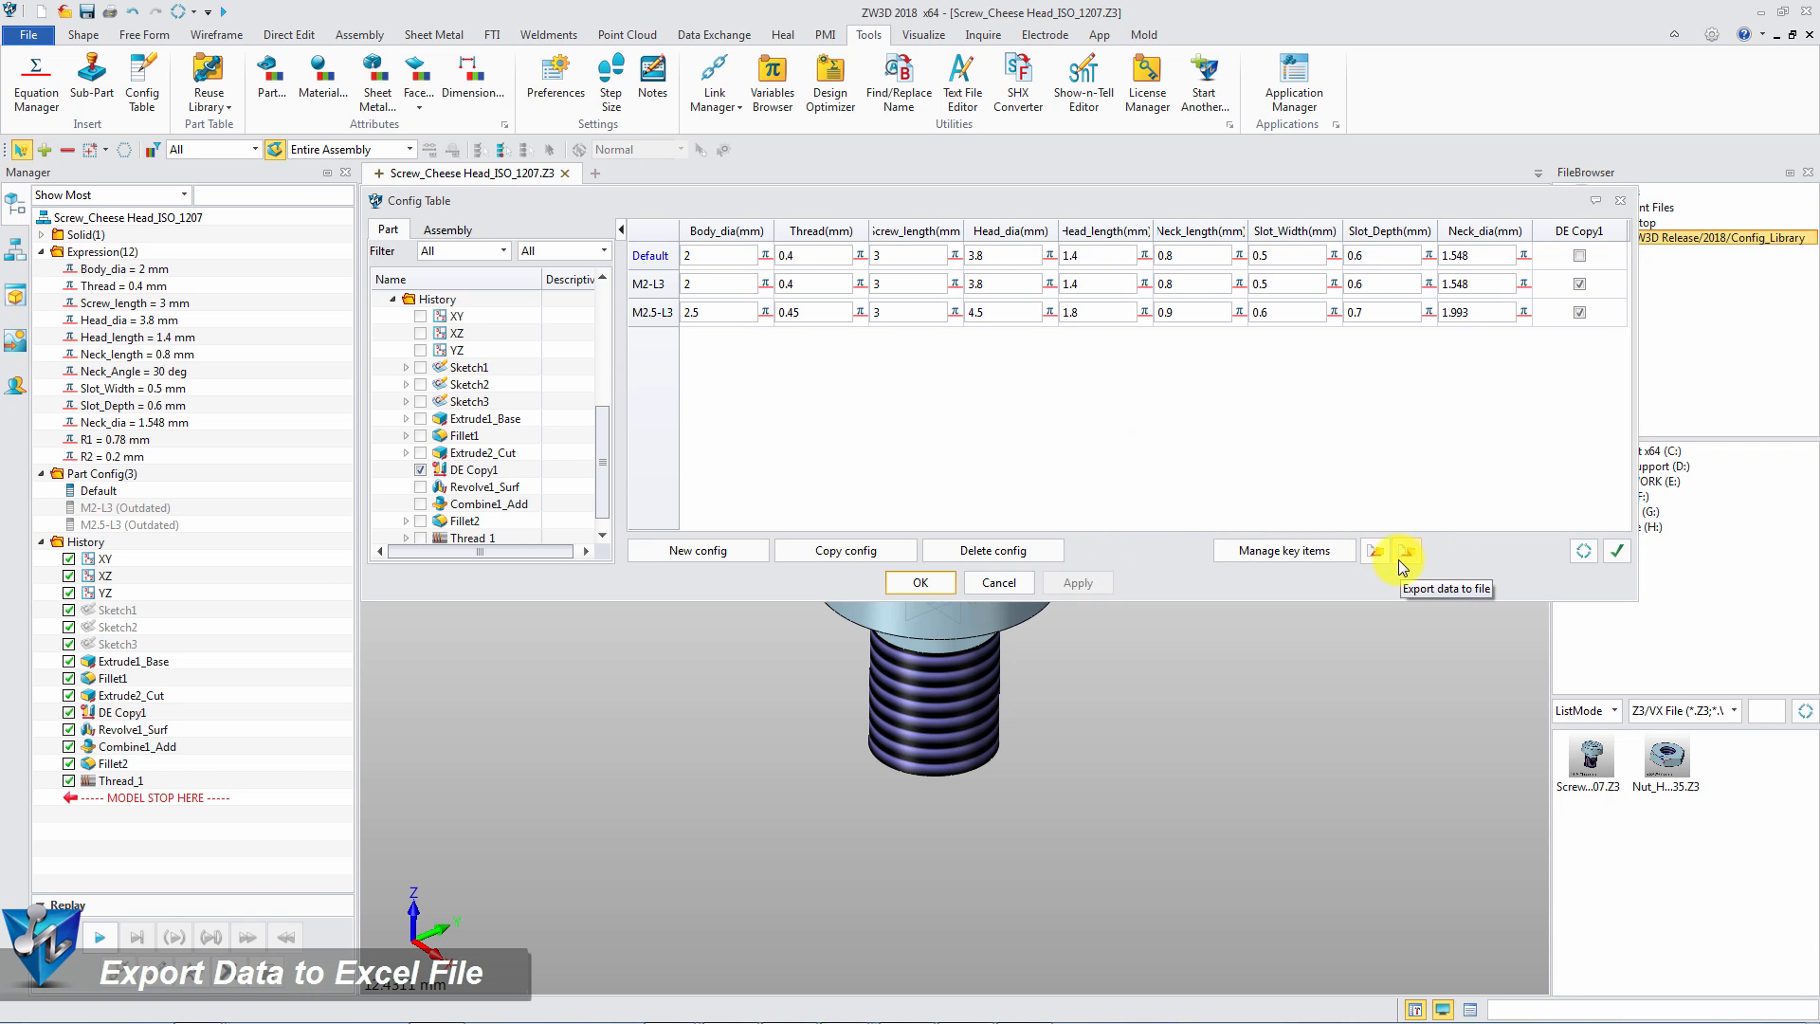
Export the configuration table to an .xls file in the Config_Library folder
left_click(1406, 549)
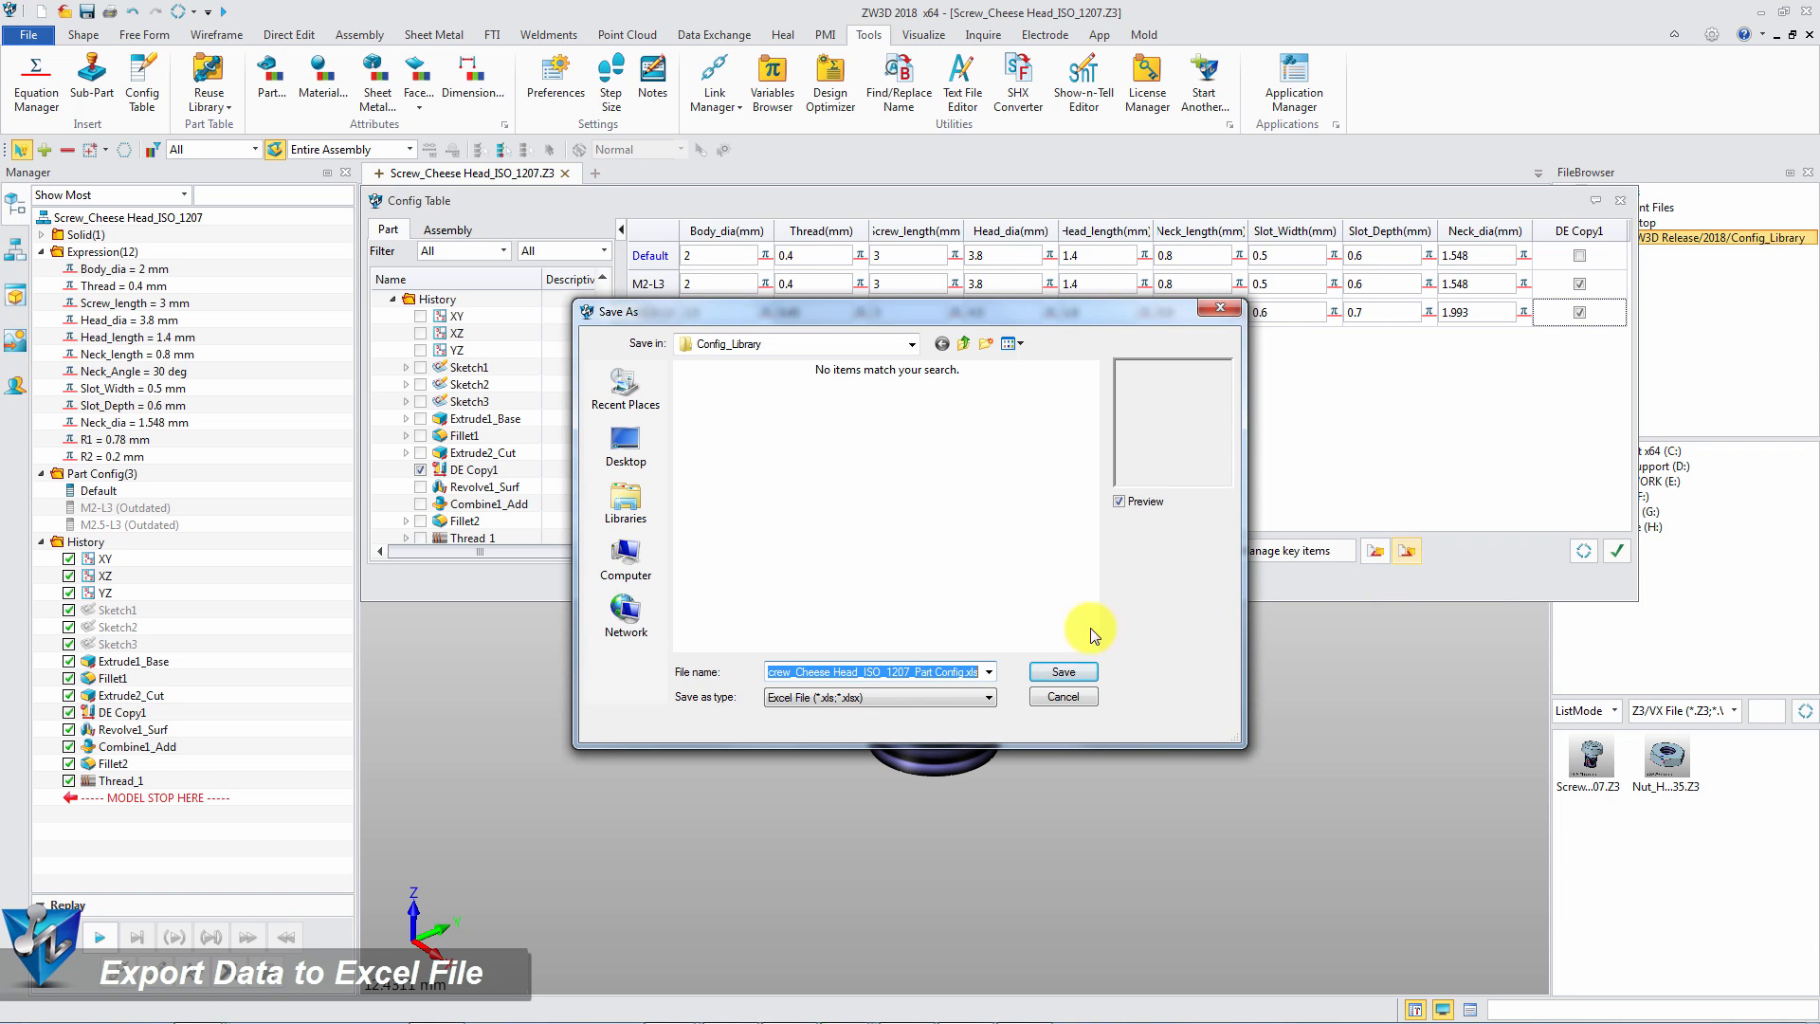
left_click(1062, 672)
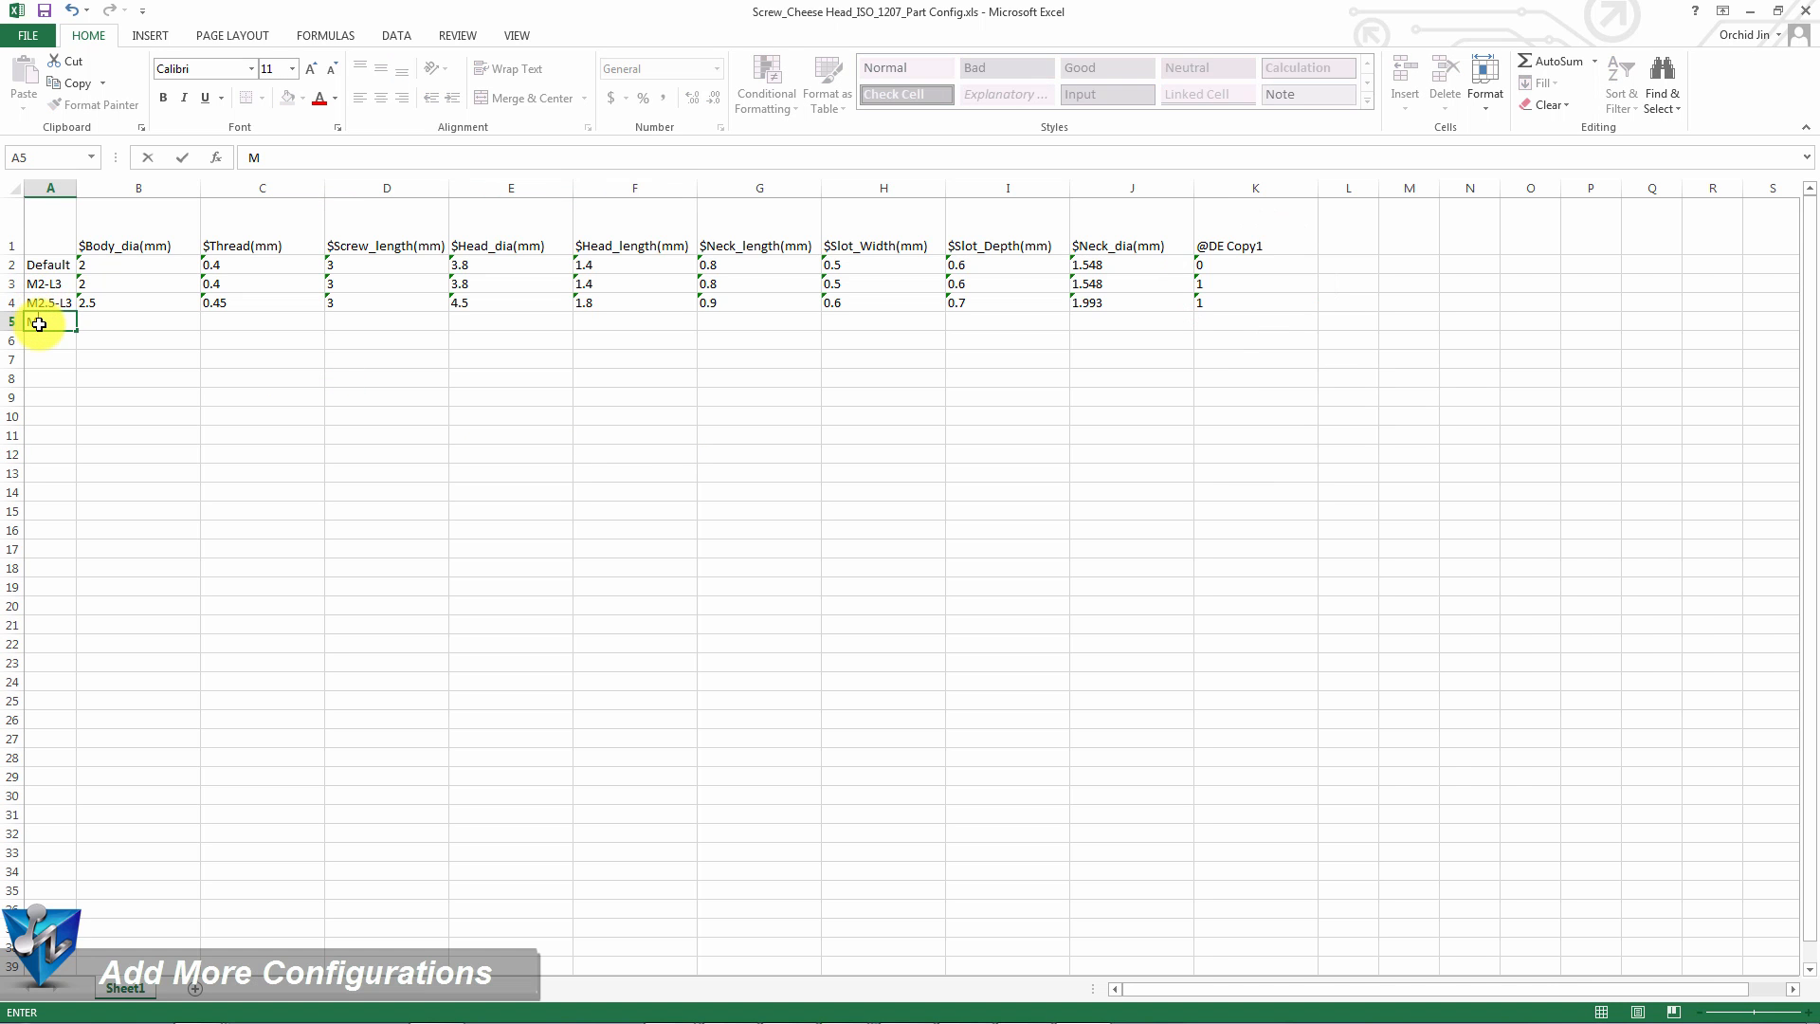
Add an M3-L4 configuration row with its dimension values in the exported Excel sheet
type("M3-L4")
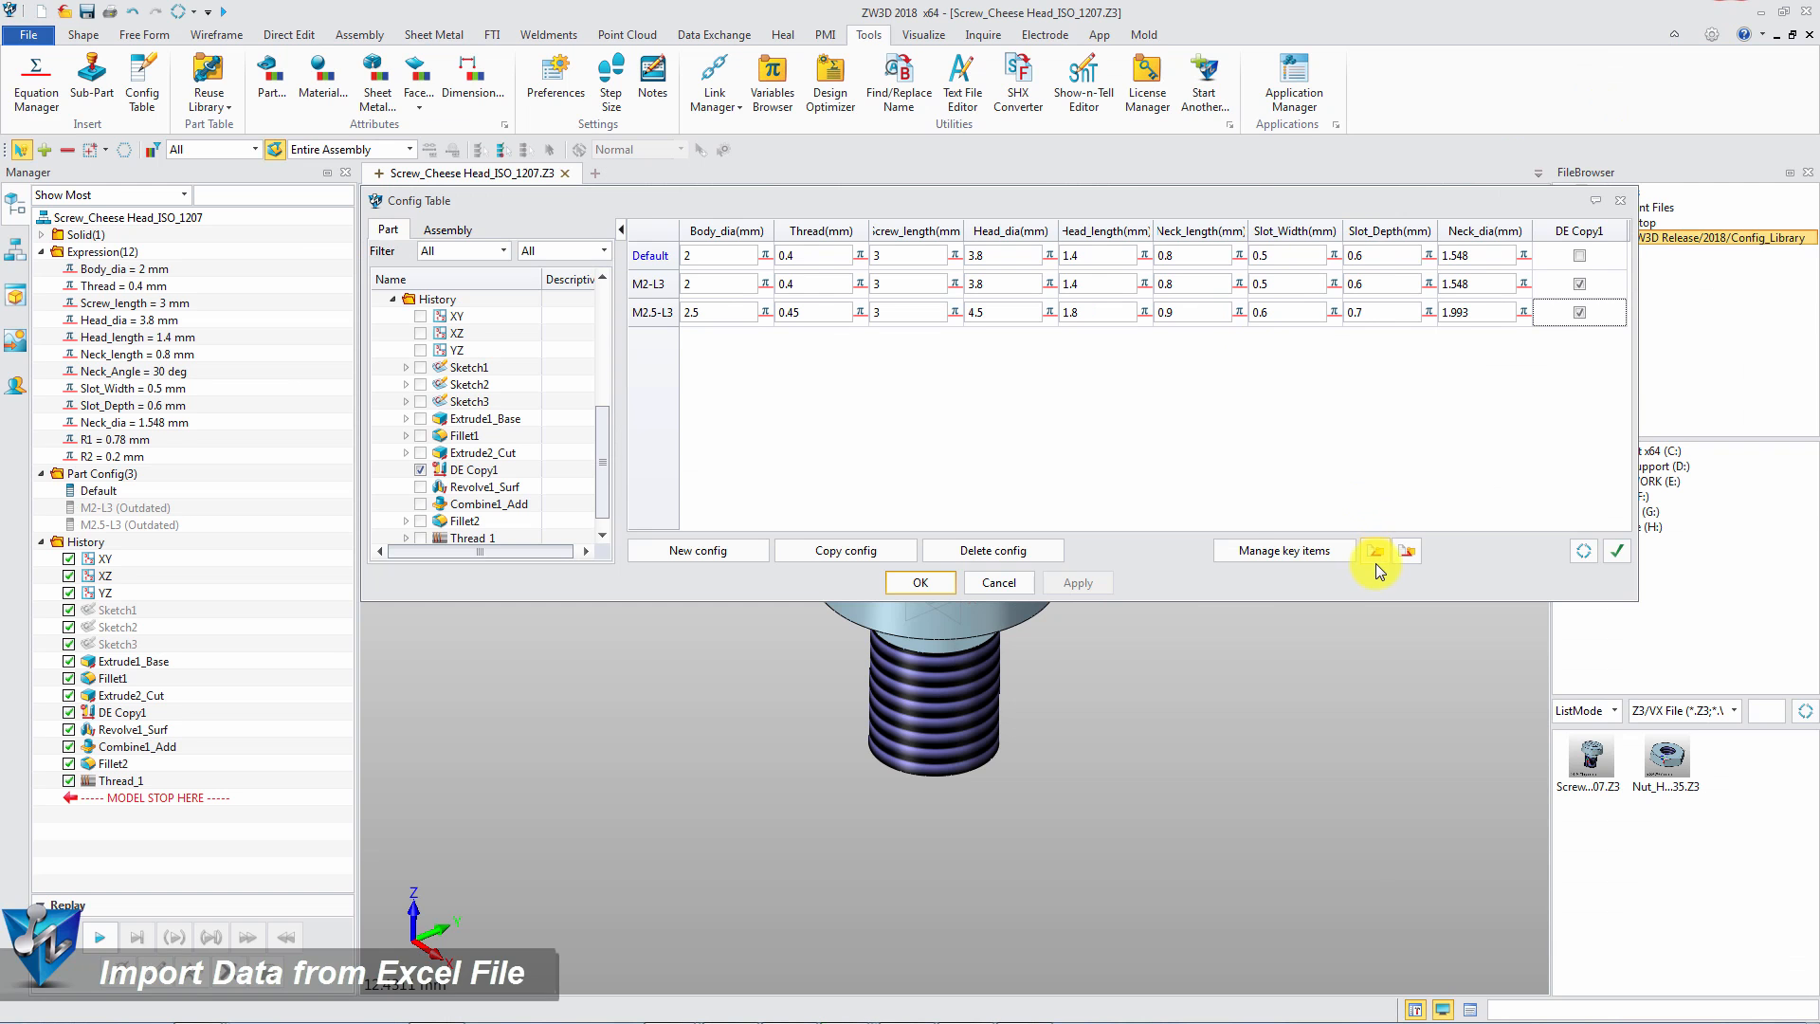
Import the edited Excel file so the table lists five configurations including M3-L4 and M4-L5
left_click(1375, 549)
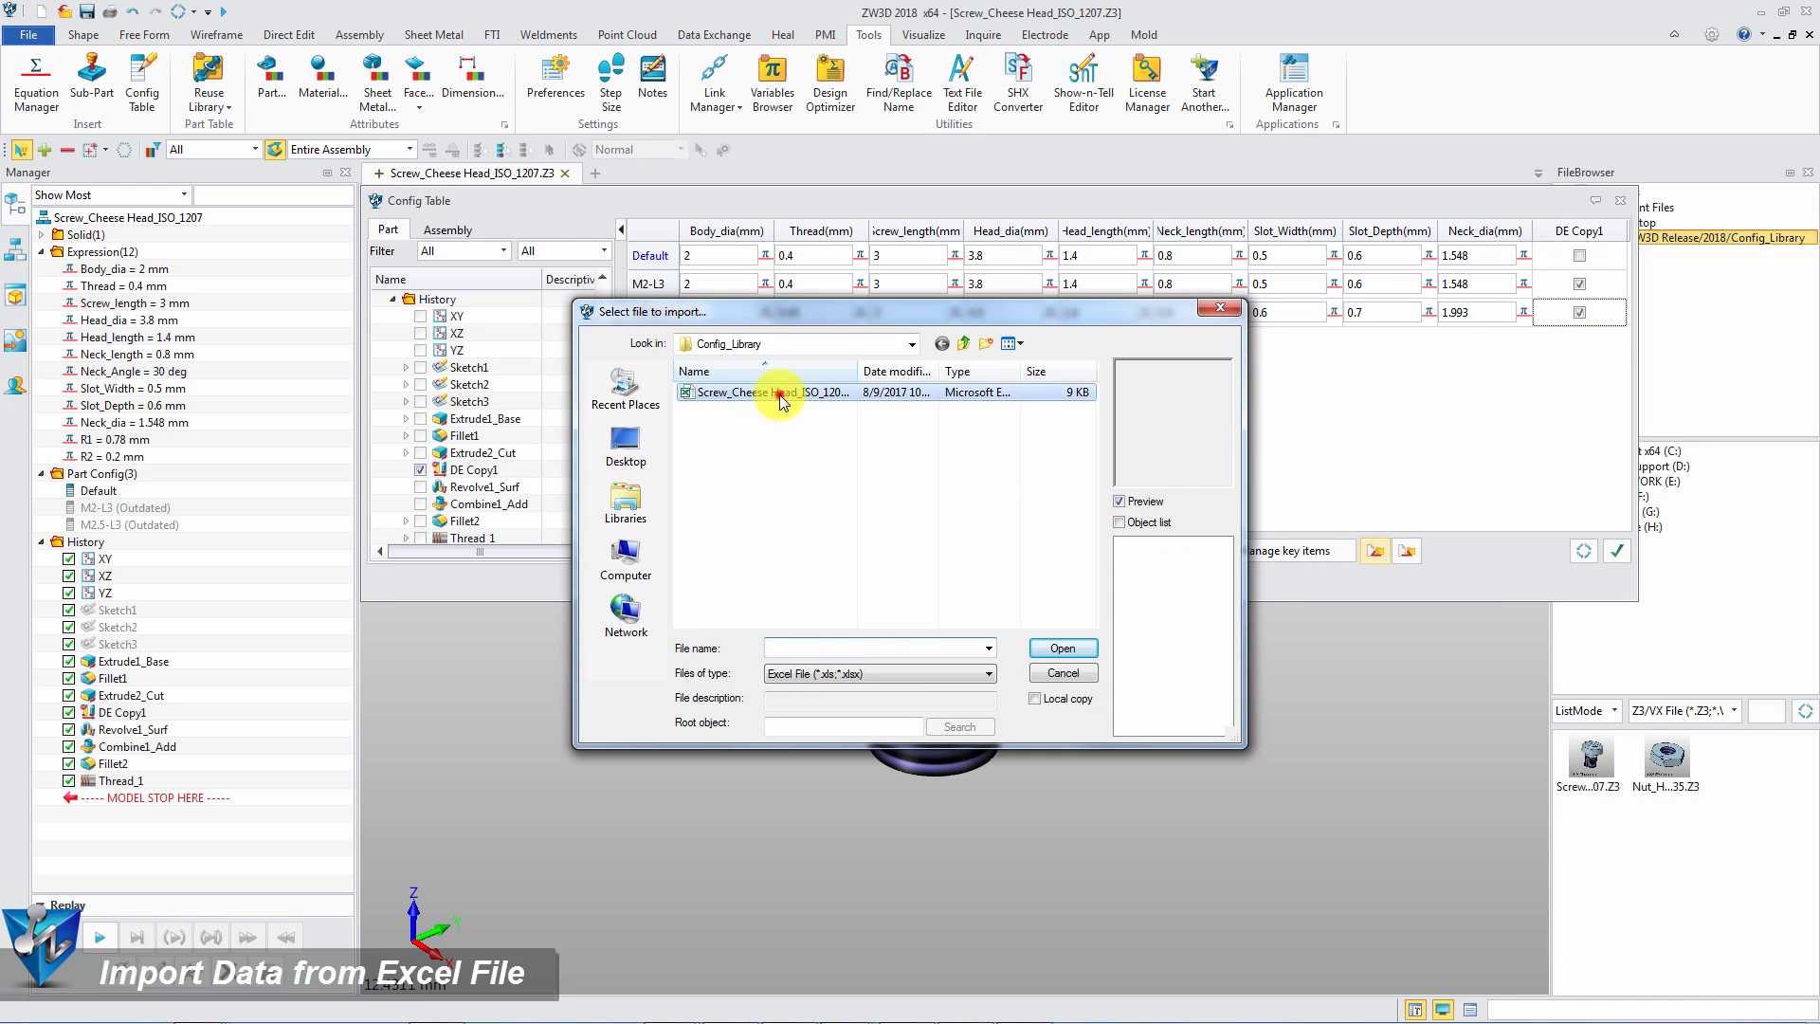
left_click(1062, 648)
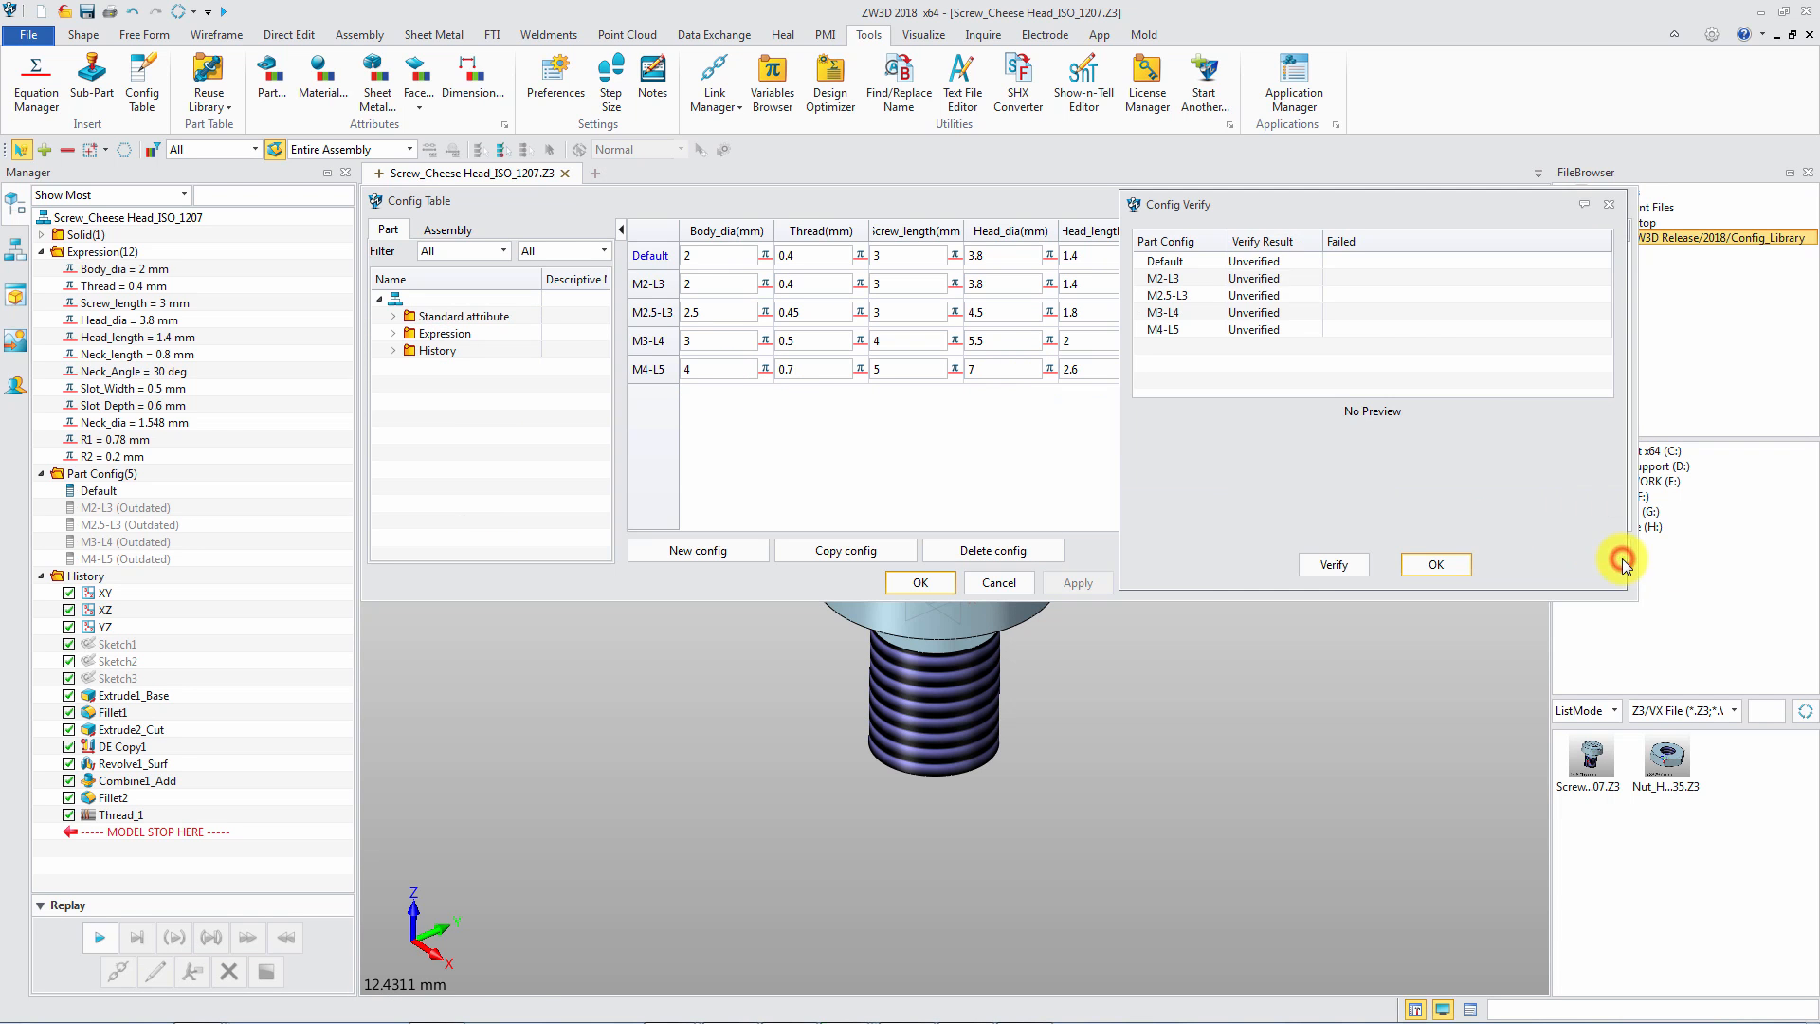
Verify all five configurations to Success and accept the Config Table
left_click(1335, 565)
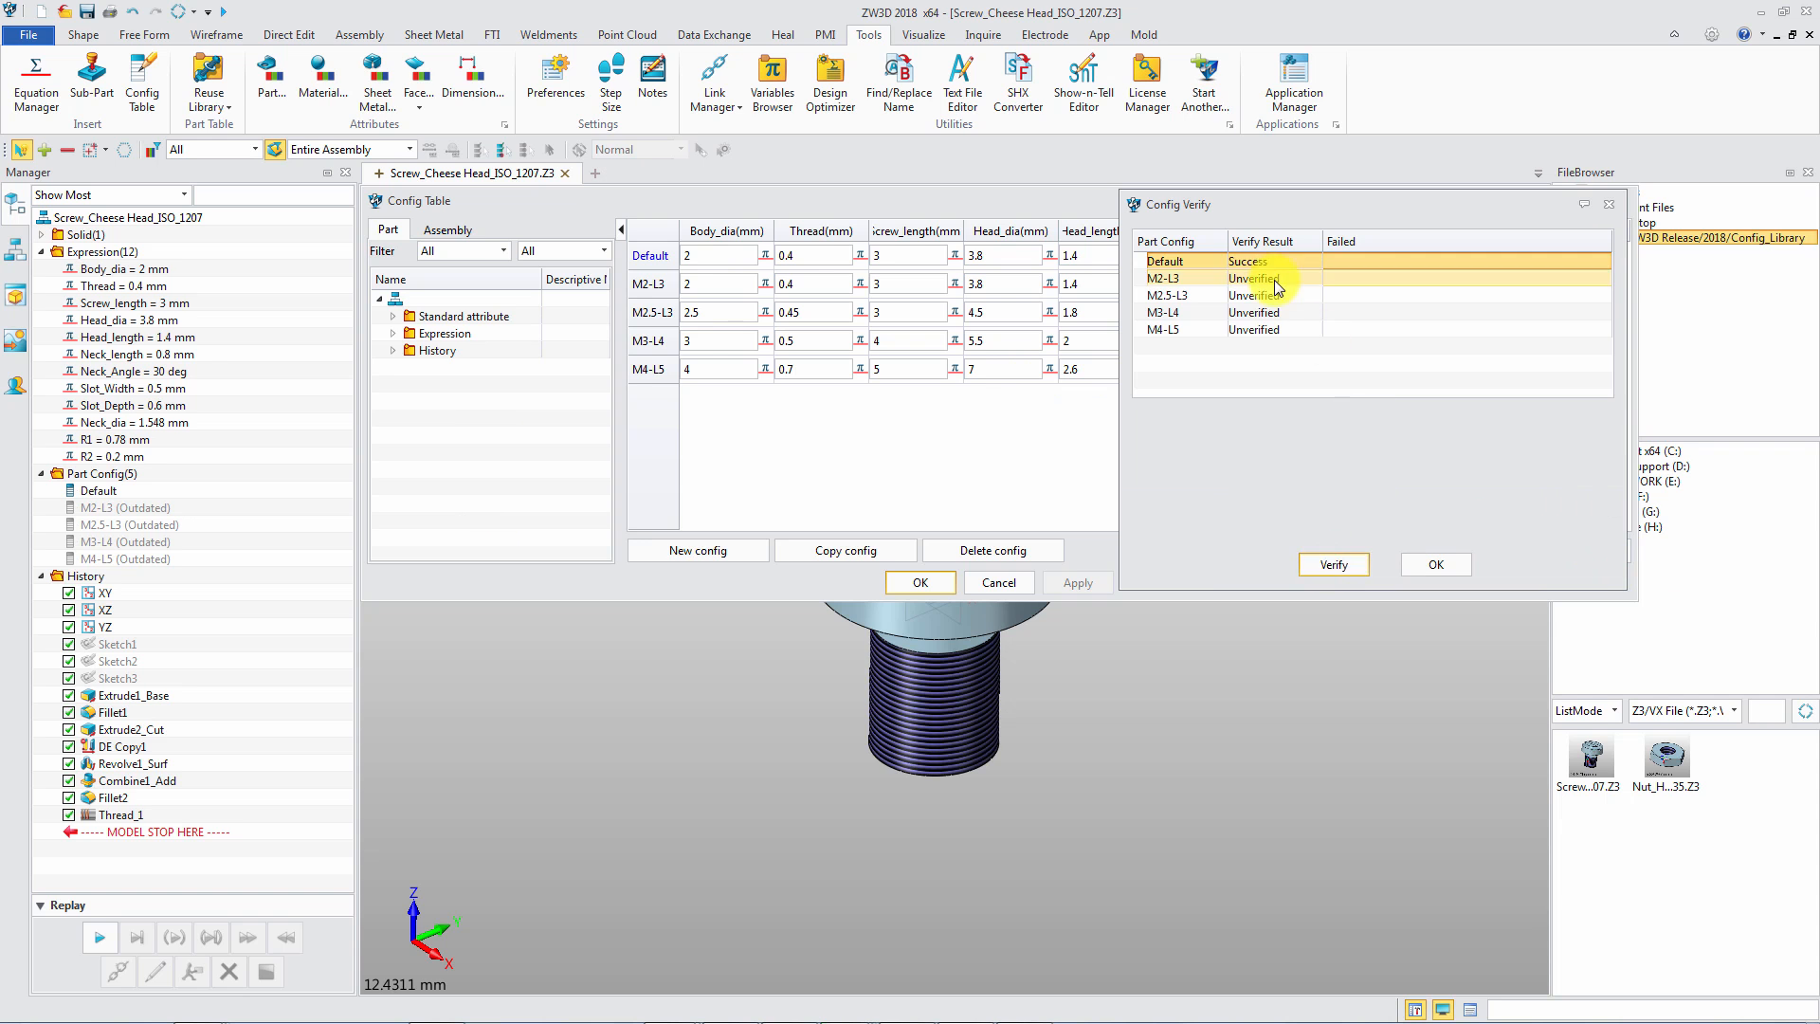
left_click(1335, 565)
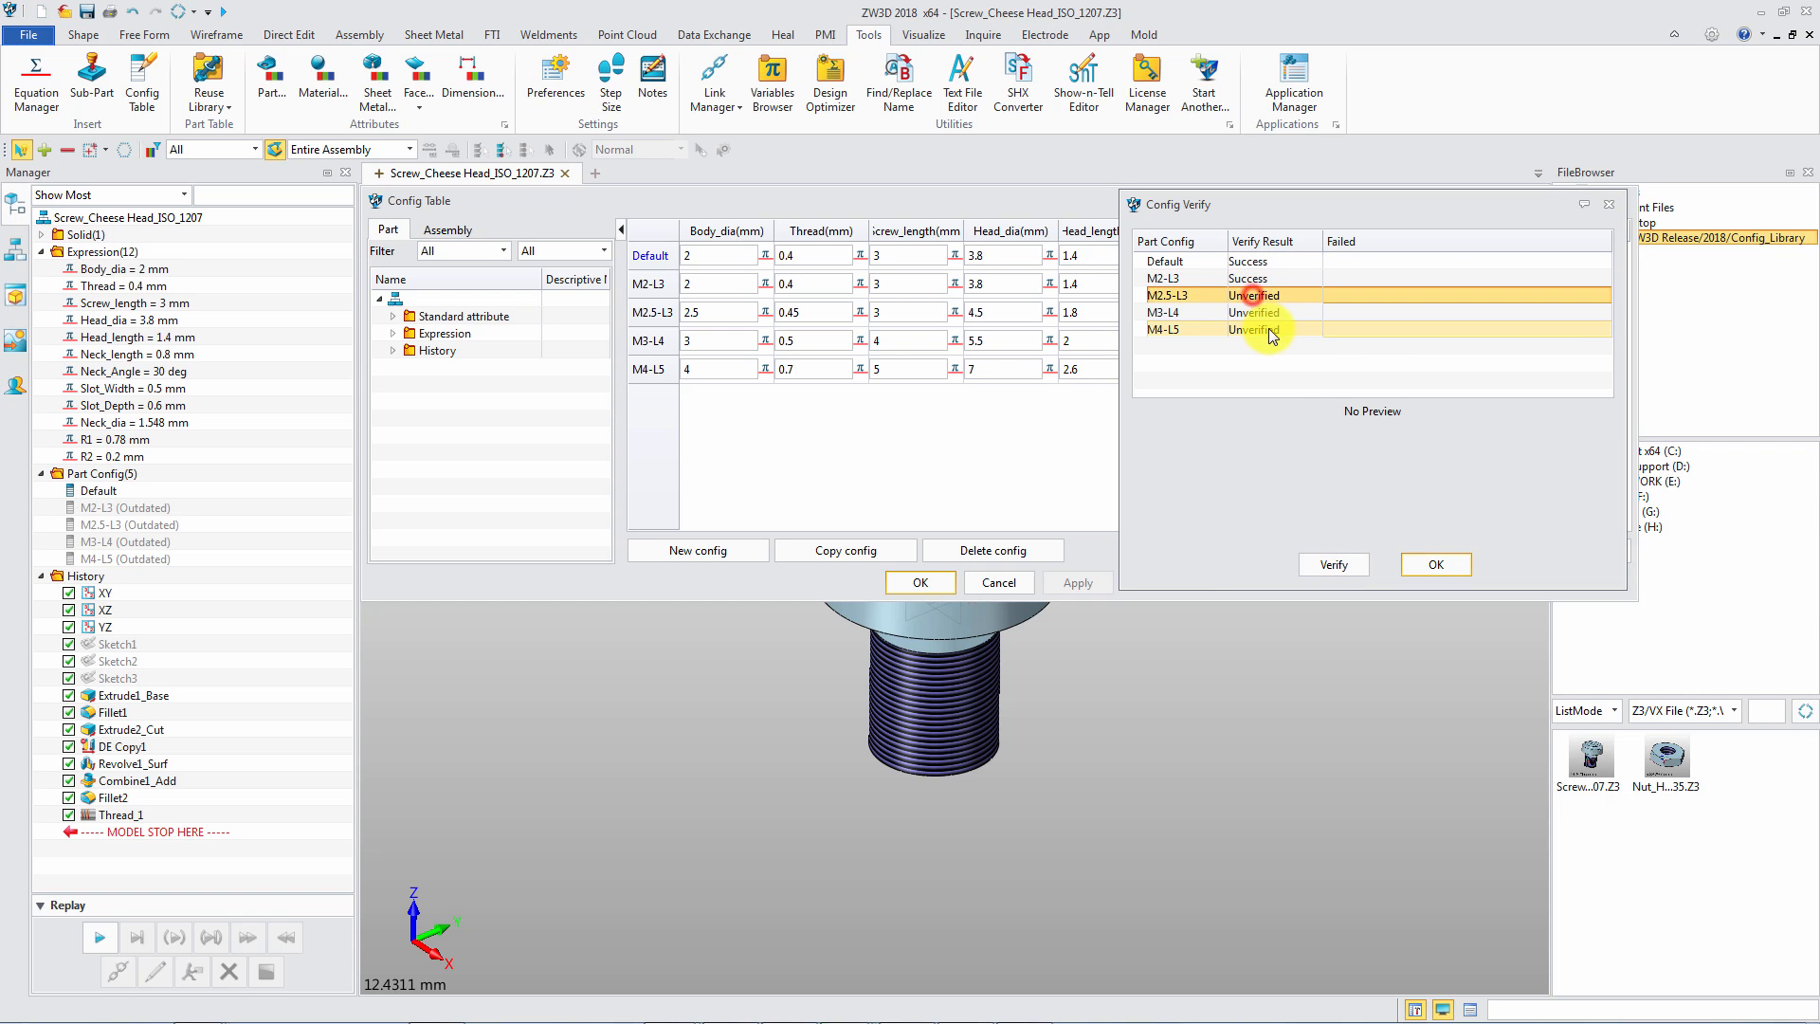
left_click(1335, 565)
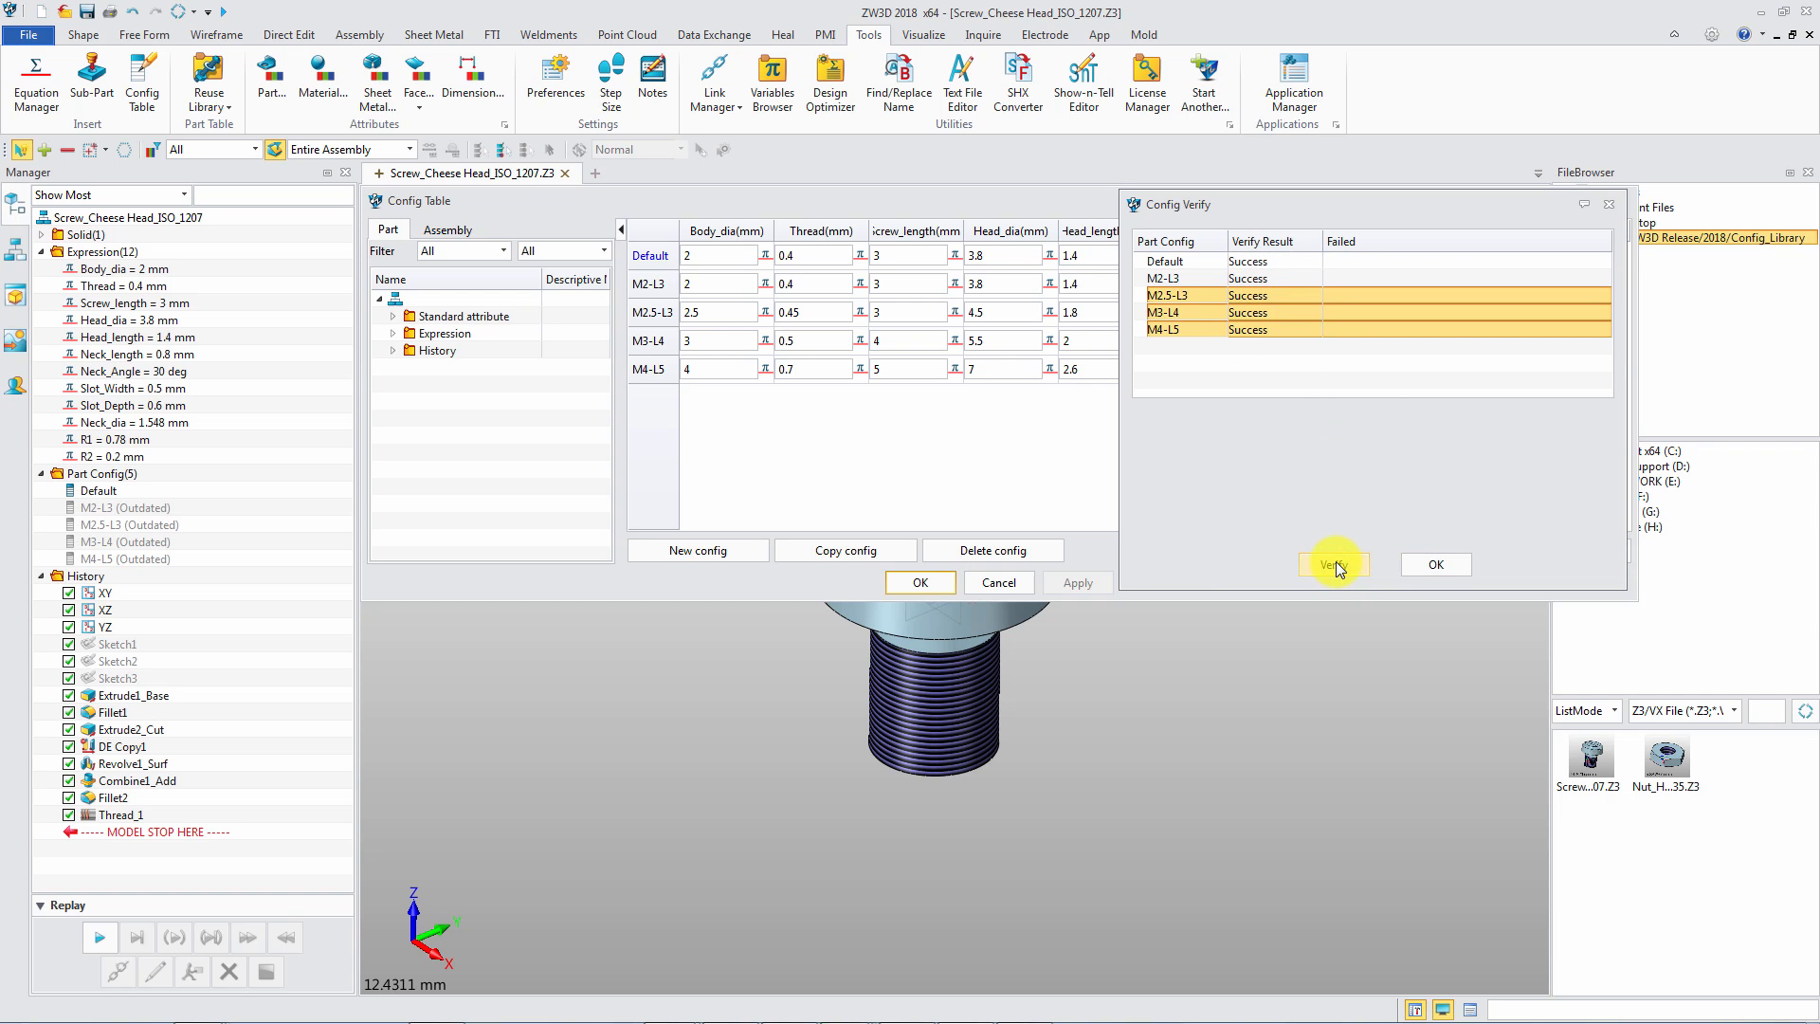
mouse_move(1430, 567)
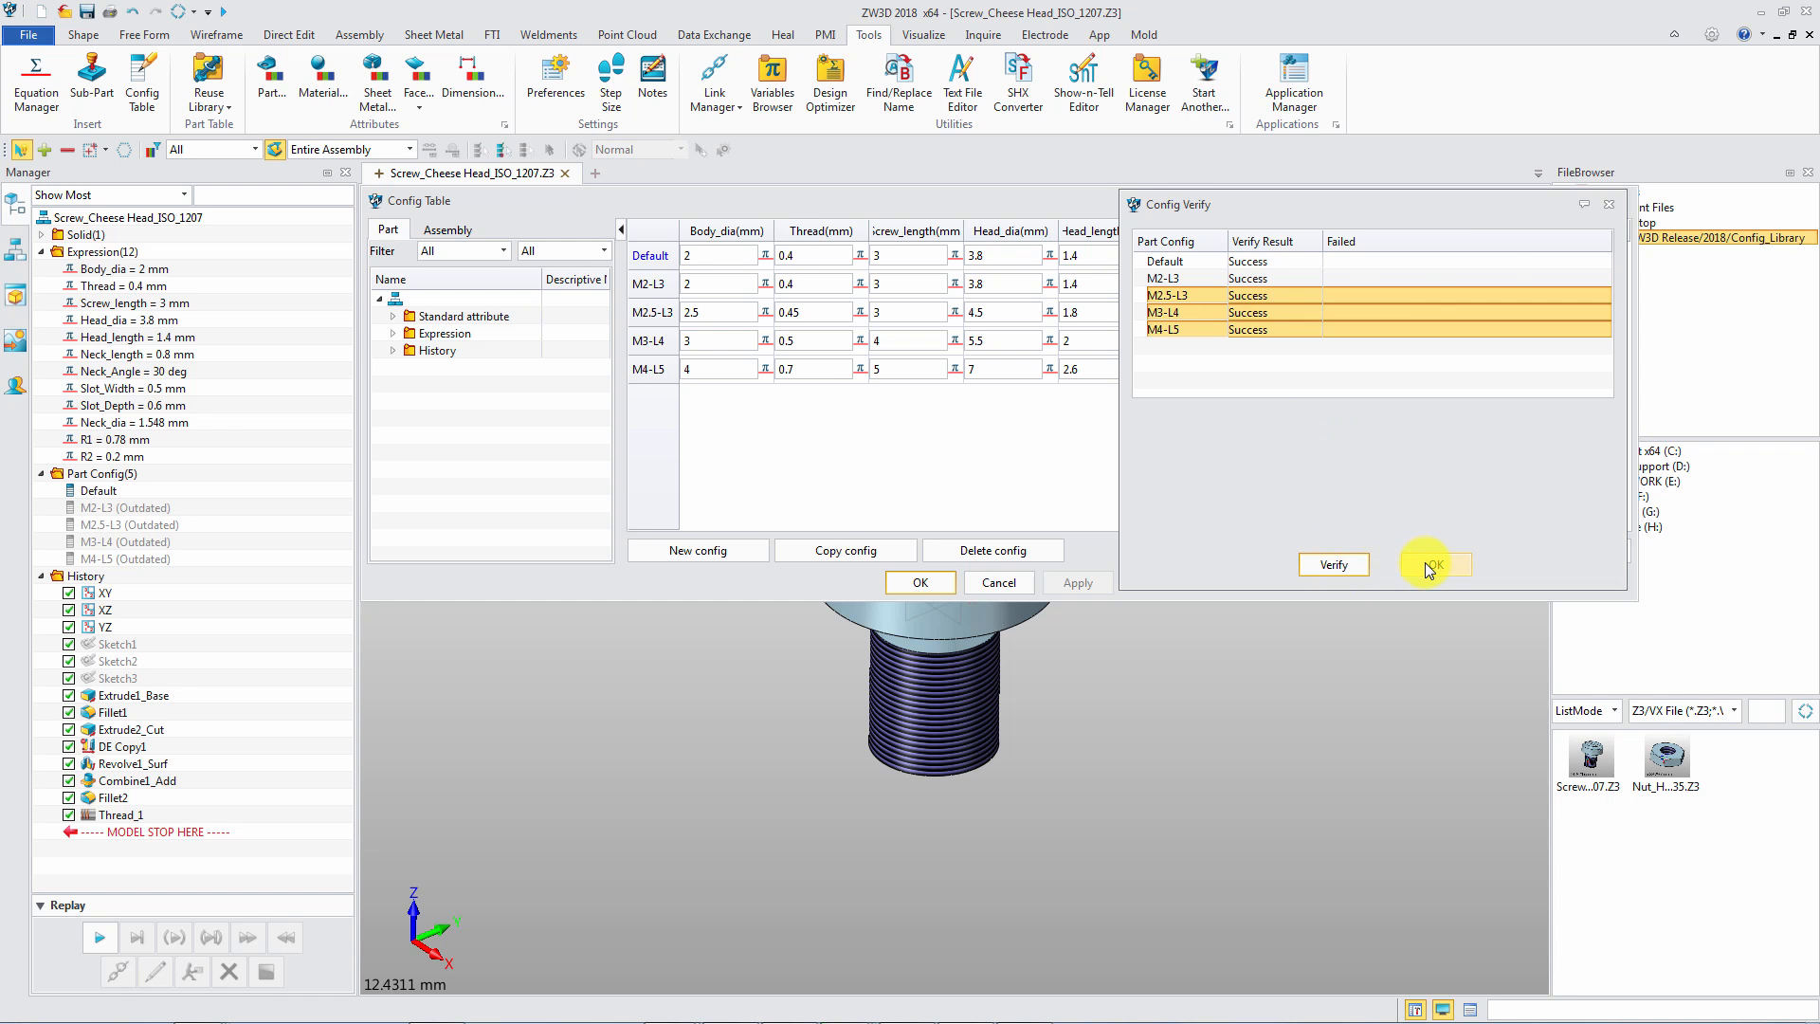
left_click(1436, 565)
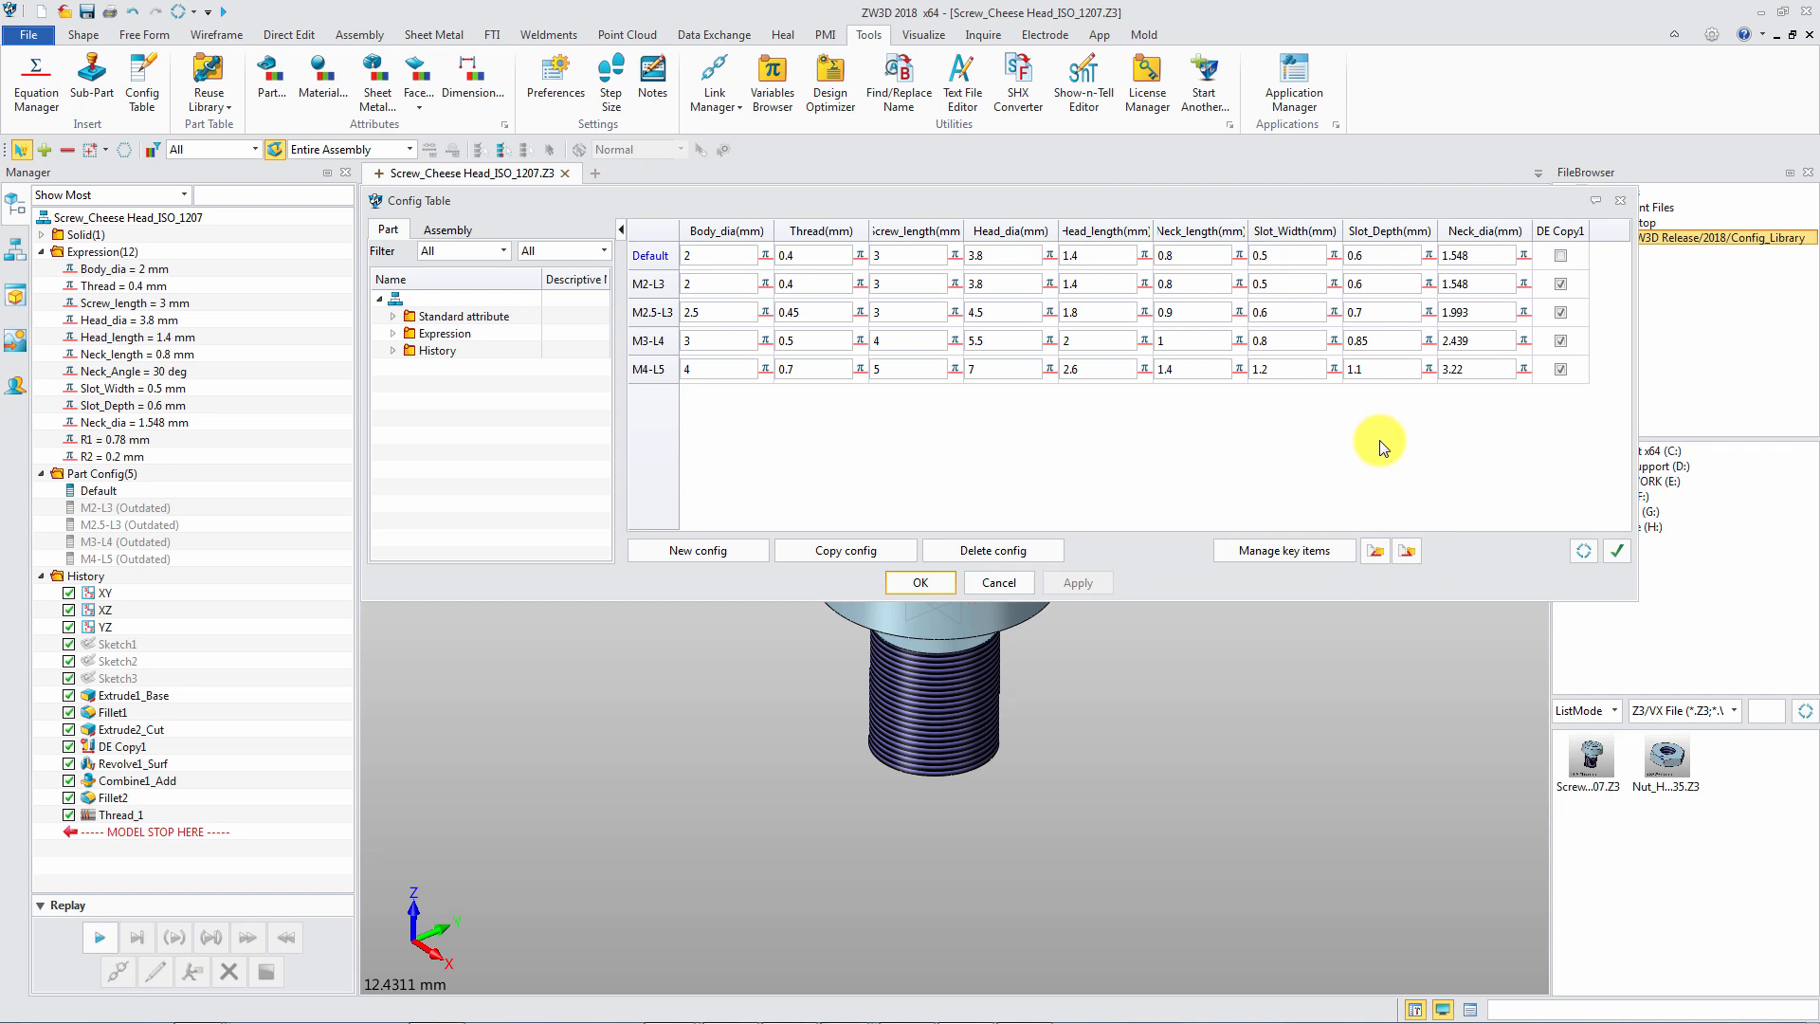
left_click(919, 582)
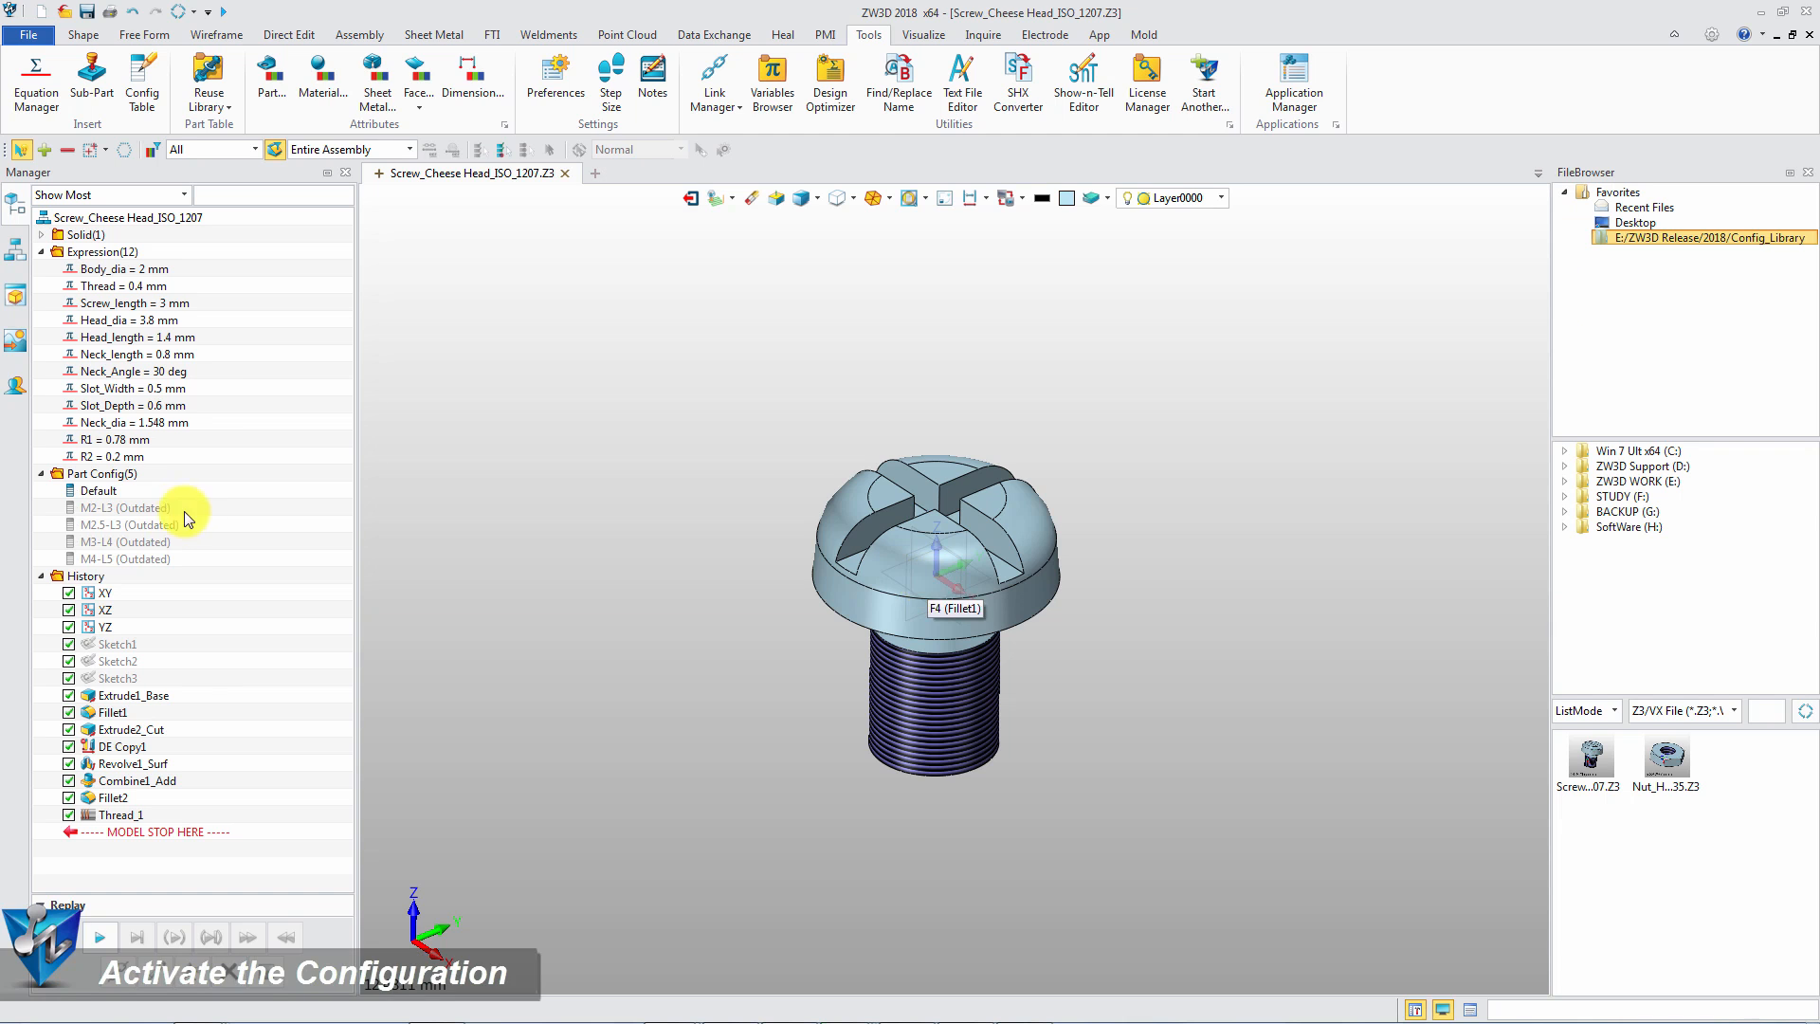
Activate the screw's M2-L3 and then M2.5-L3 configurations from Part Config
double_click(114, 523)
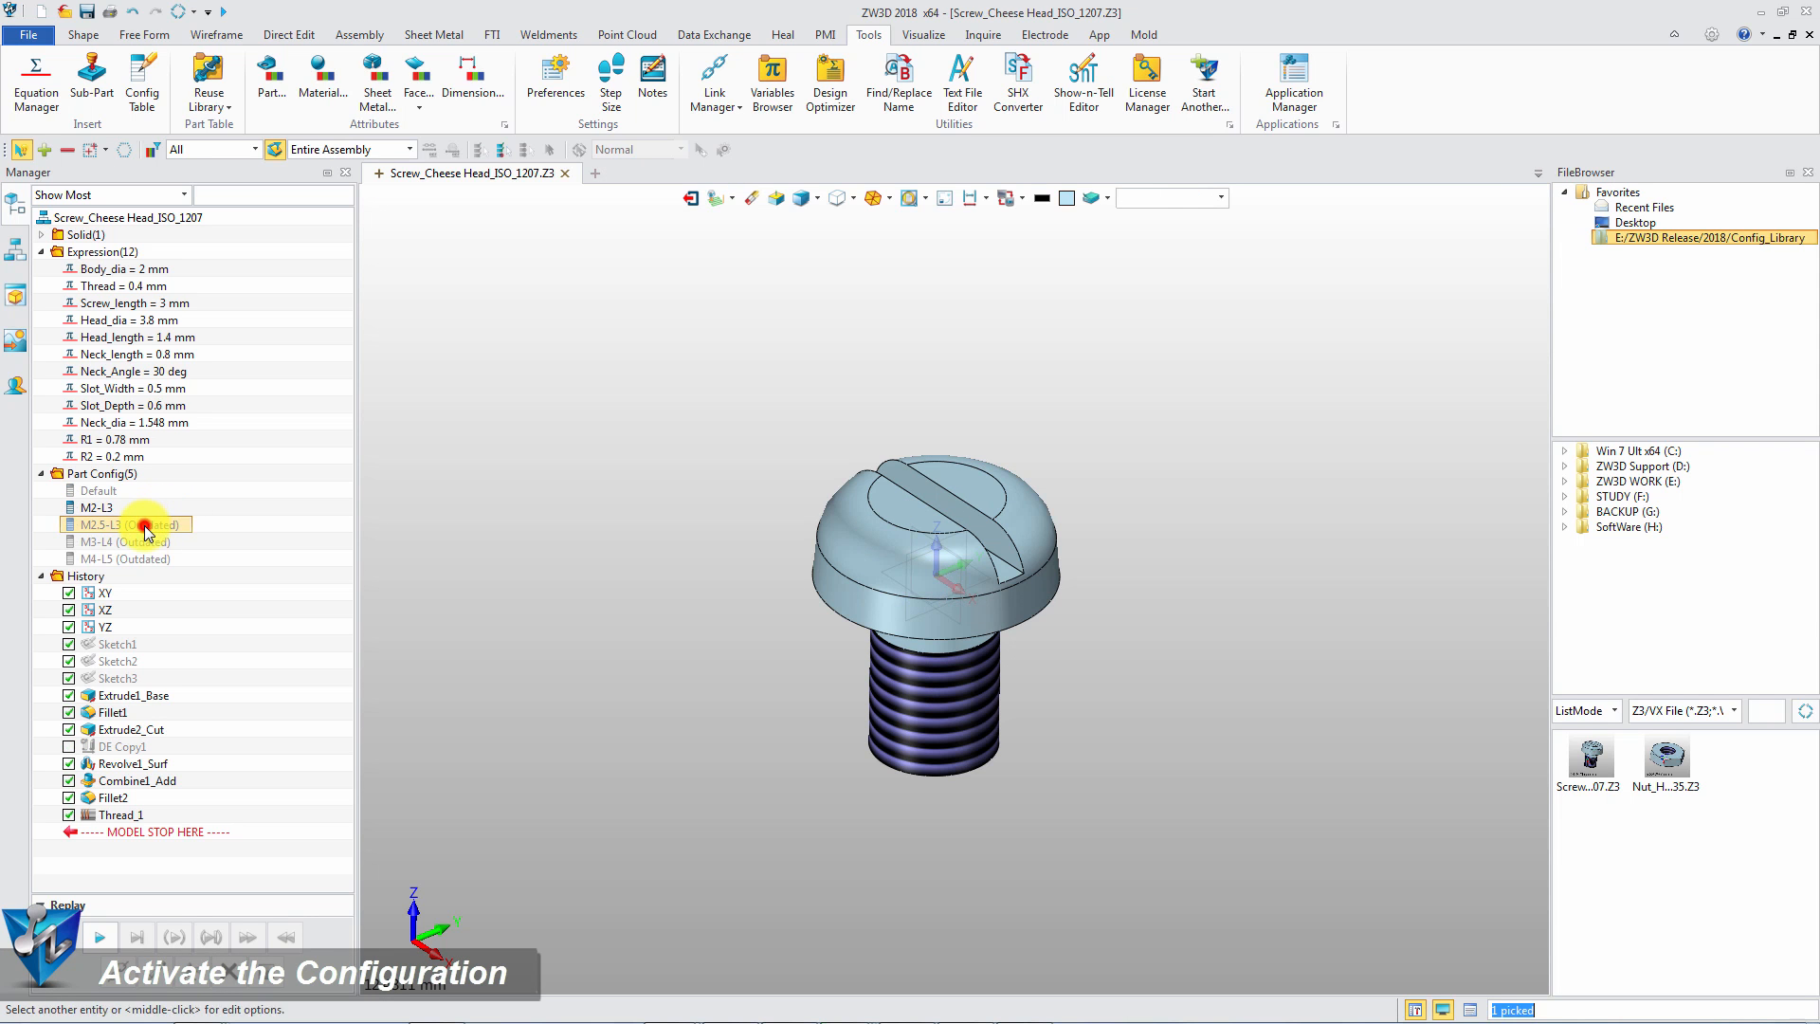
double_click(98, 542)
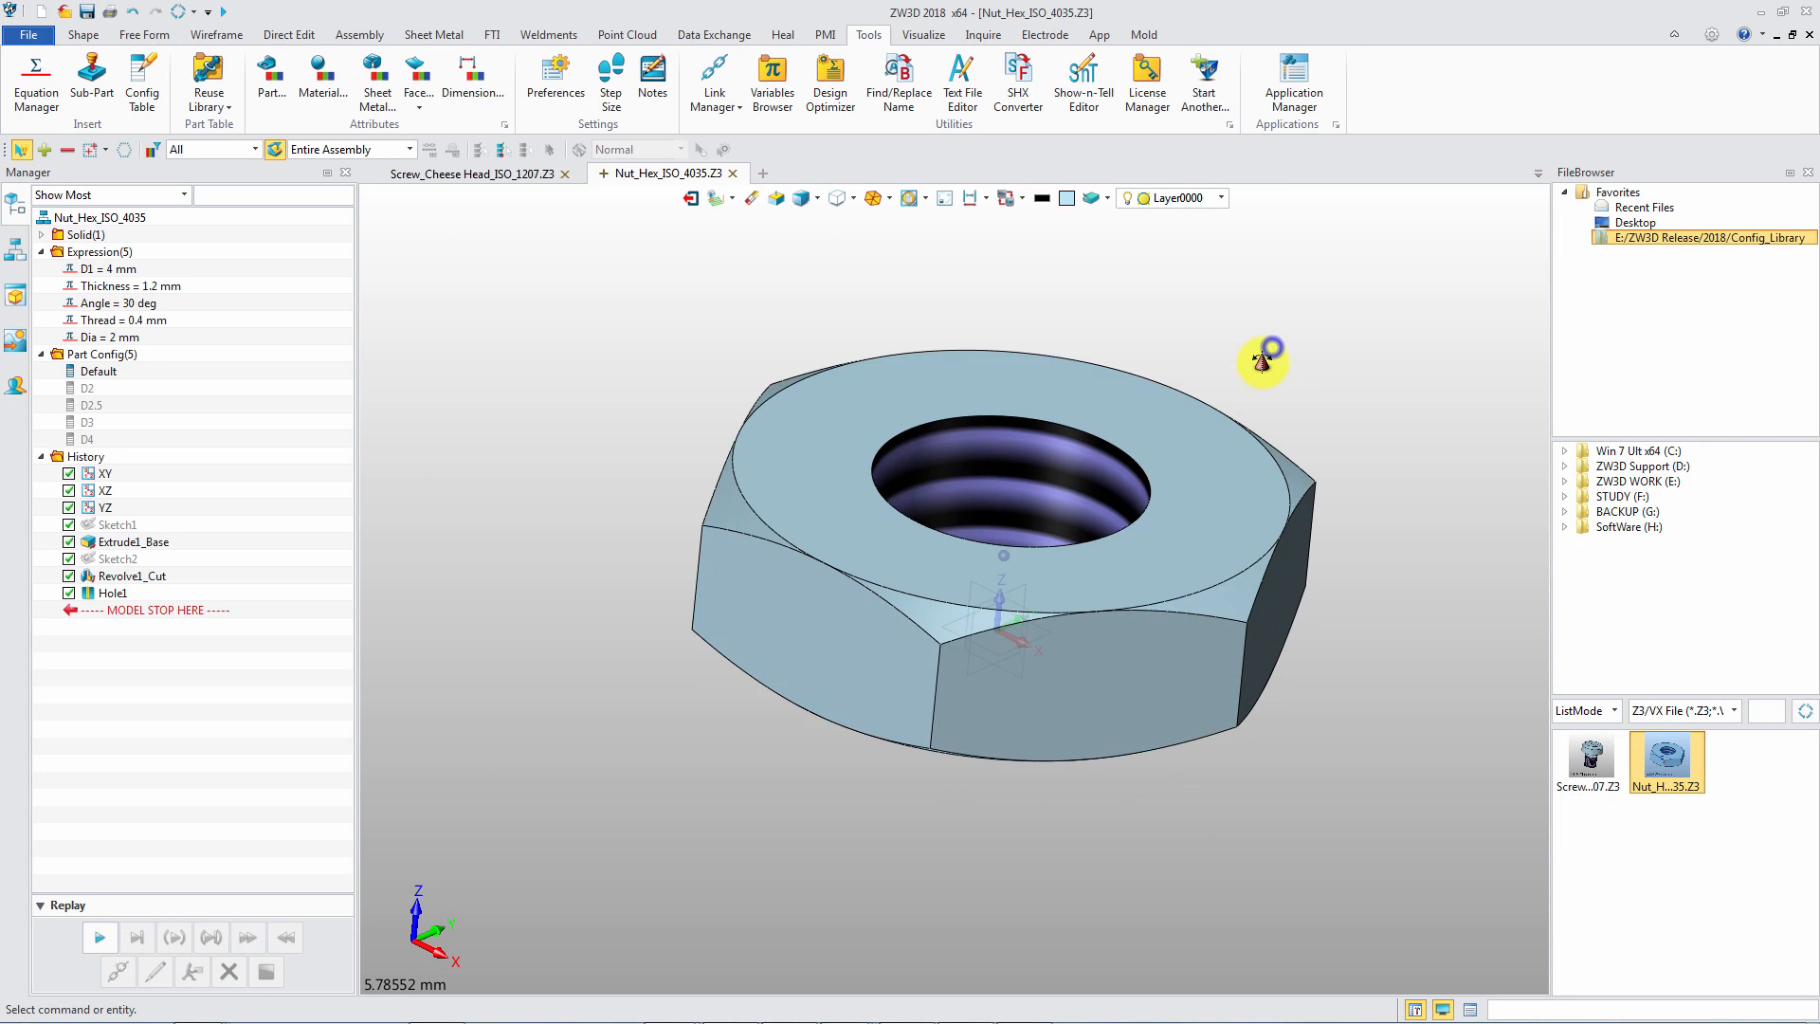
Review the hex nut's configuration table and close it
right_click(210, 389)
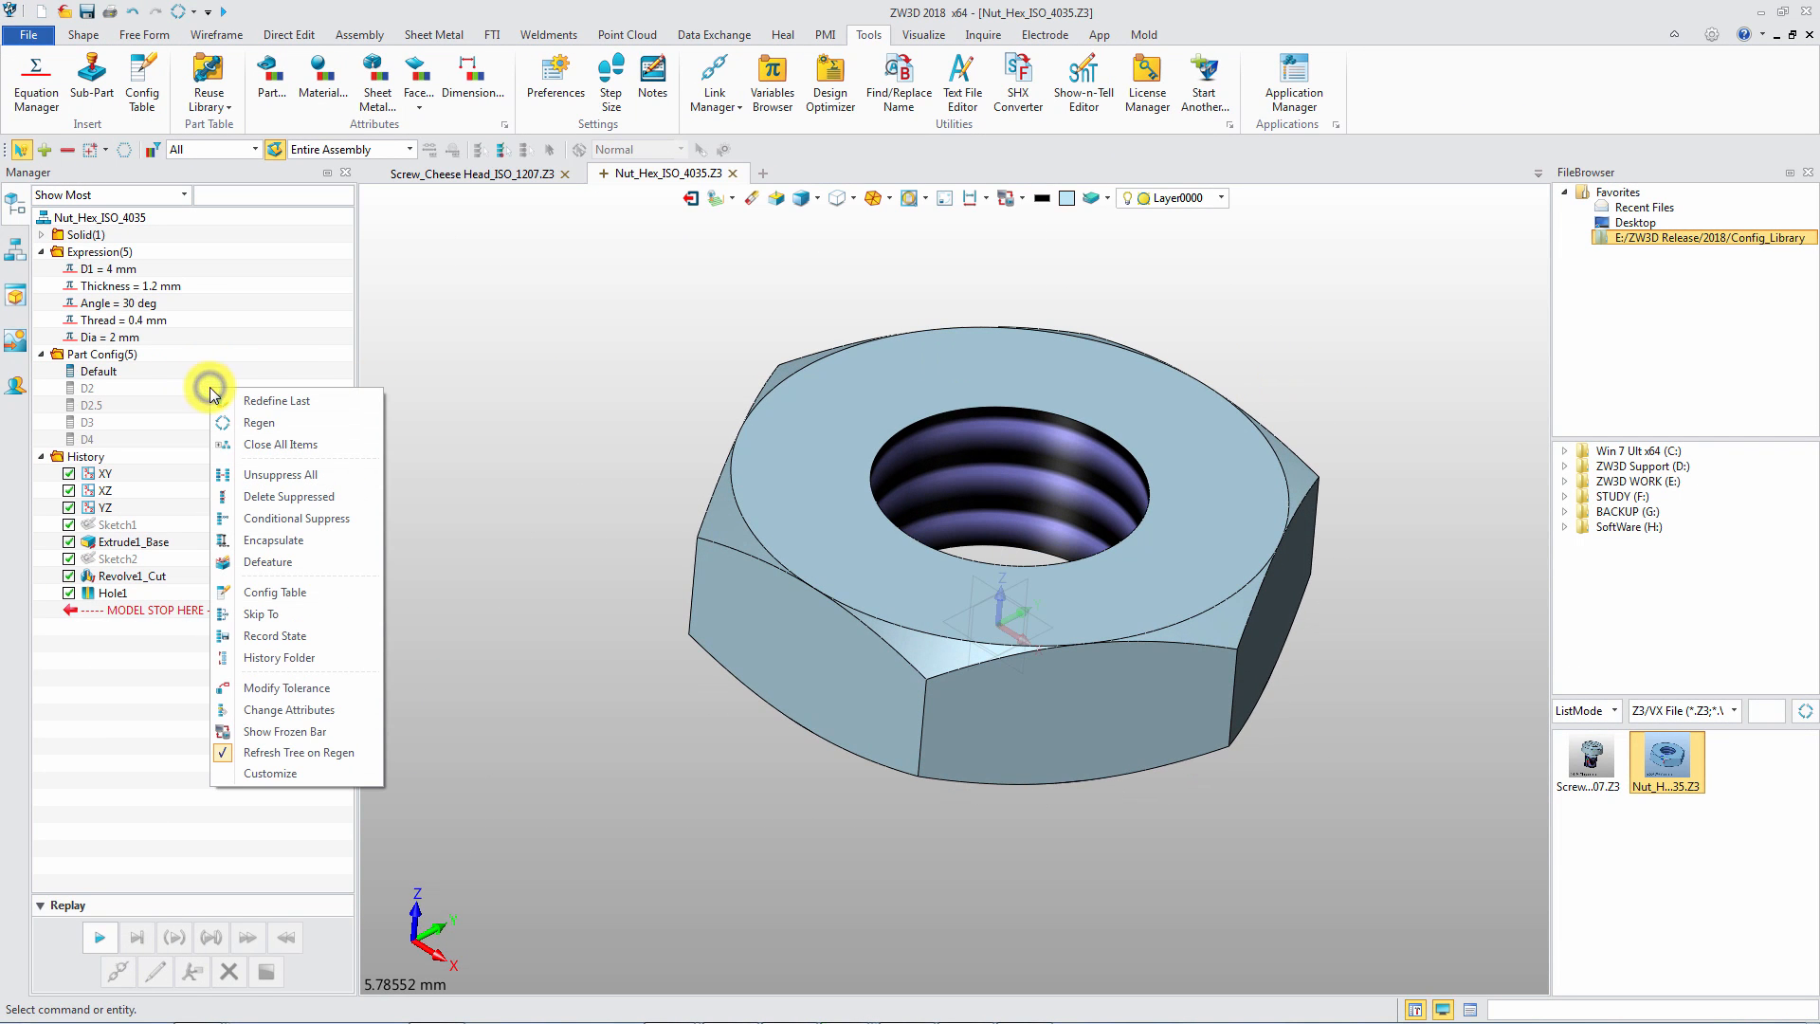
left_click(271, 592)
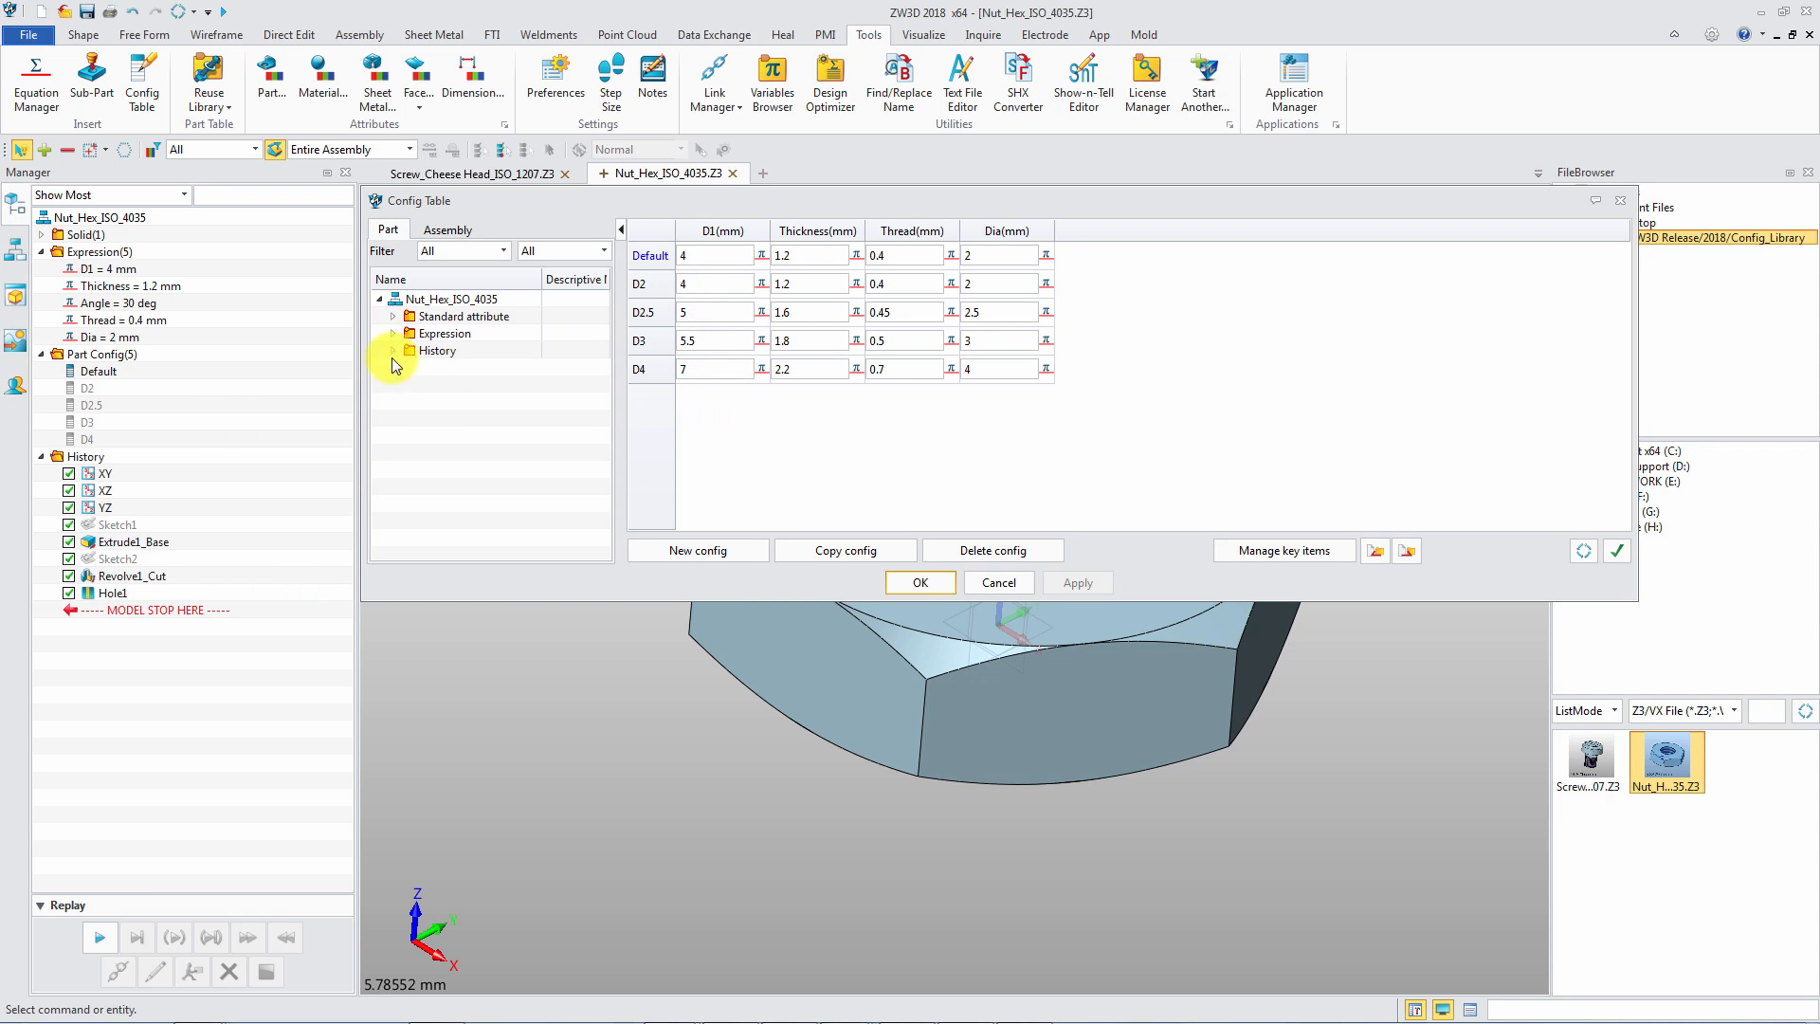
left_click(393, 332)
type("Ass_")
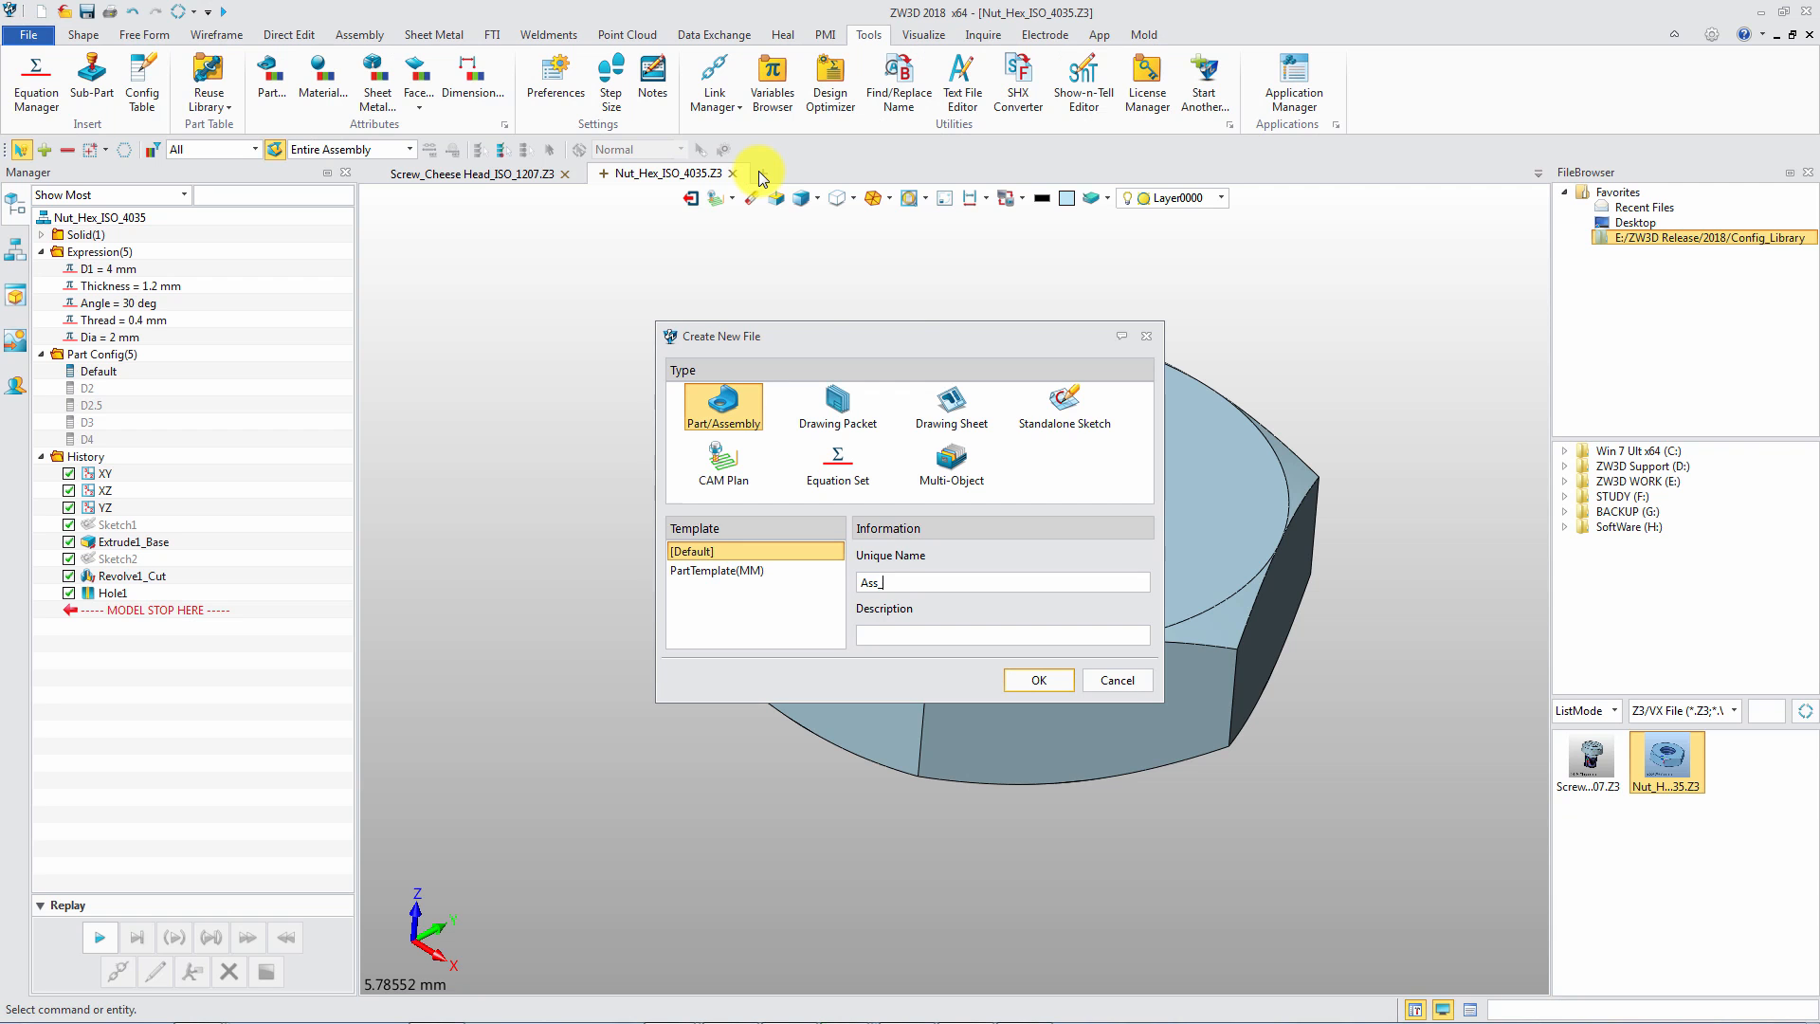
Create a new part/assembly file named Ass_Screw_Nut
type("Screw_Nut")
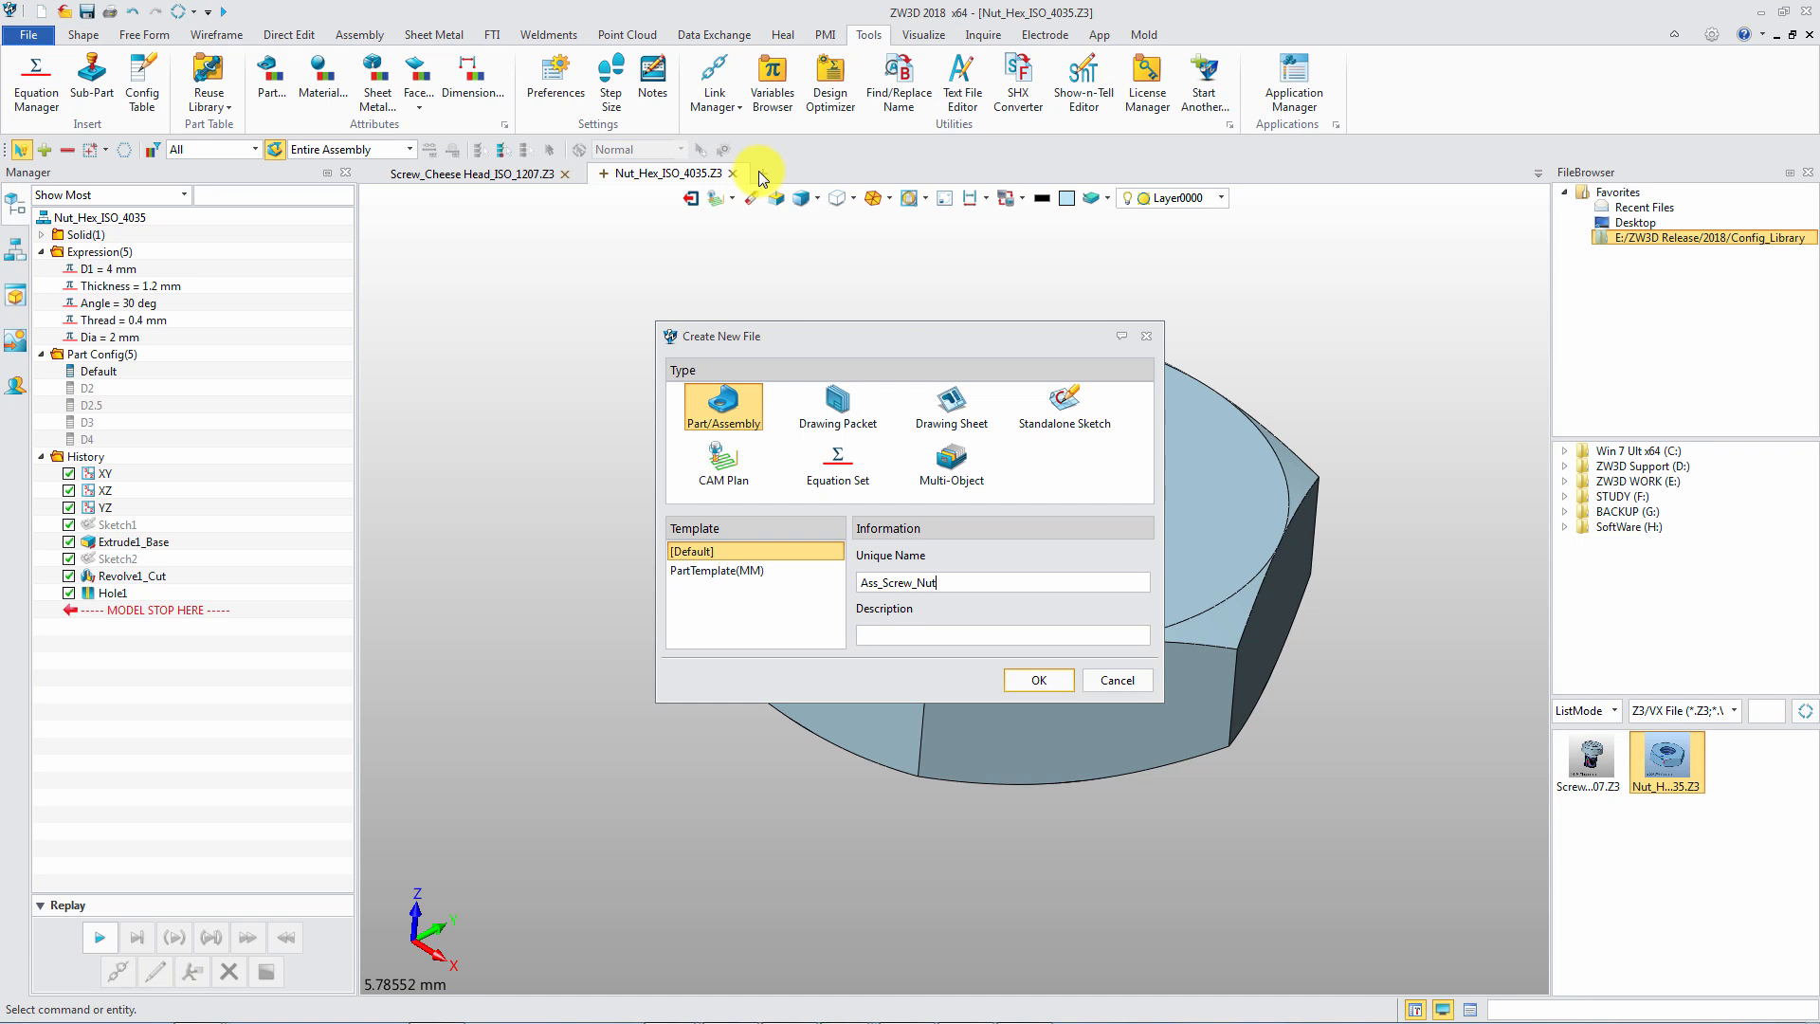
left_click(1039, 679)
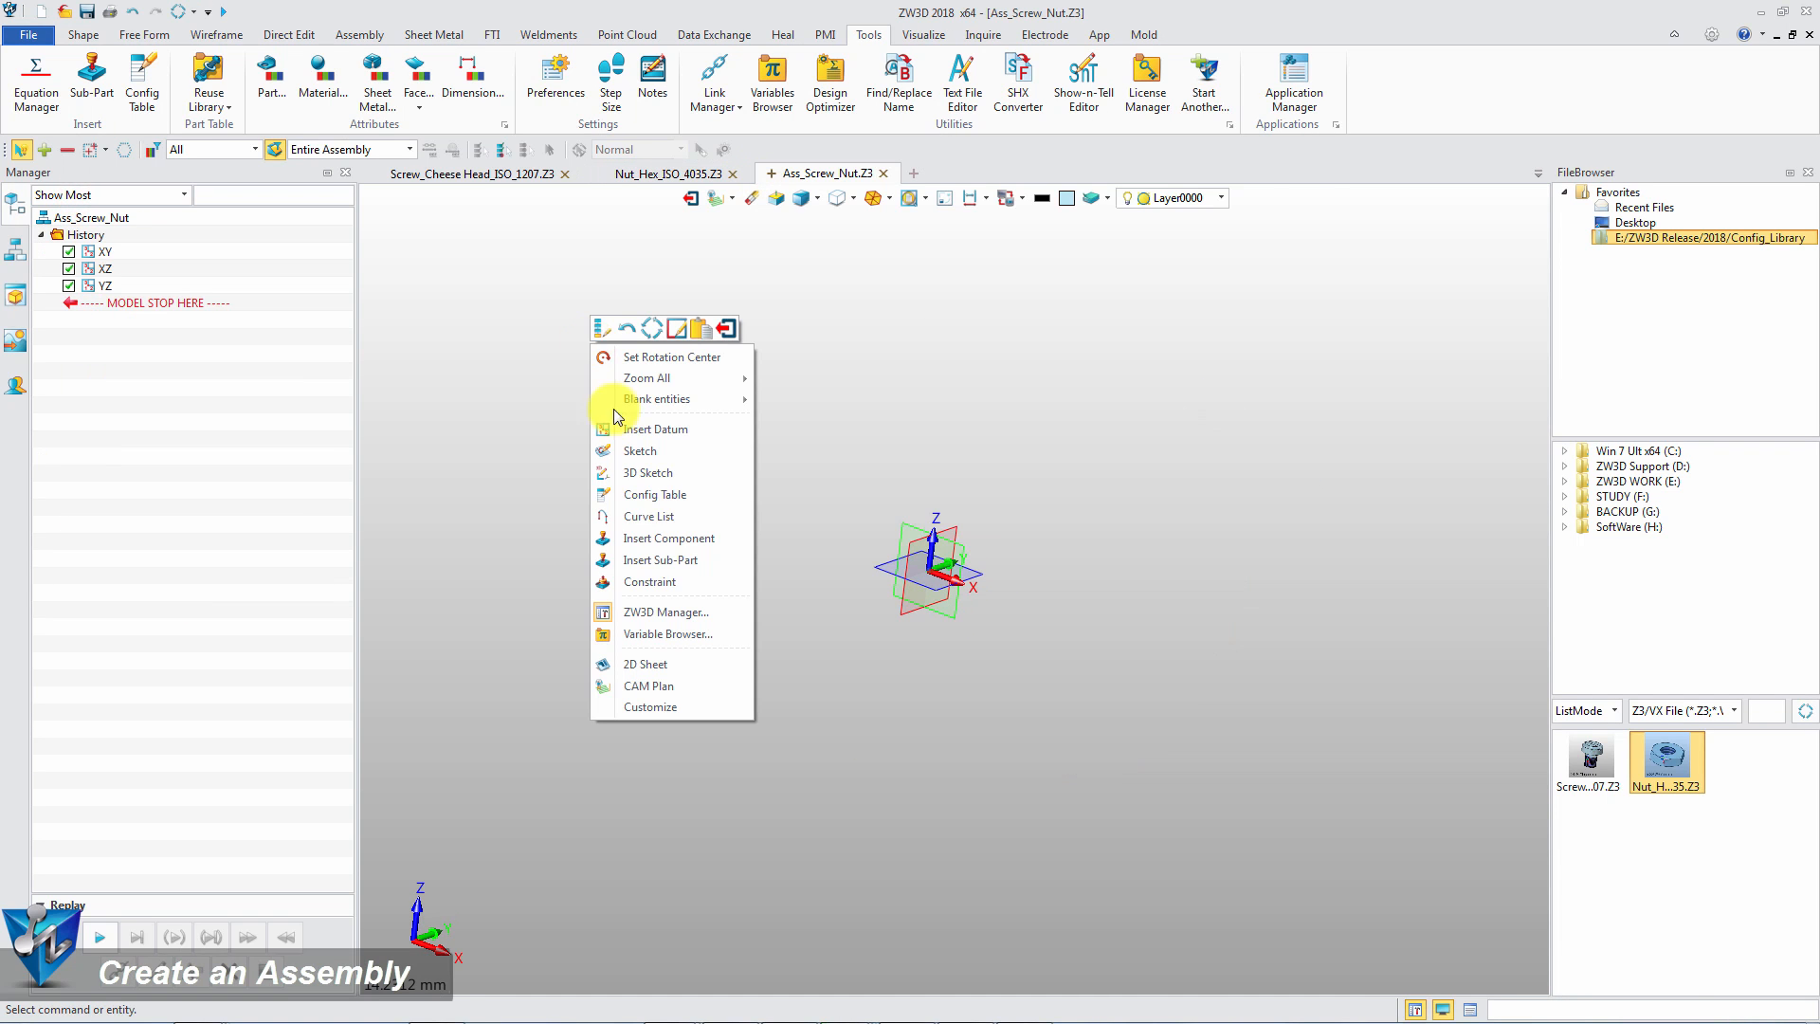
Insert the cheese-head screw as the fixed base and constrain the hex nut concentric and coincident to it
left_click(667, 539)
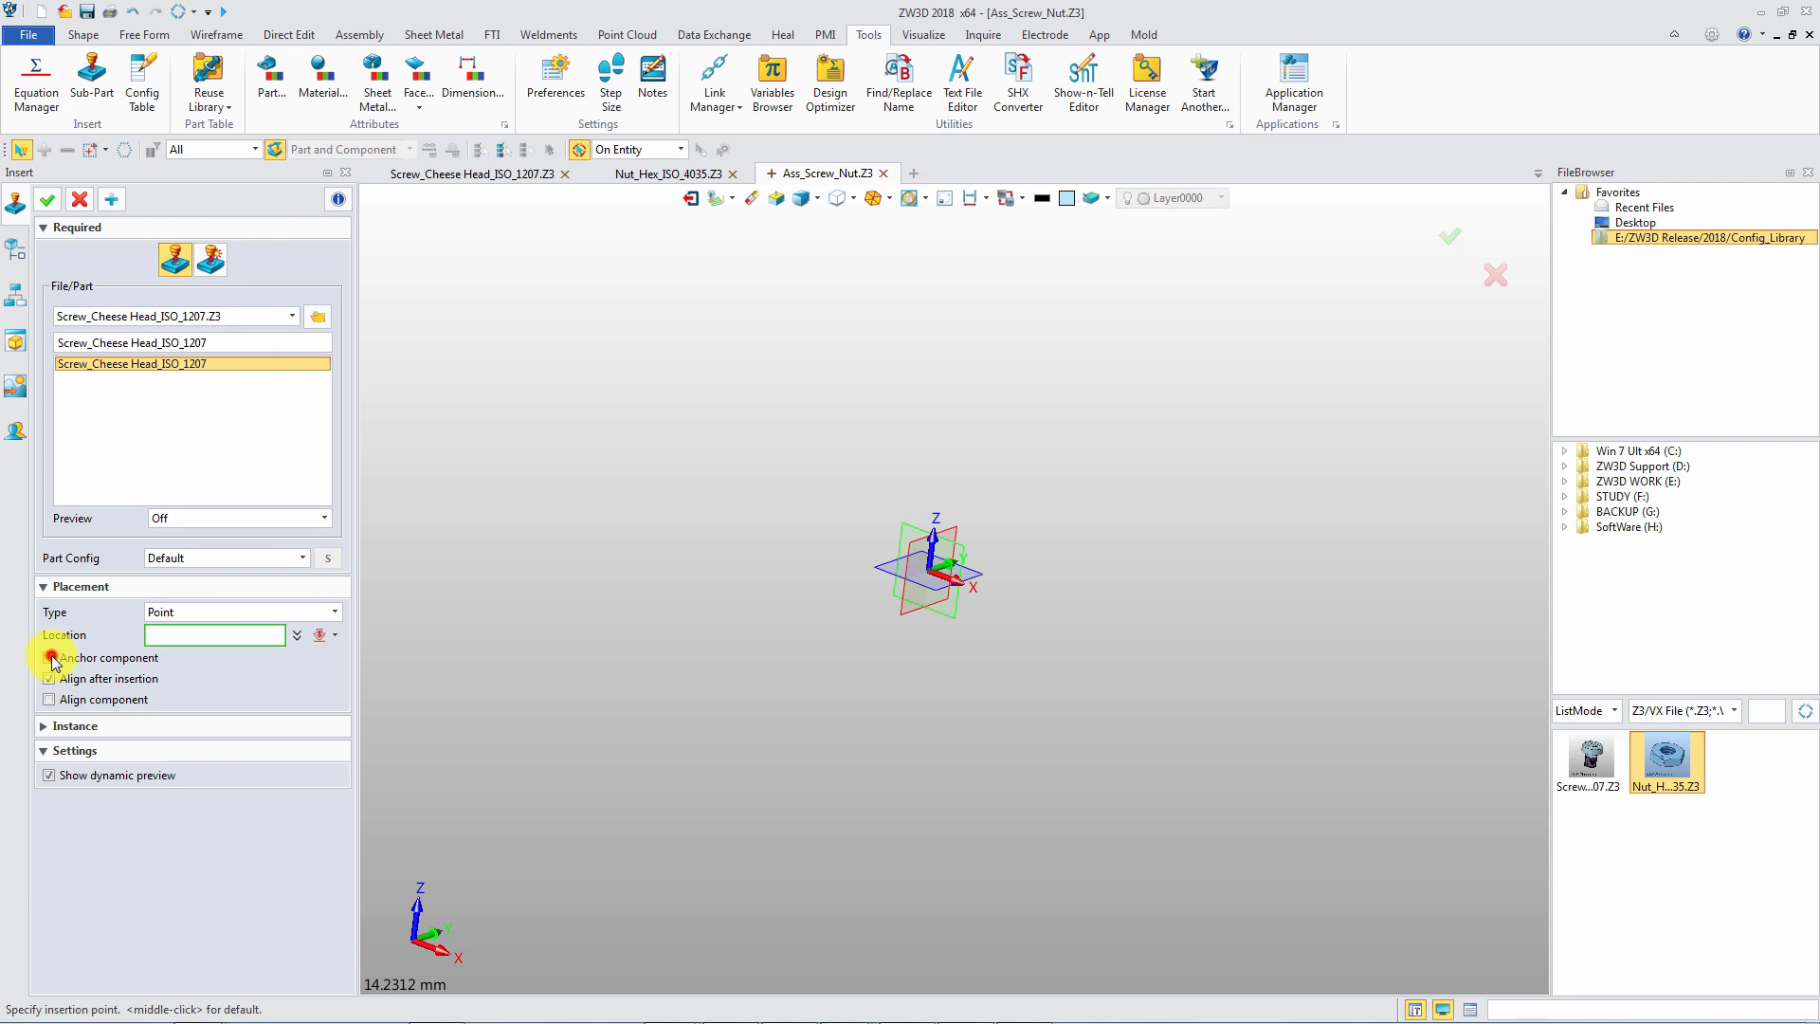
left_click(49, 658)
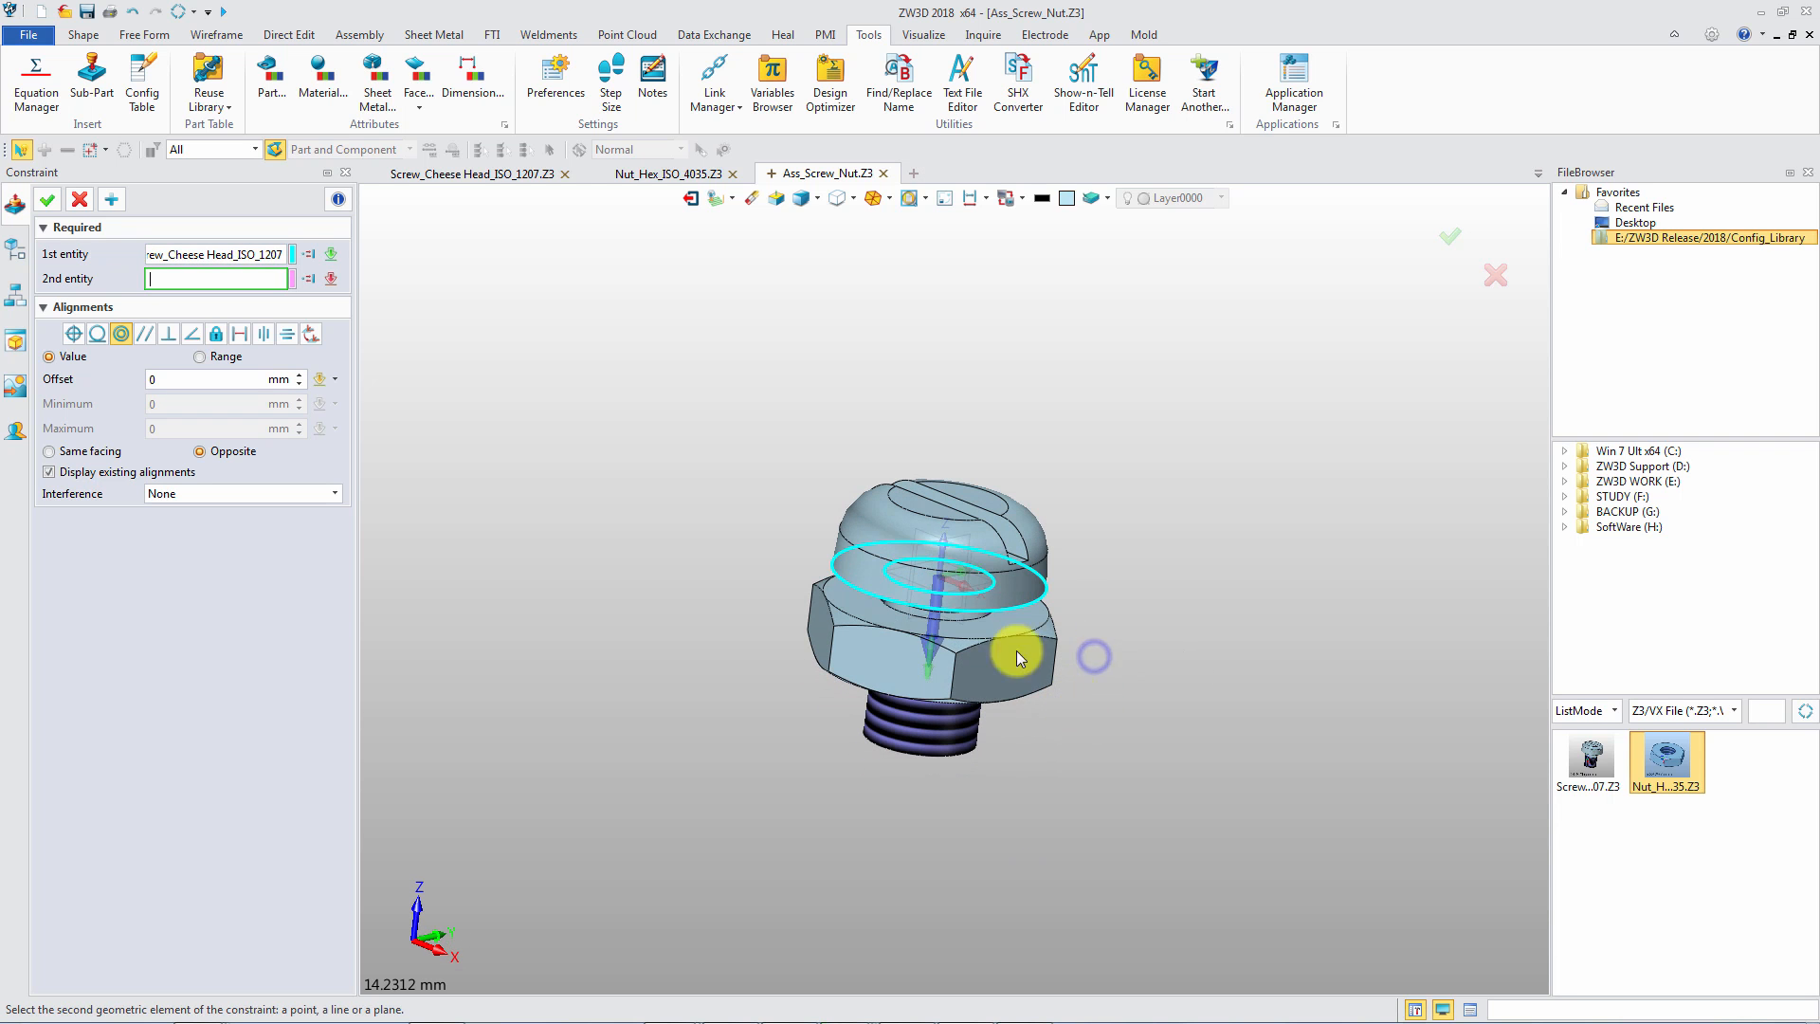
left_click(1018, 656)
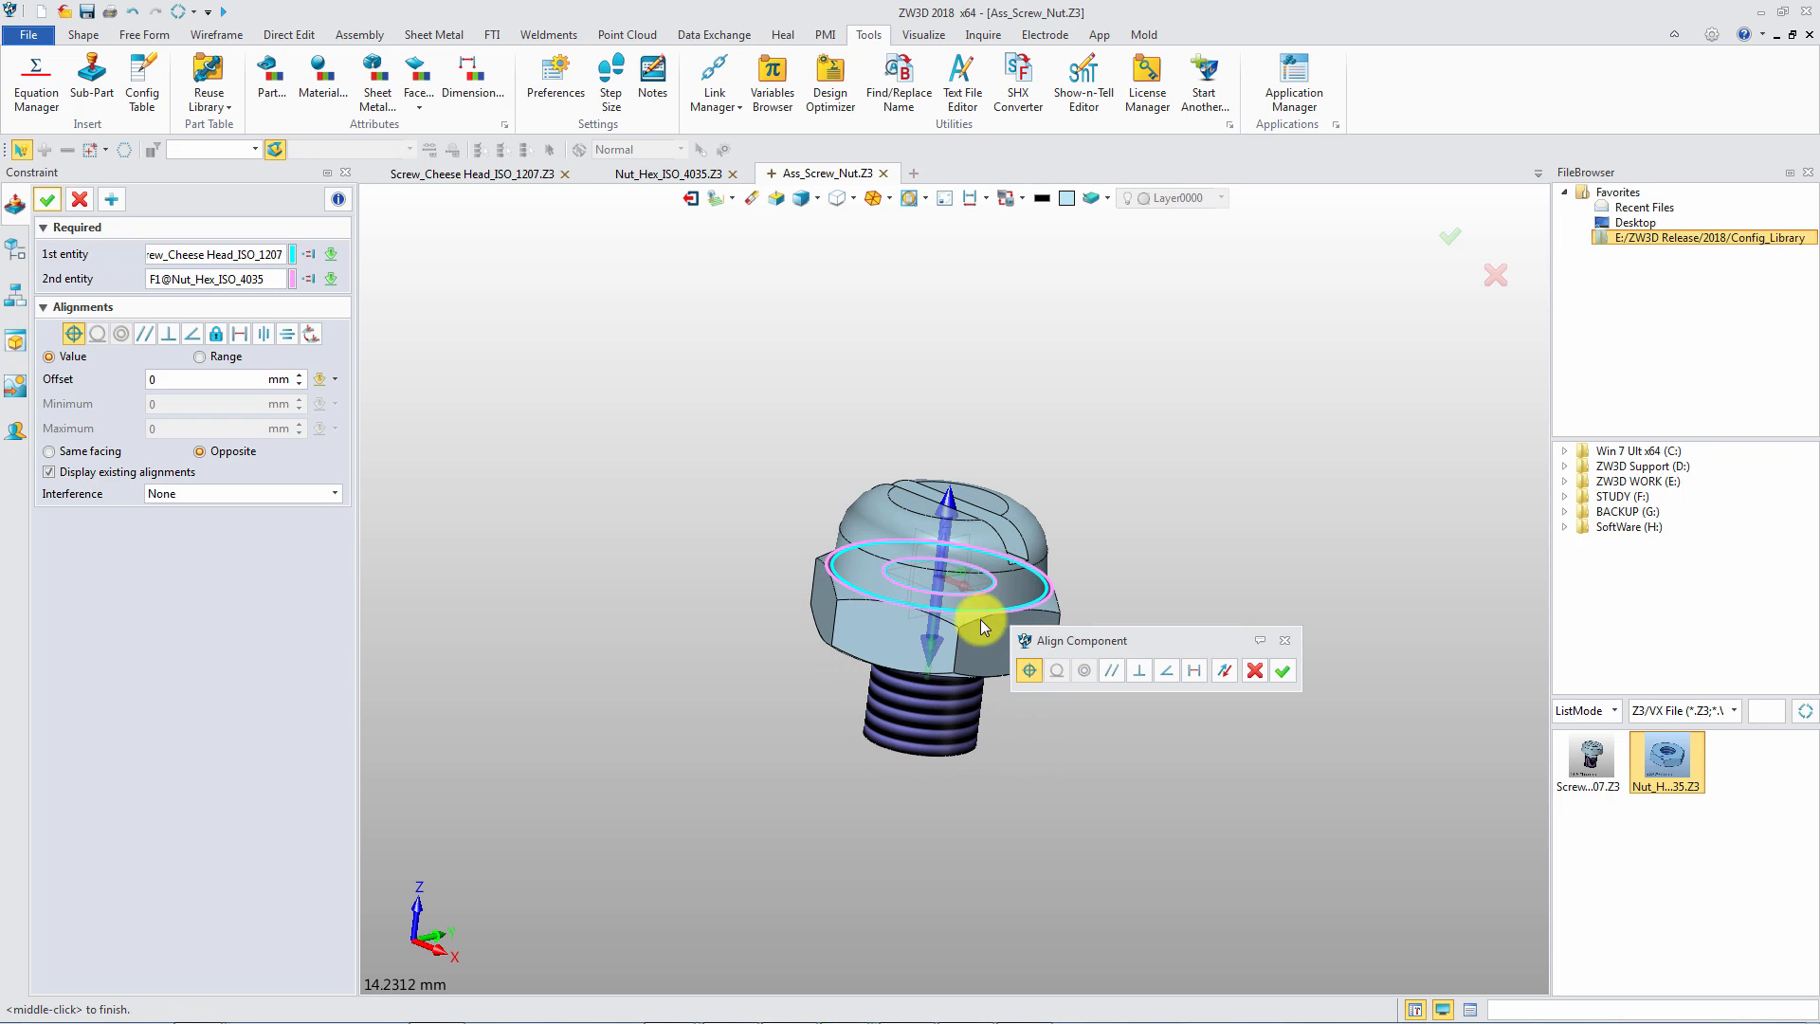
left_click(209, 379)
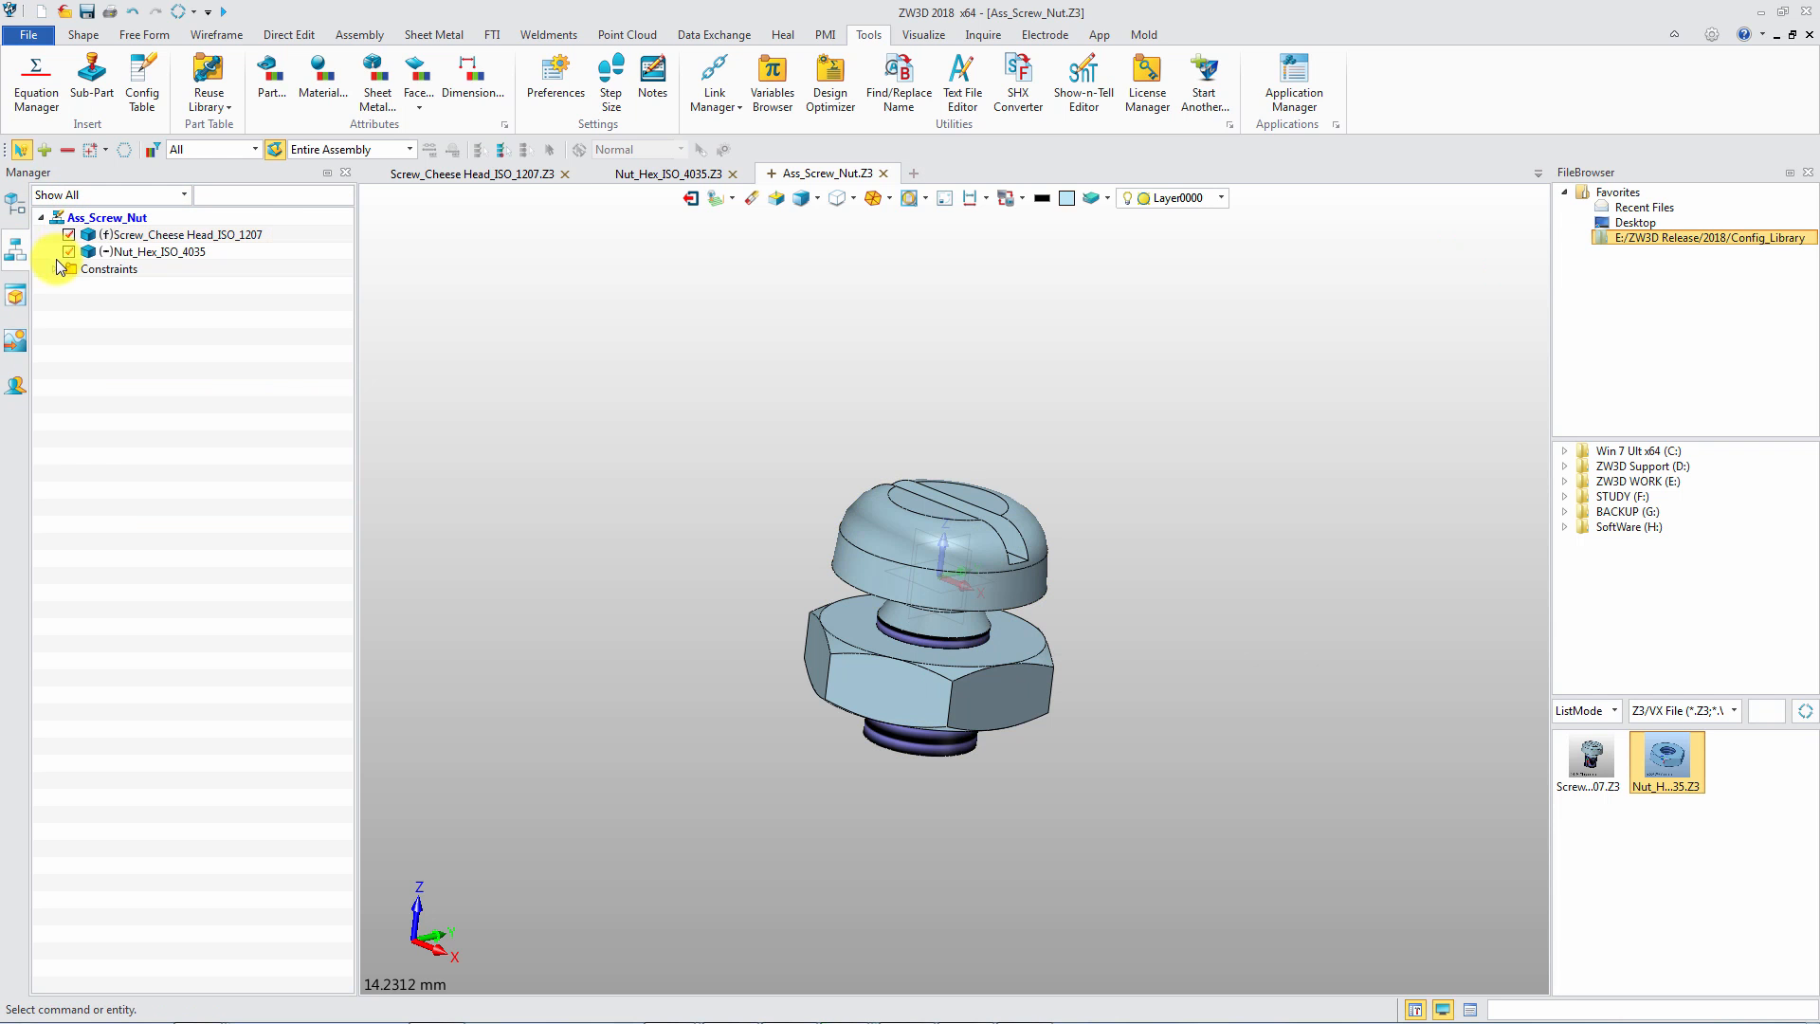
left_click(59, 269)
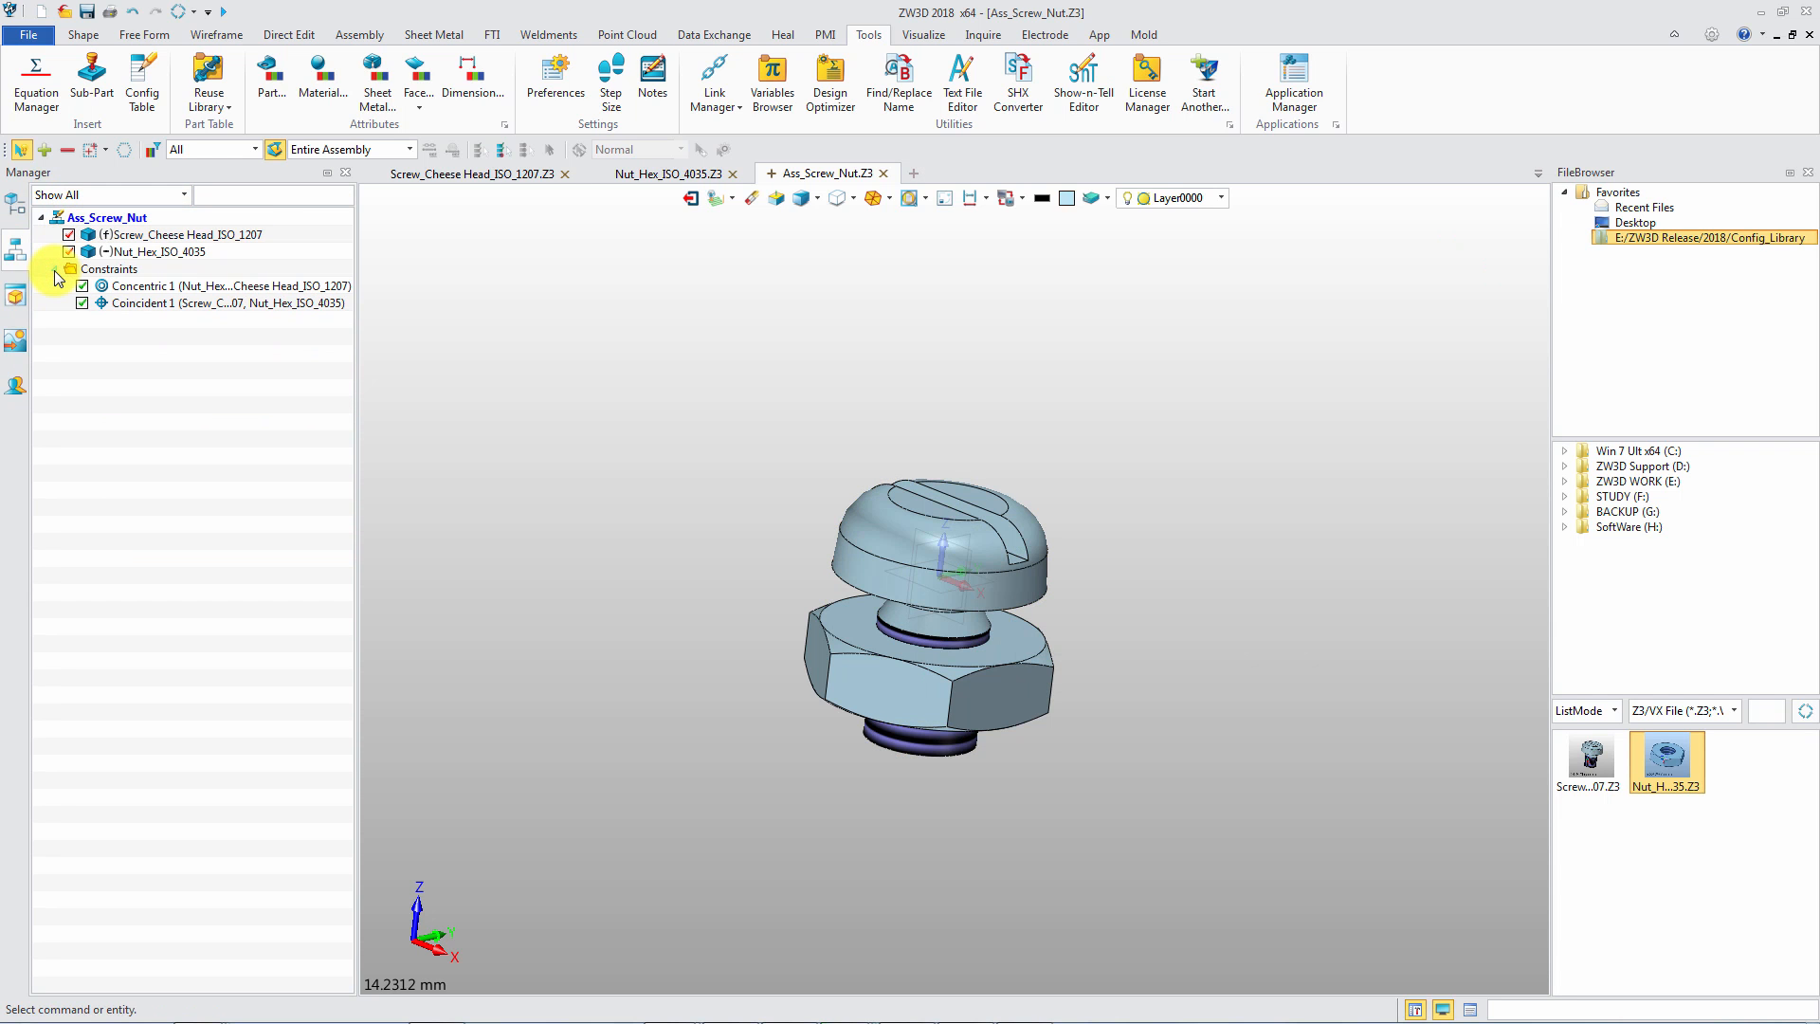
mouse_move(33, 284)
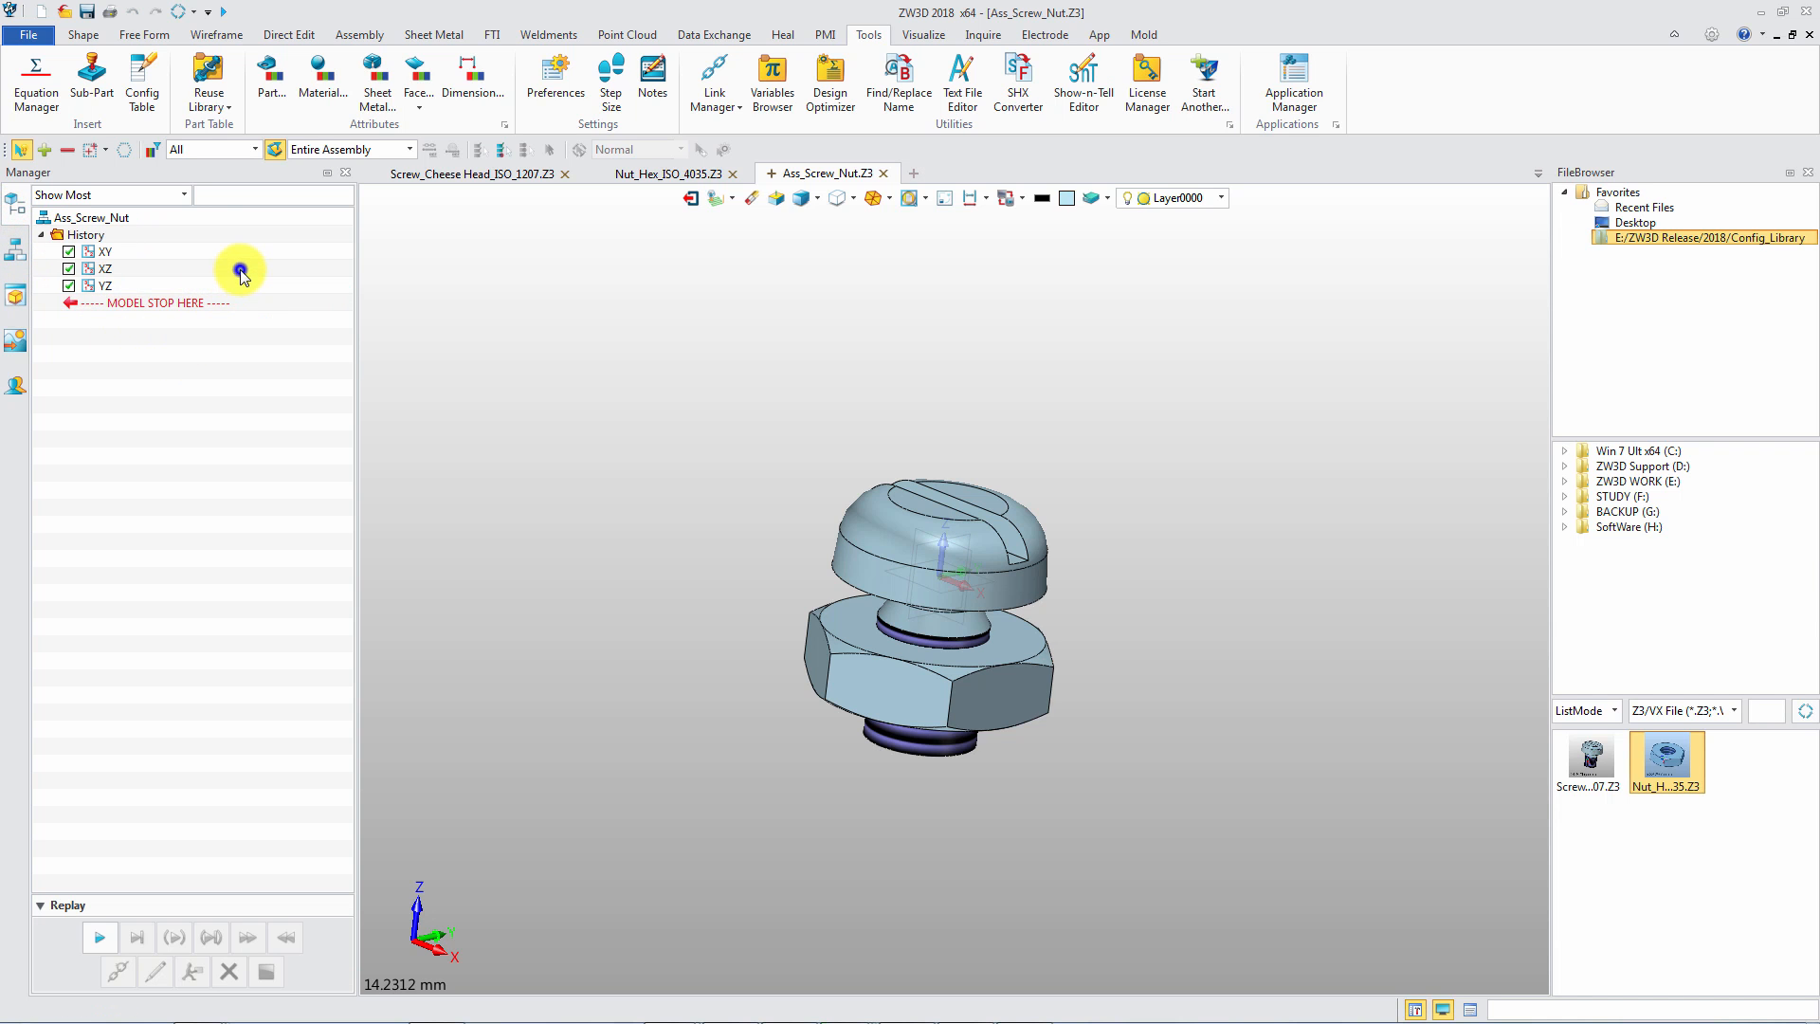
In the Config Table's Assembly view, add Part Config and Color columns for screw and nut plus the Coincident 1 offset
left_click(142, 74)
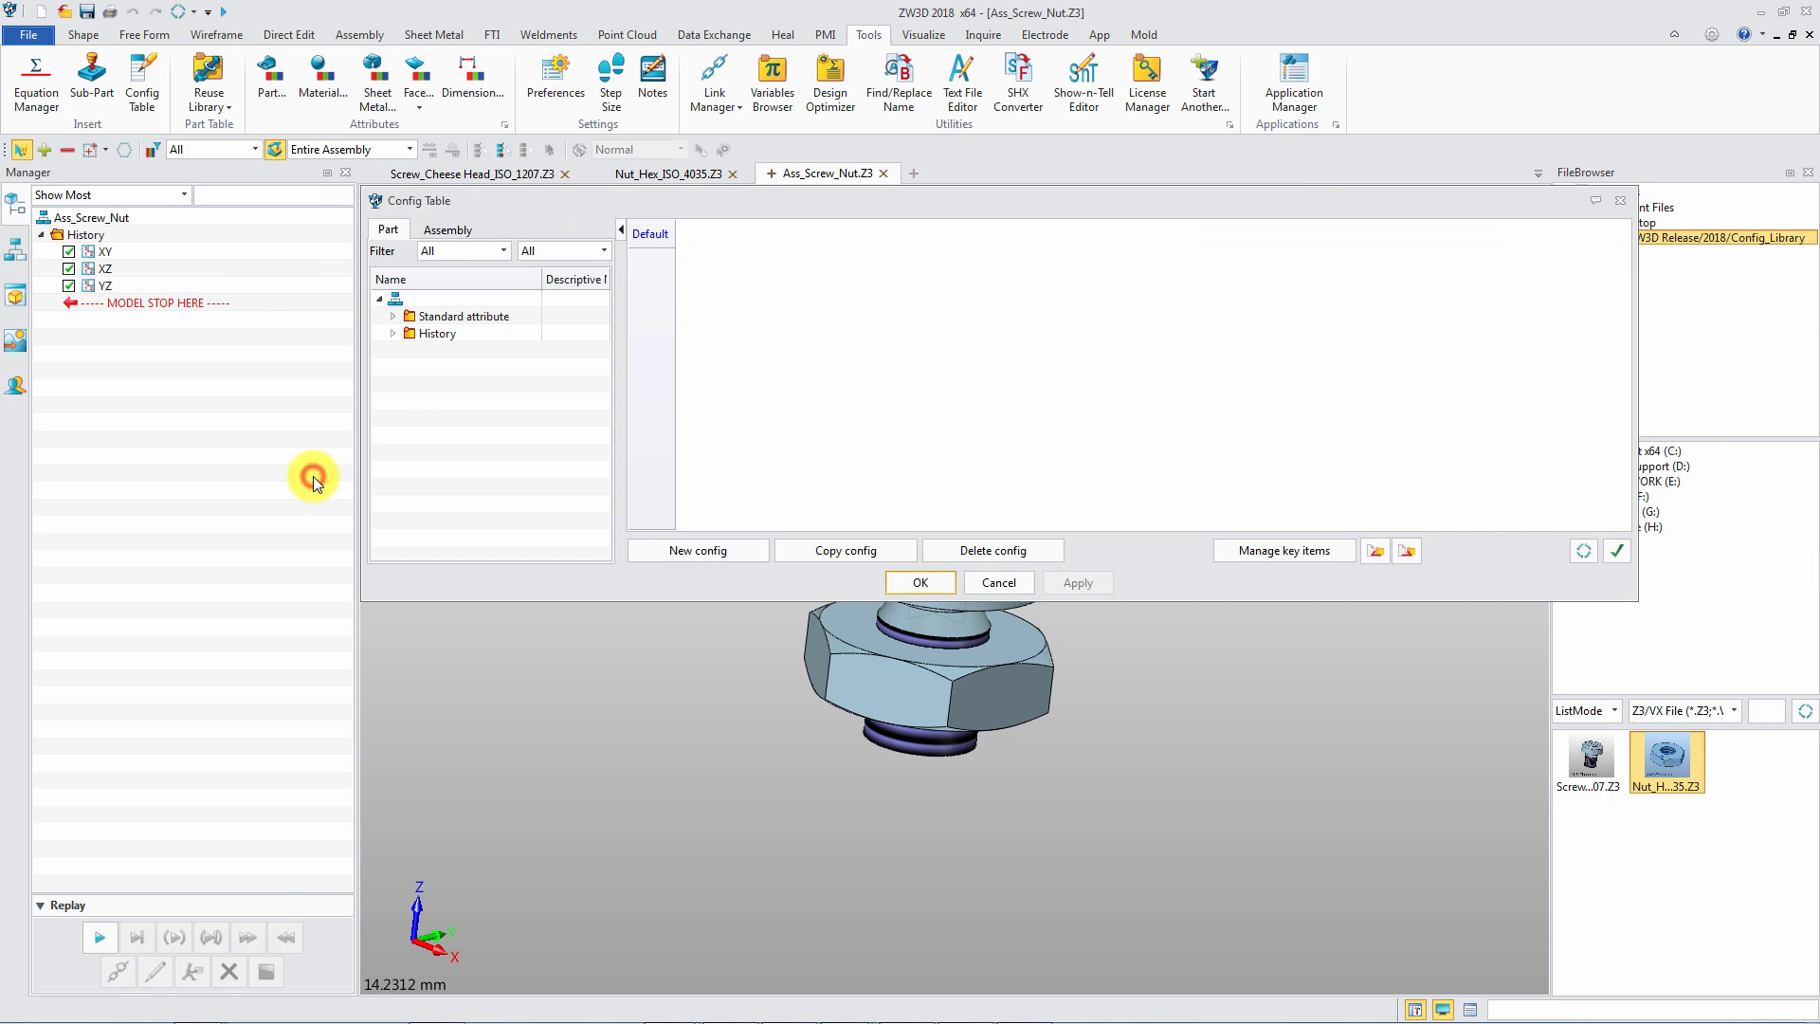
left_click(447, 227)
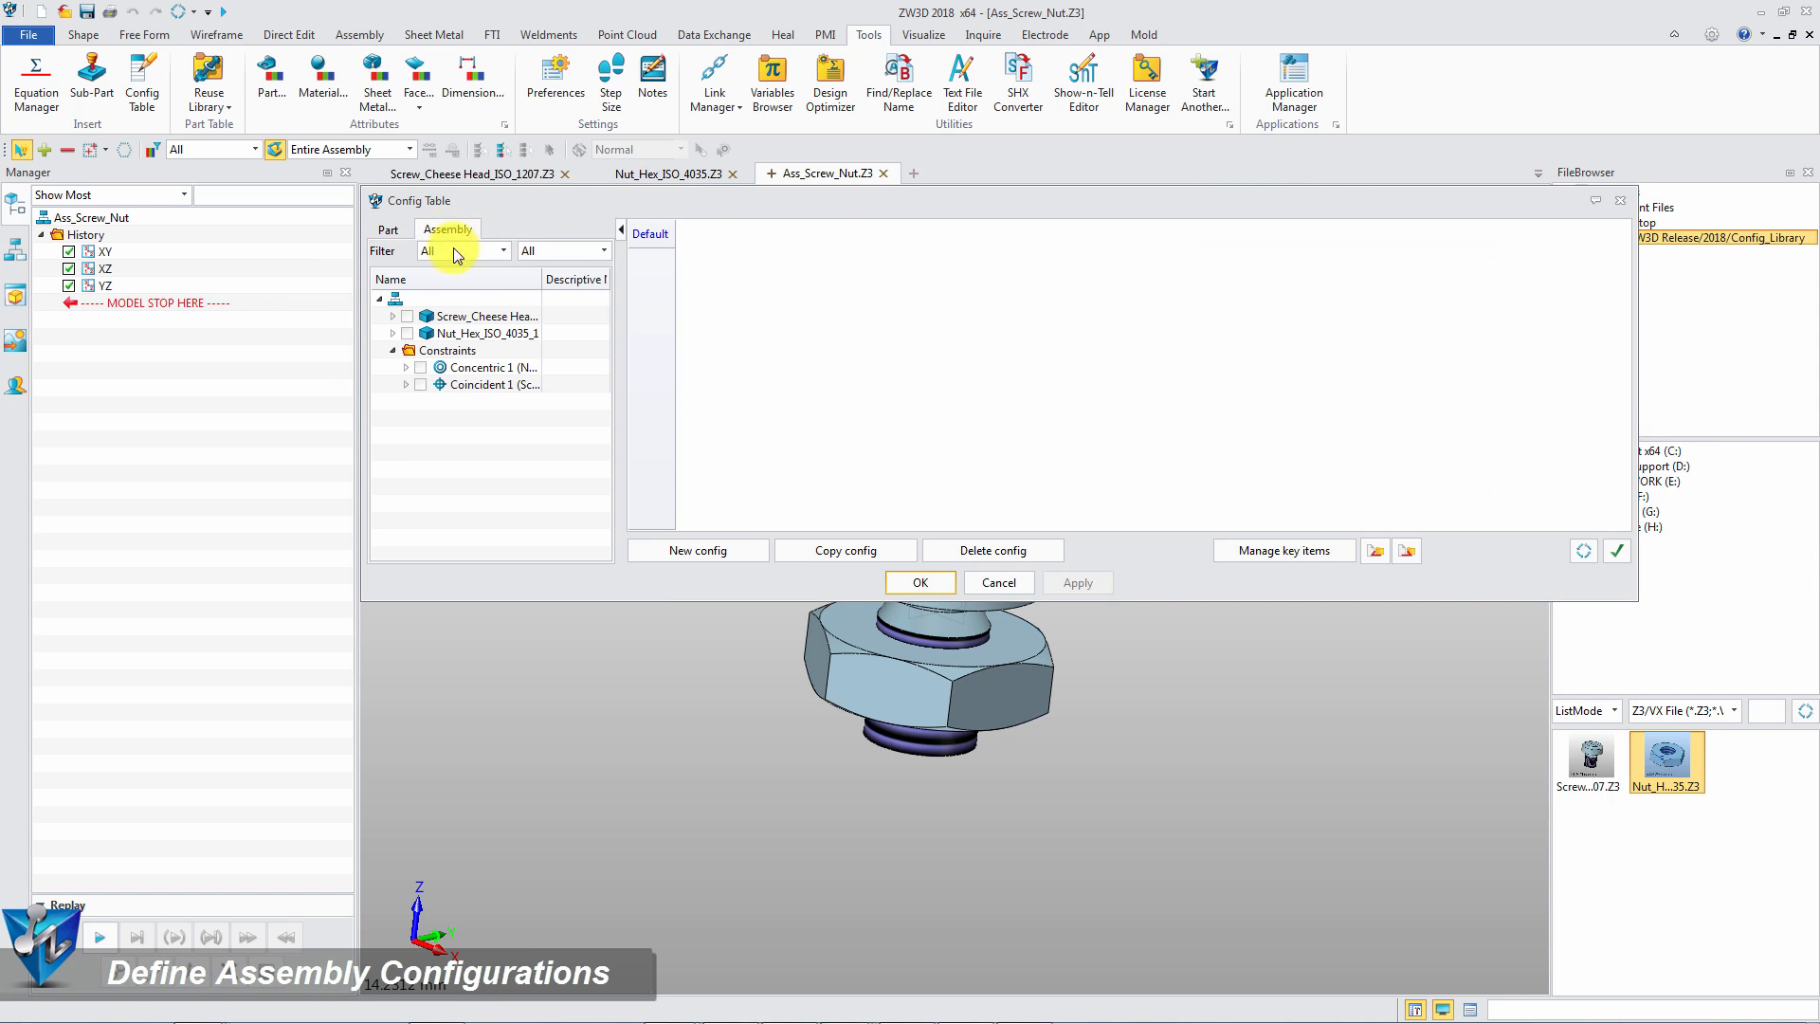
left_click(392, 315)
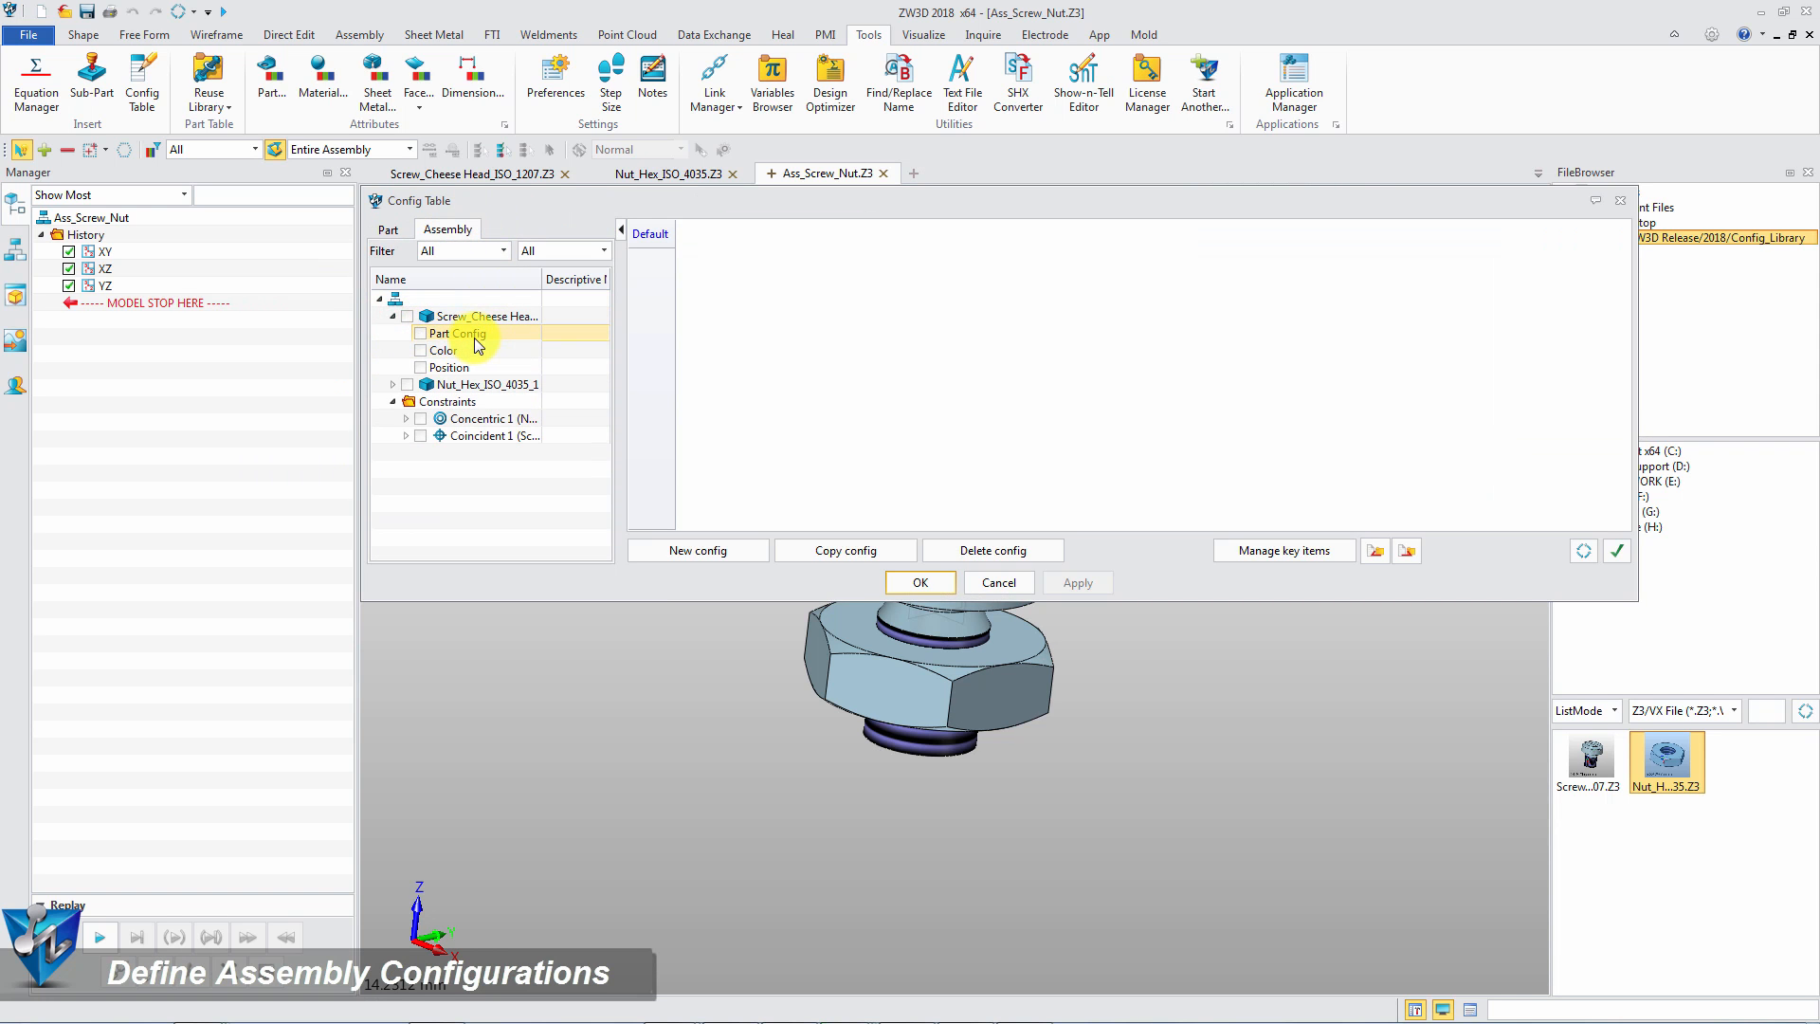
left_click(421, 332)
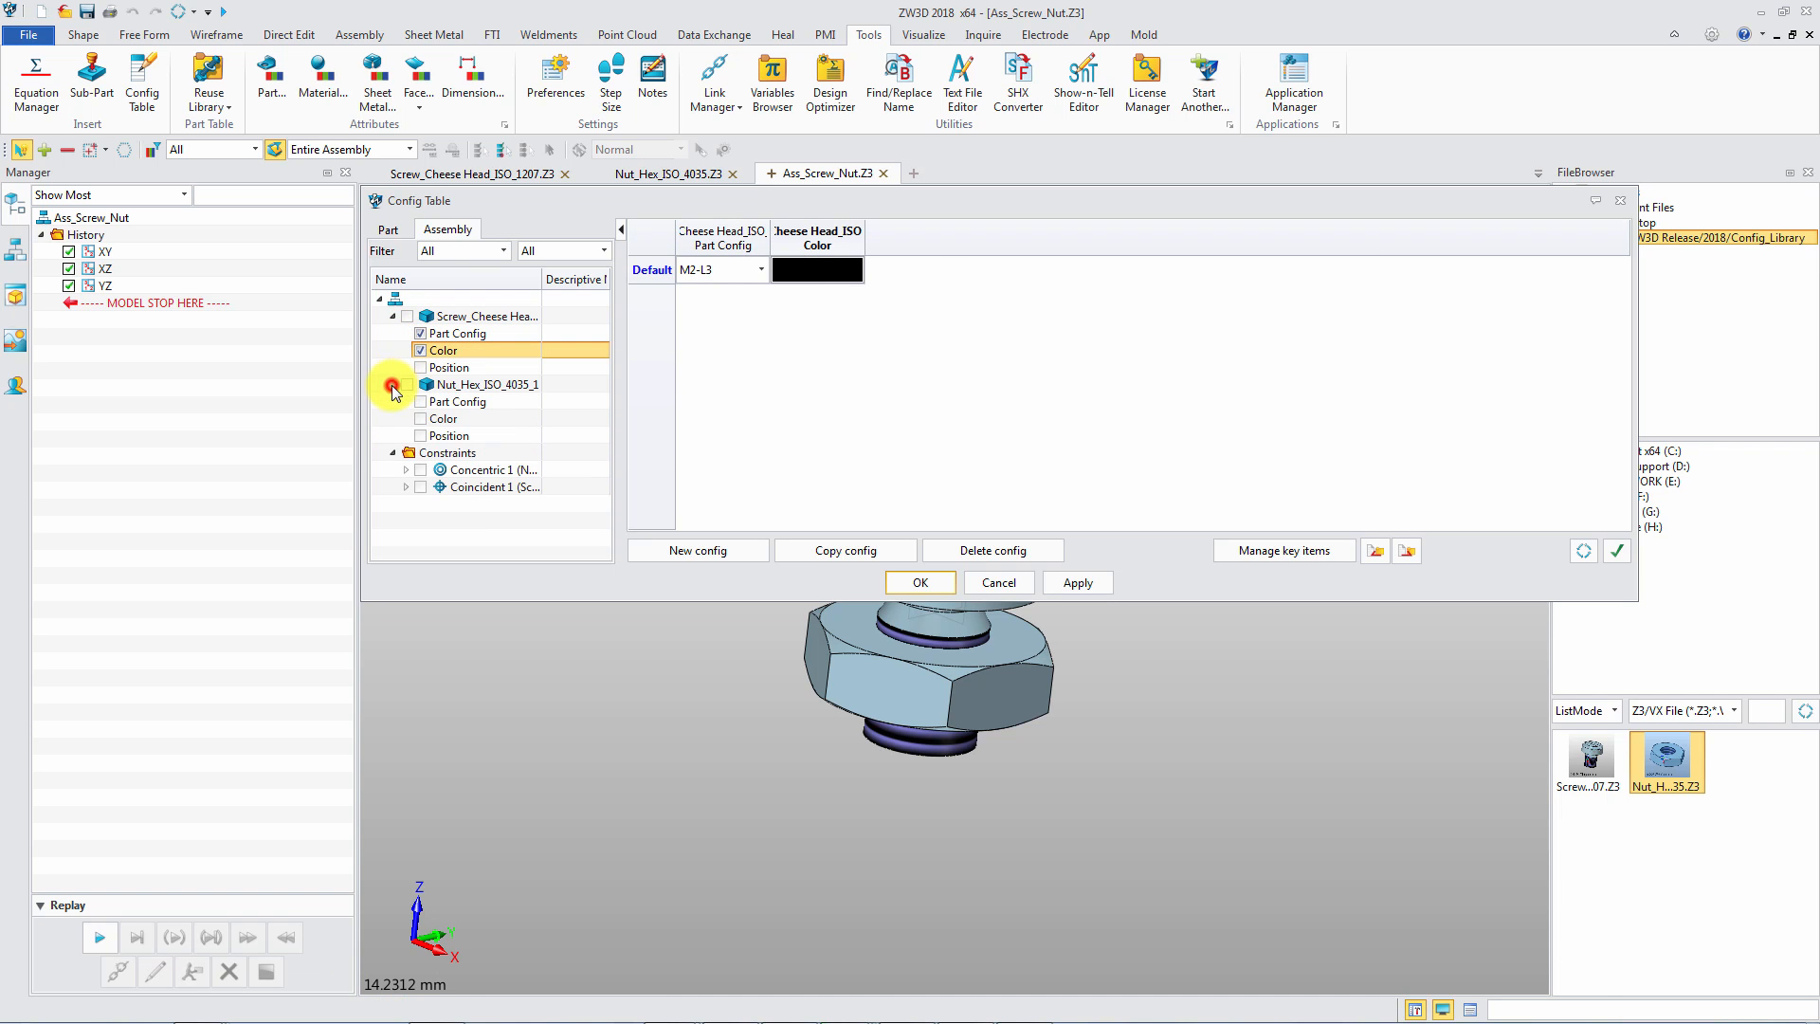
left_click(421, 402)
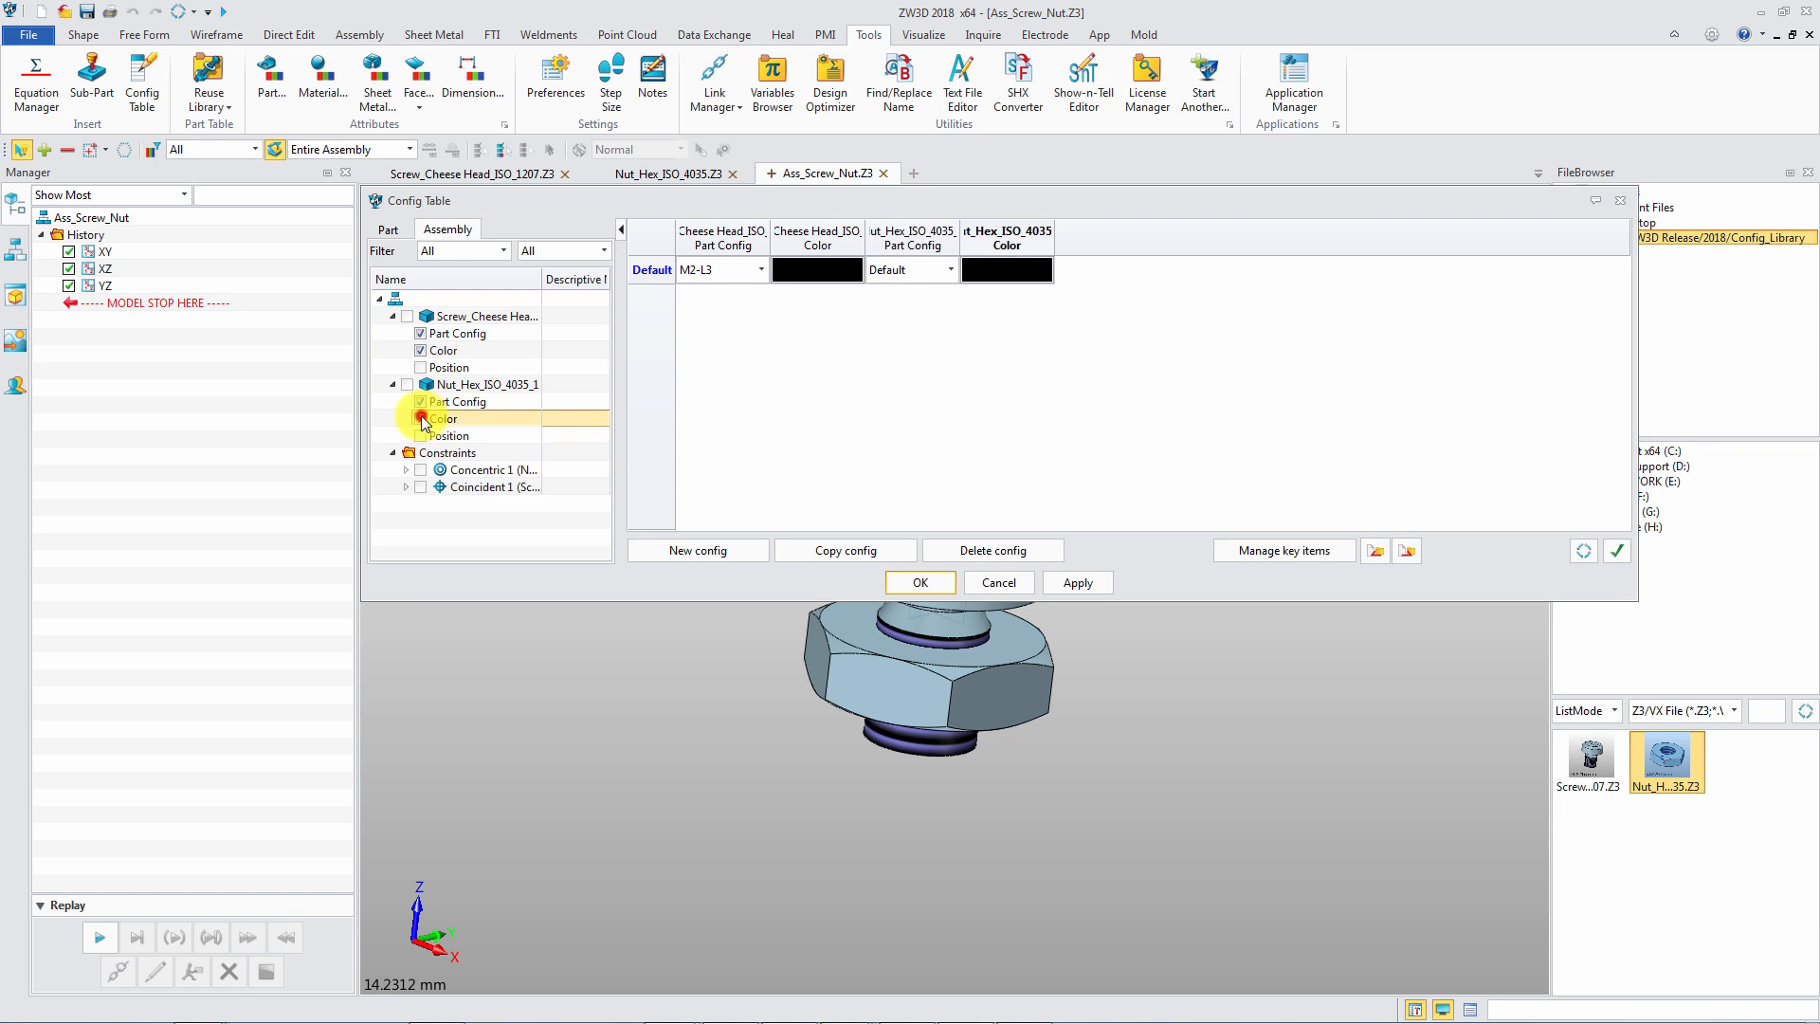
left_click(406, 485)
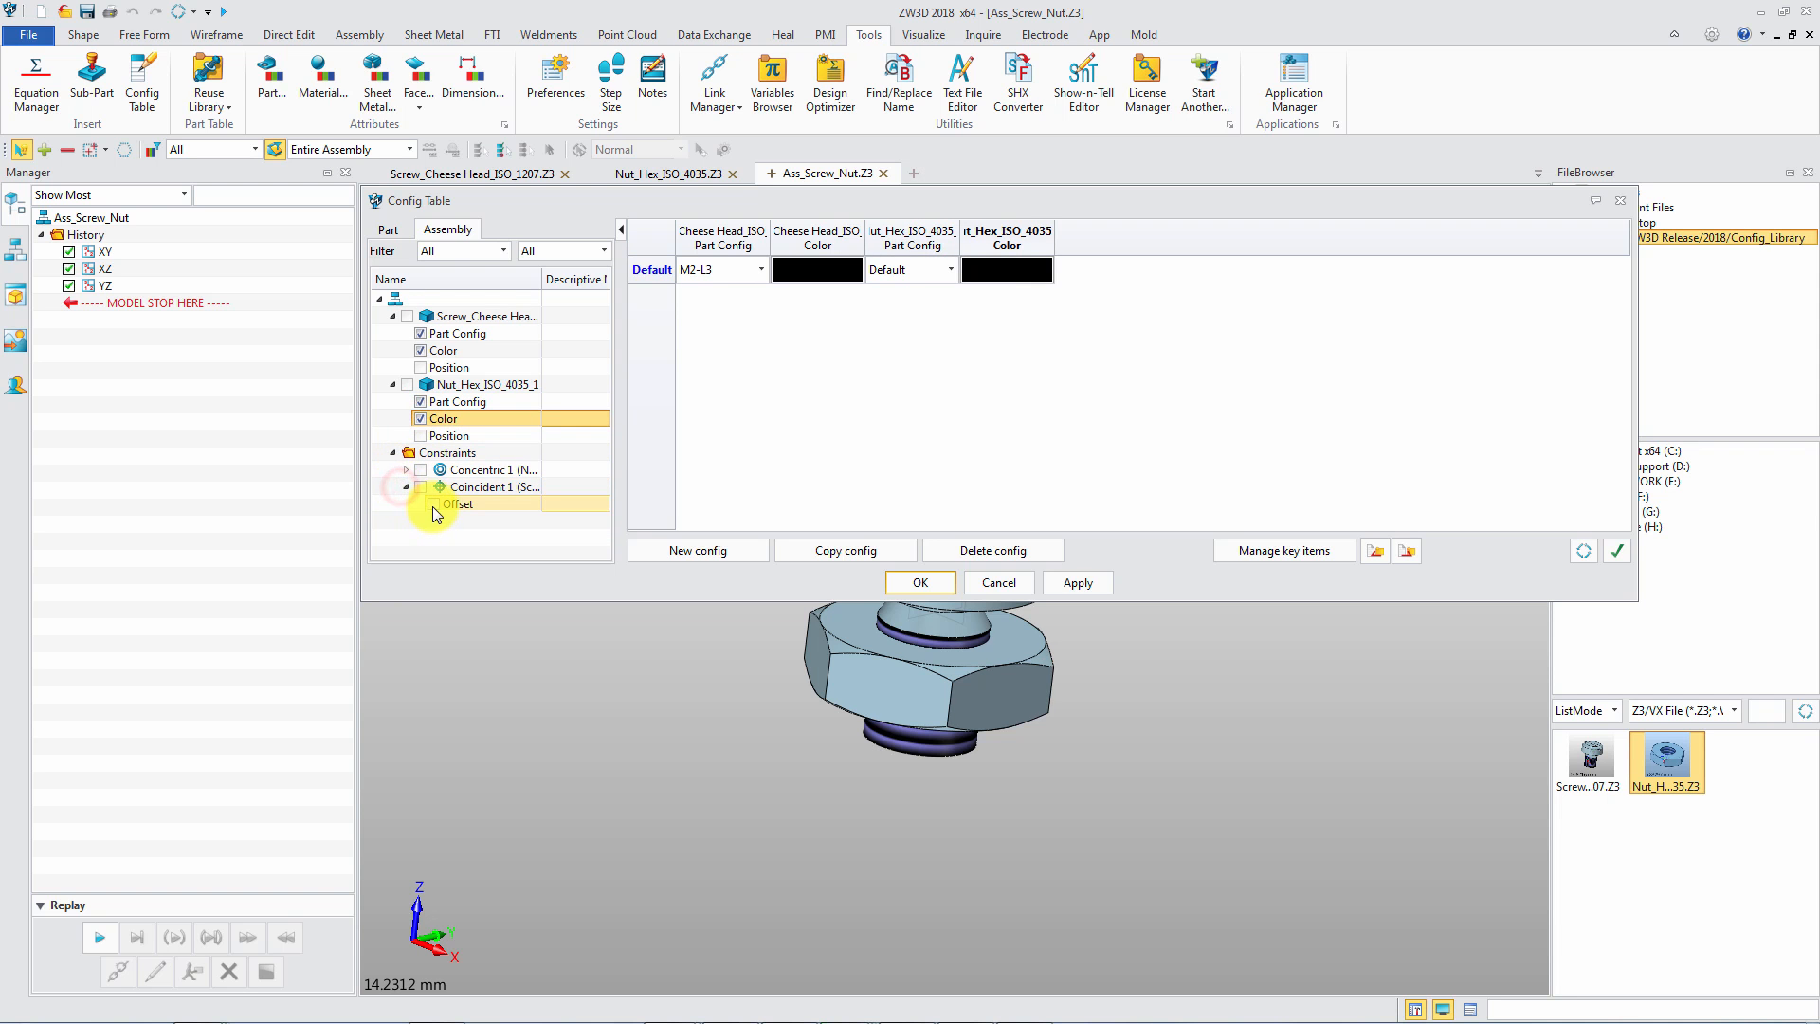
left_click(432, 504)
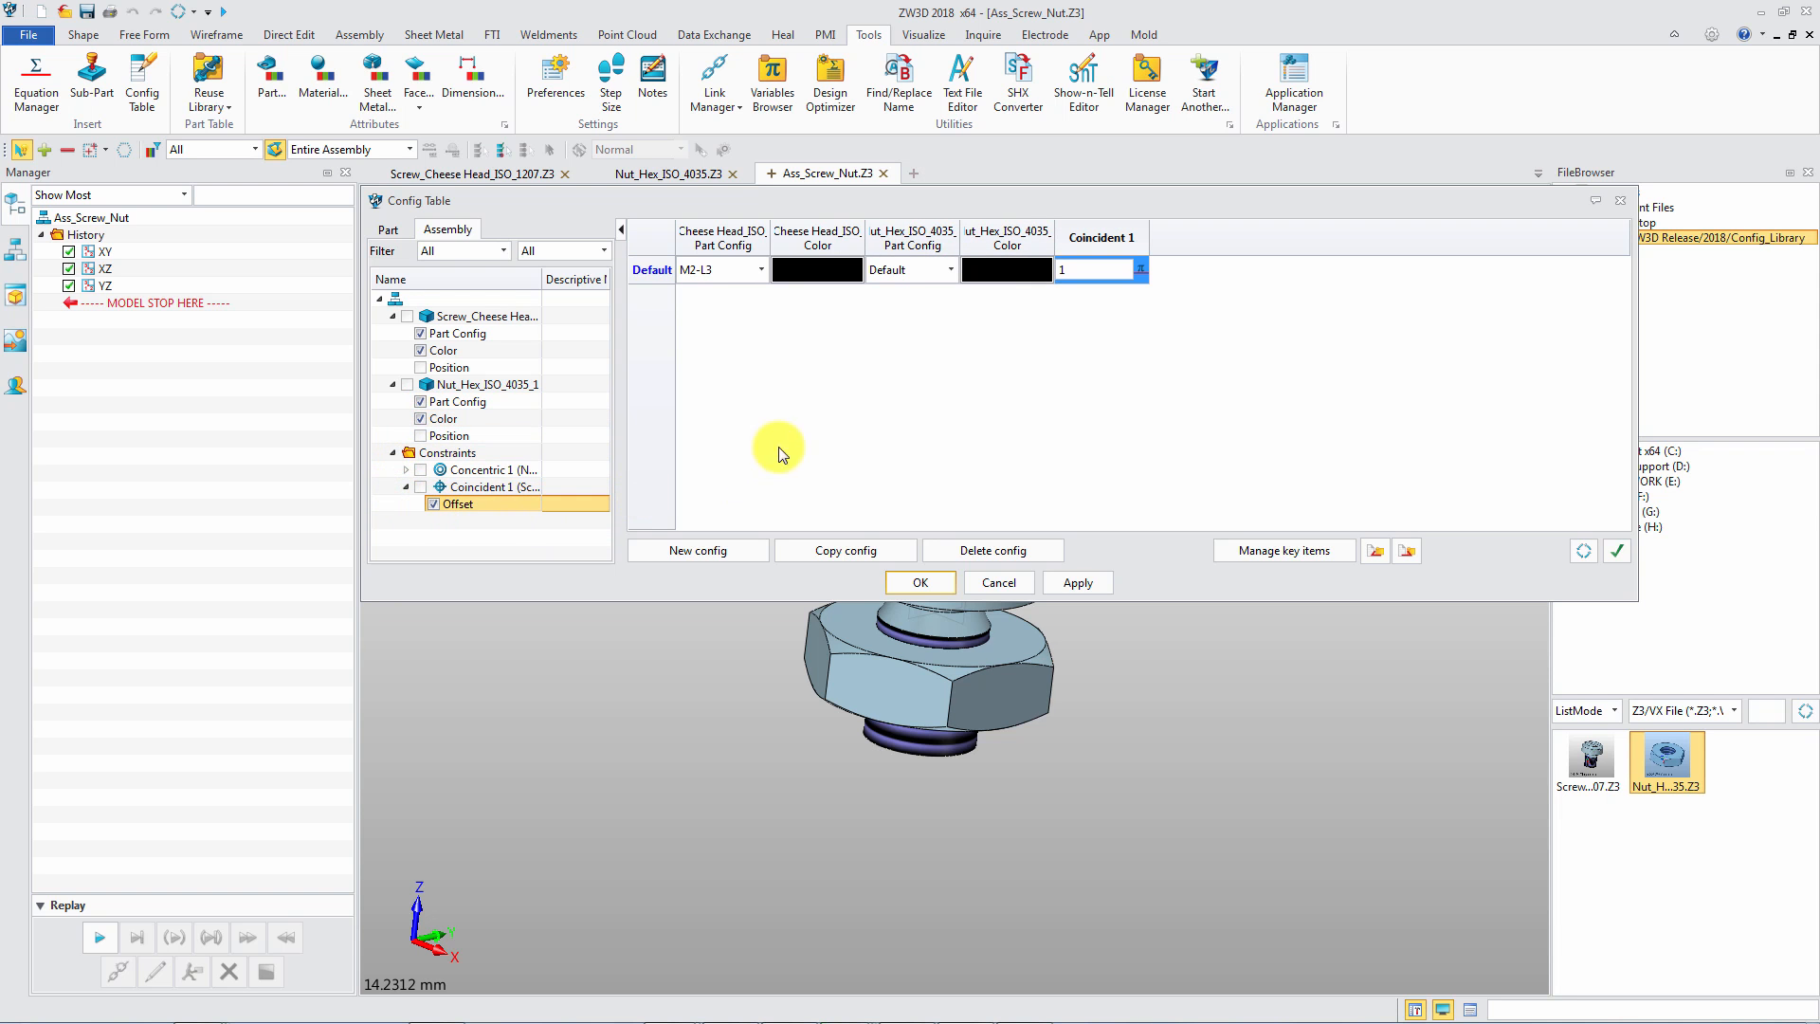
left_click(735, 296)
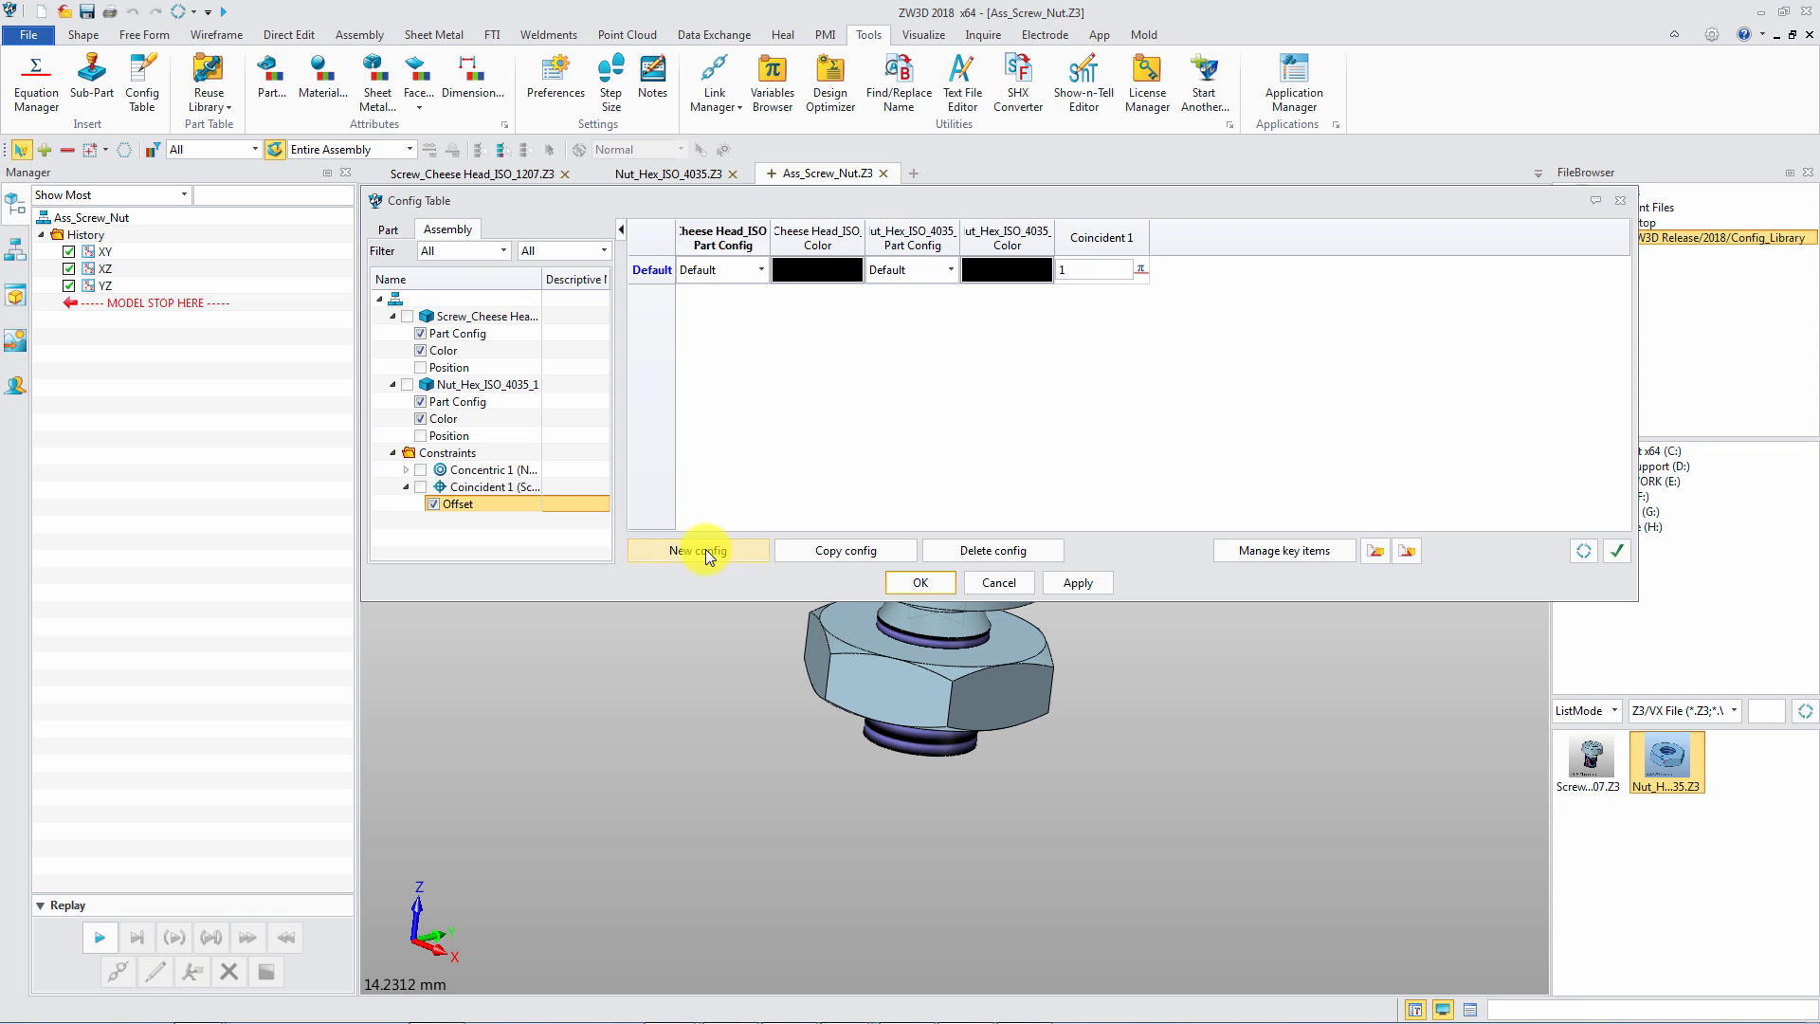
Add configuration rows M2, M2.5, M3 and M4 with their screw/nut sizes, colours and offsets, e.g. M2-L3 screw for M2, and save
left_click(698, 550)
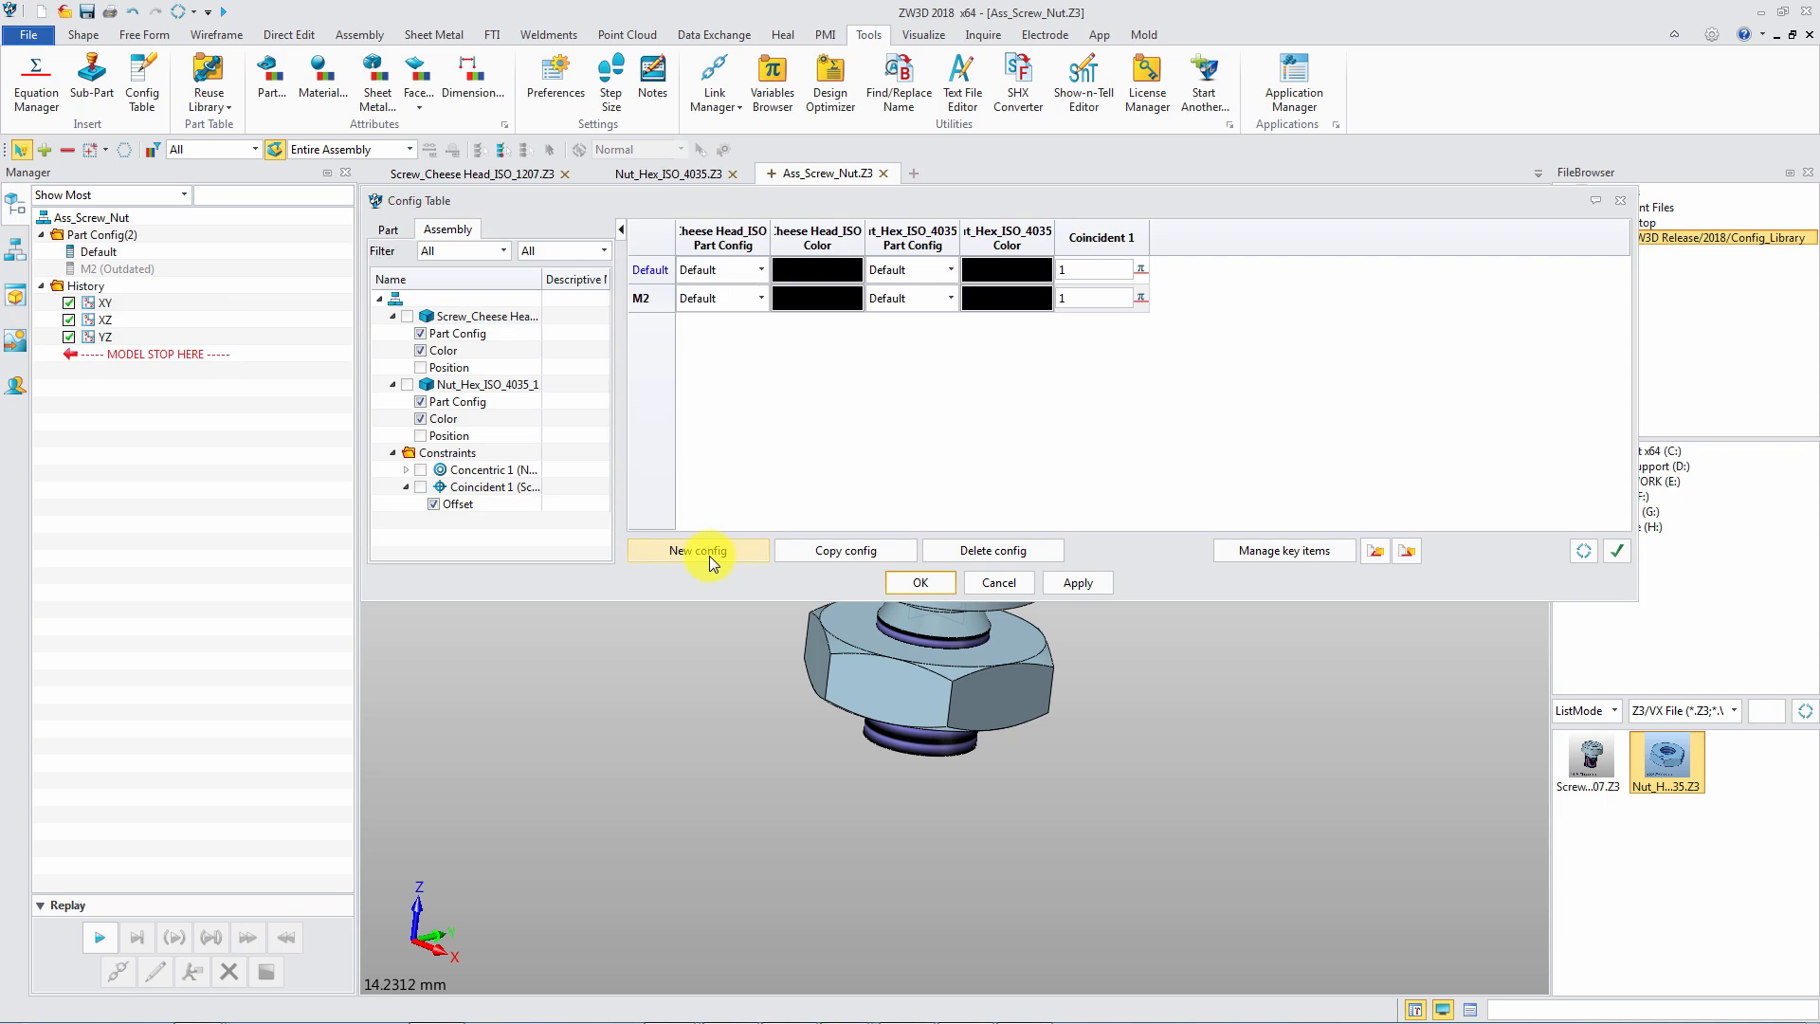
left_click(757, 298)
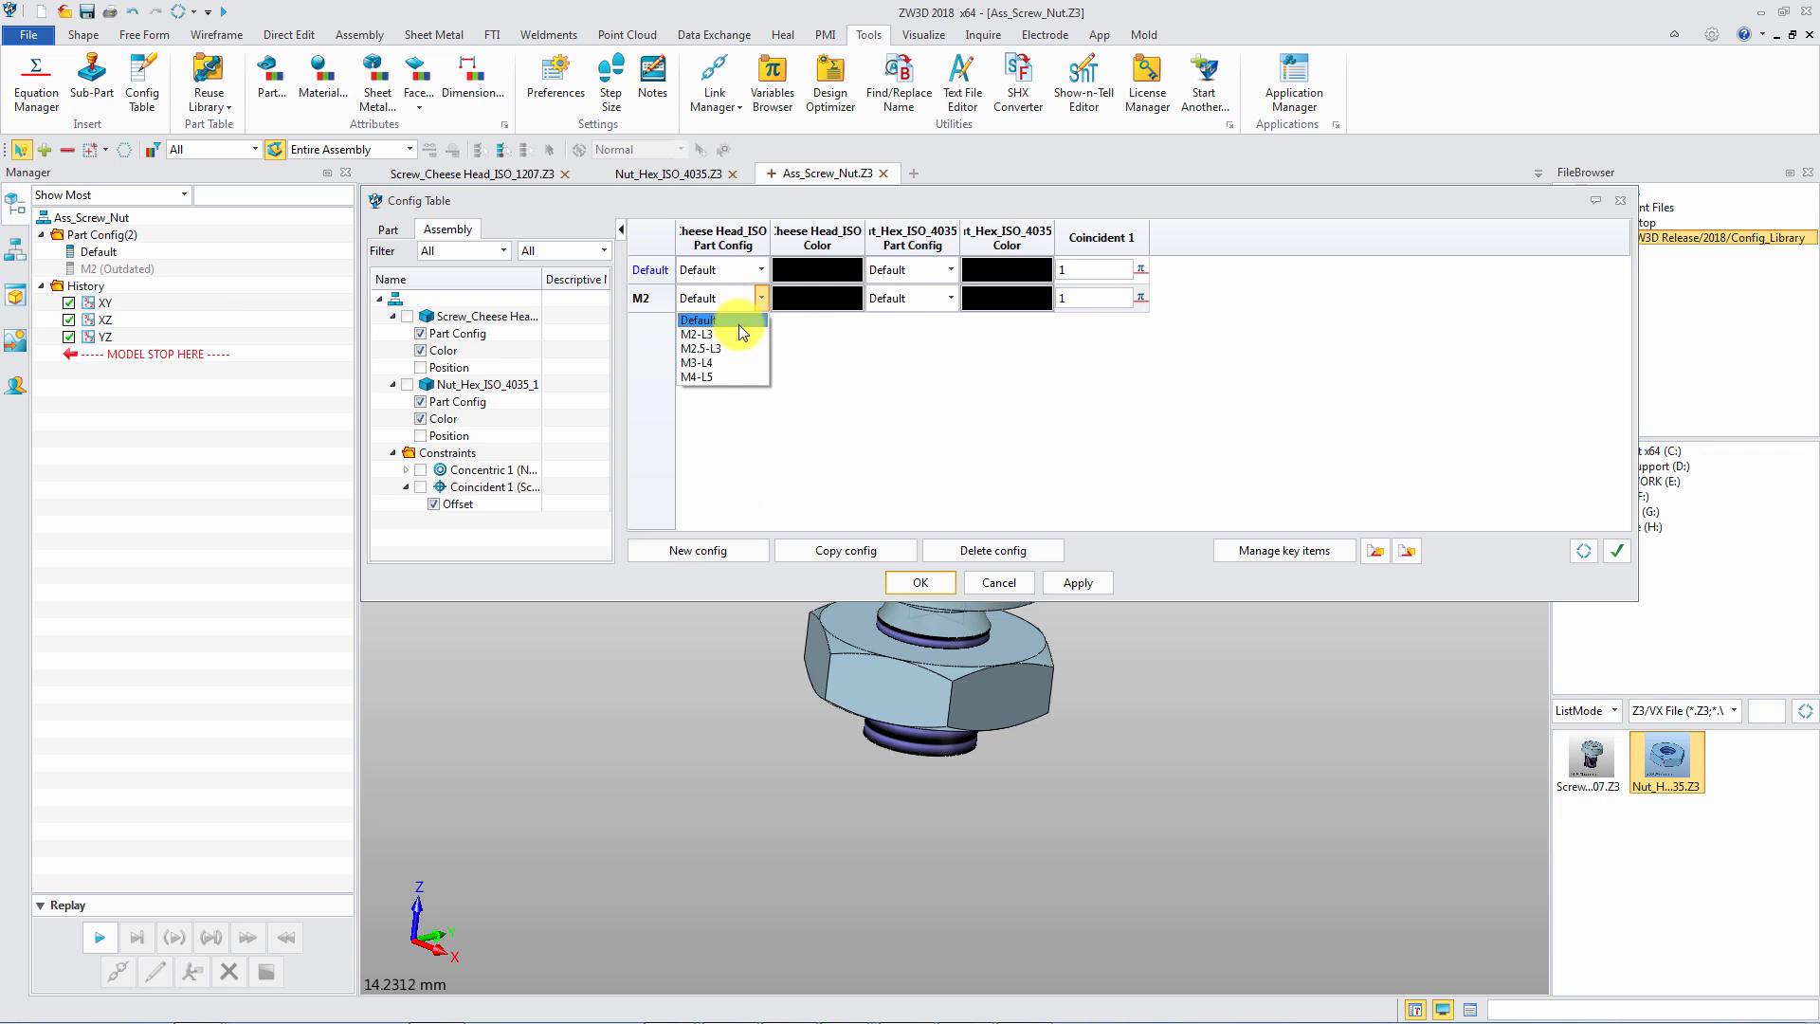
left_click(698, 334)
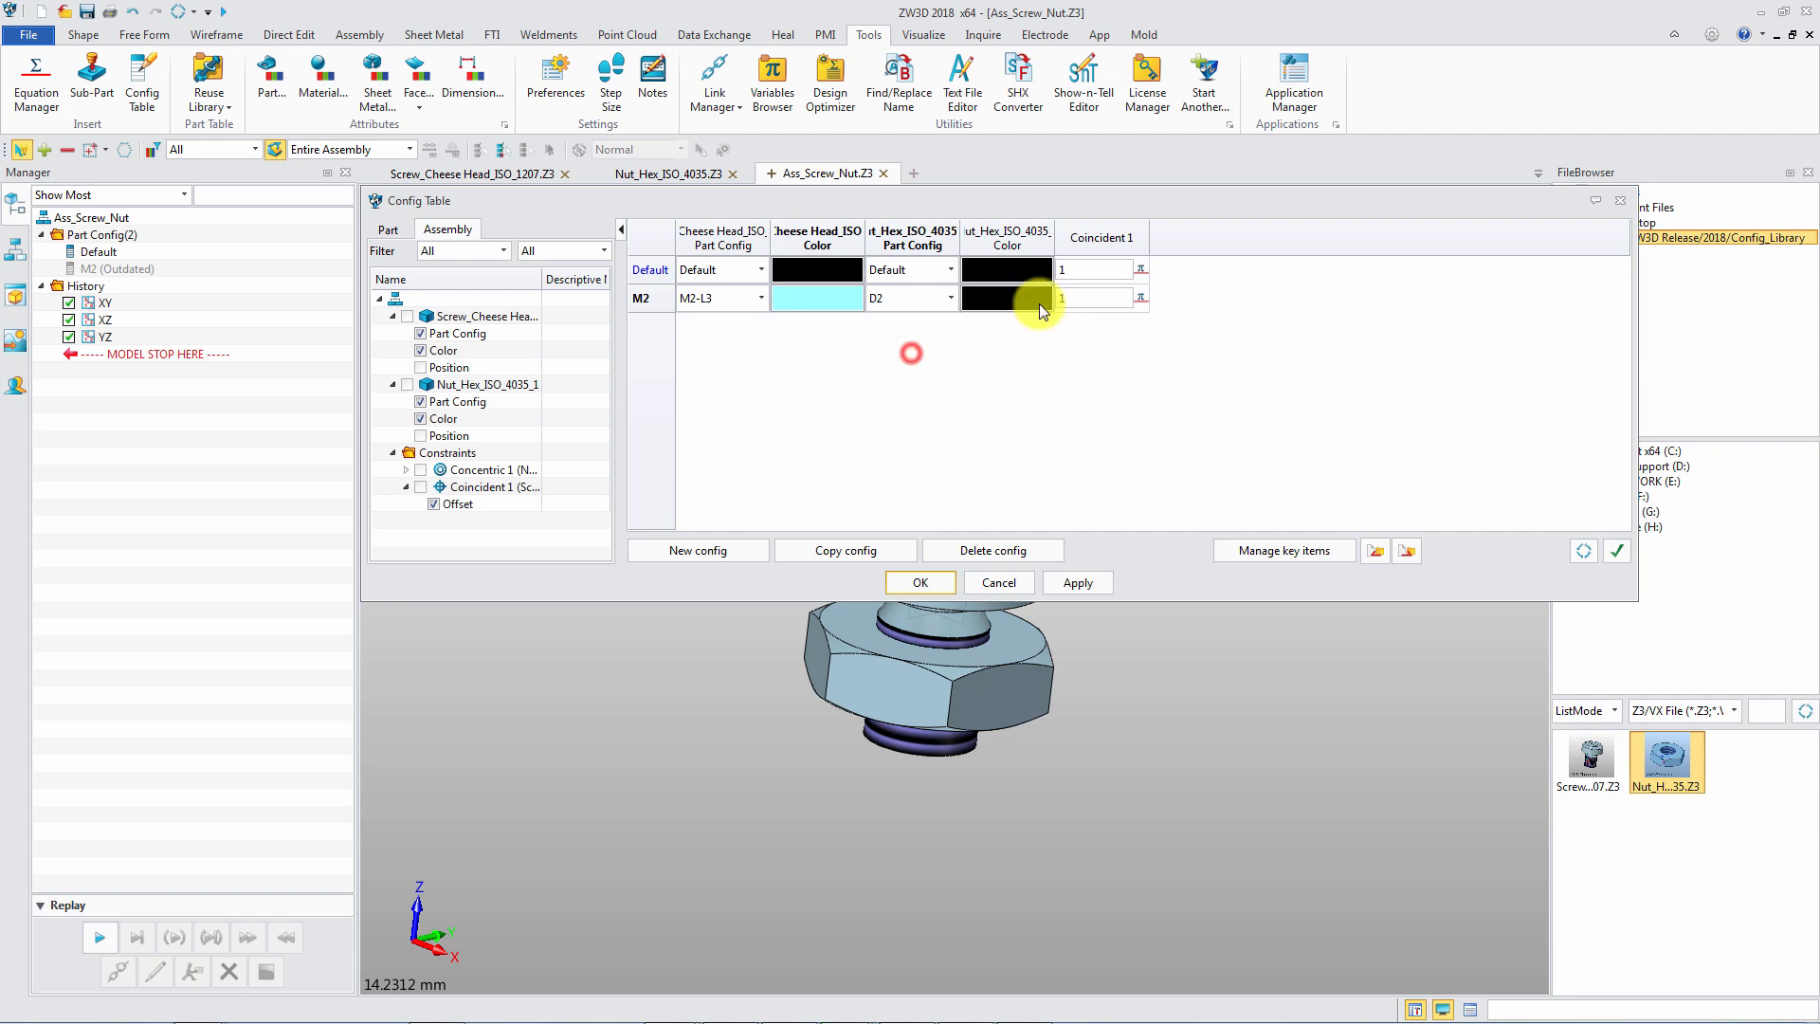
left_click(1005, 297)
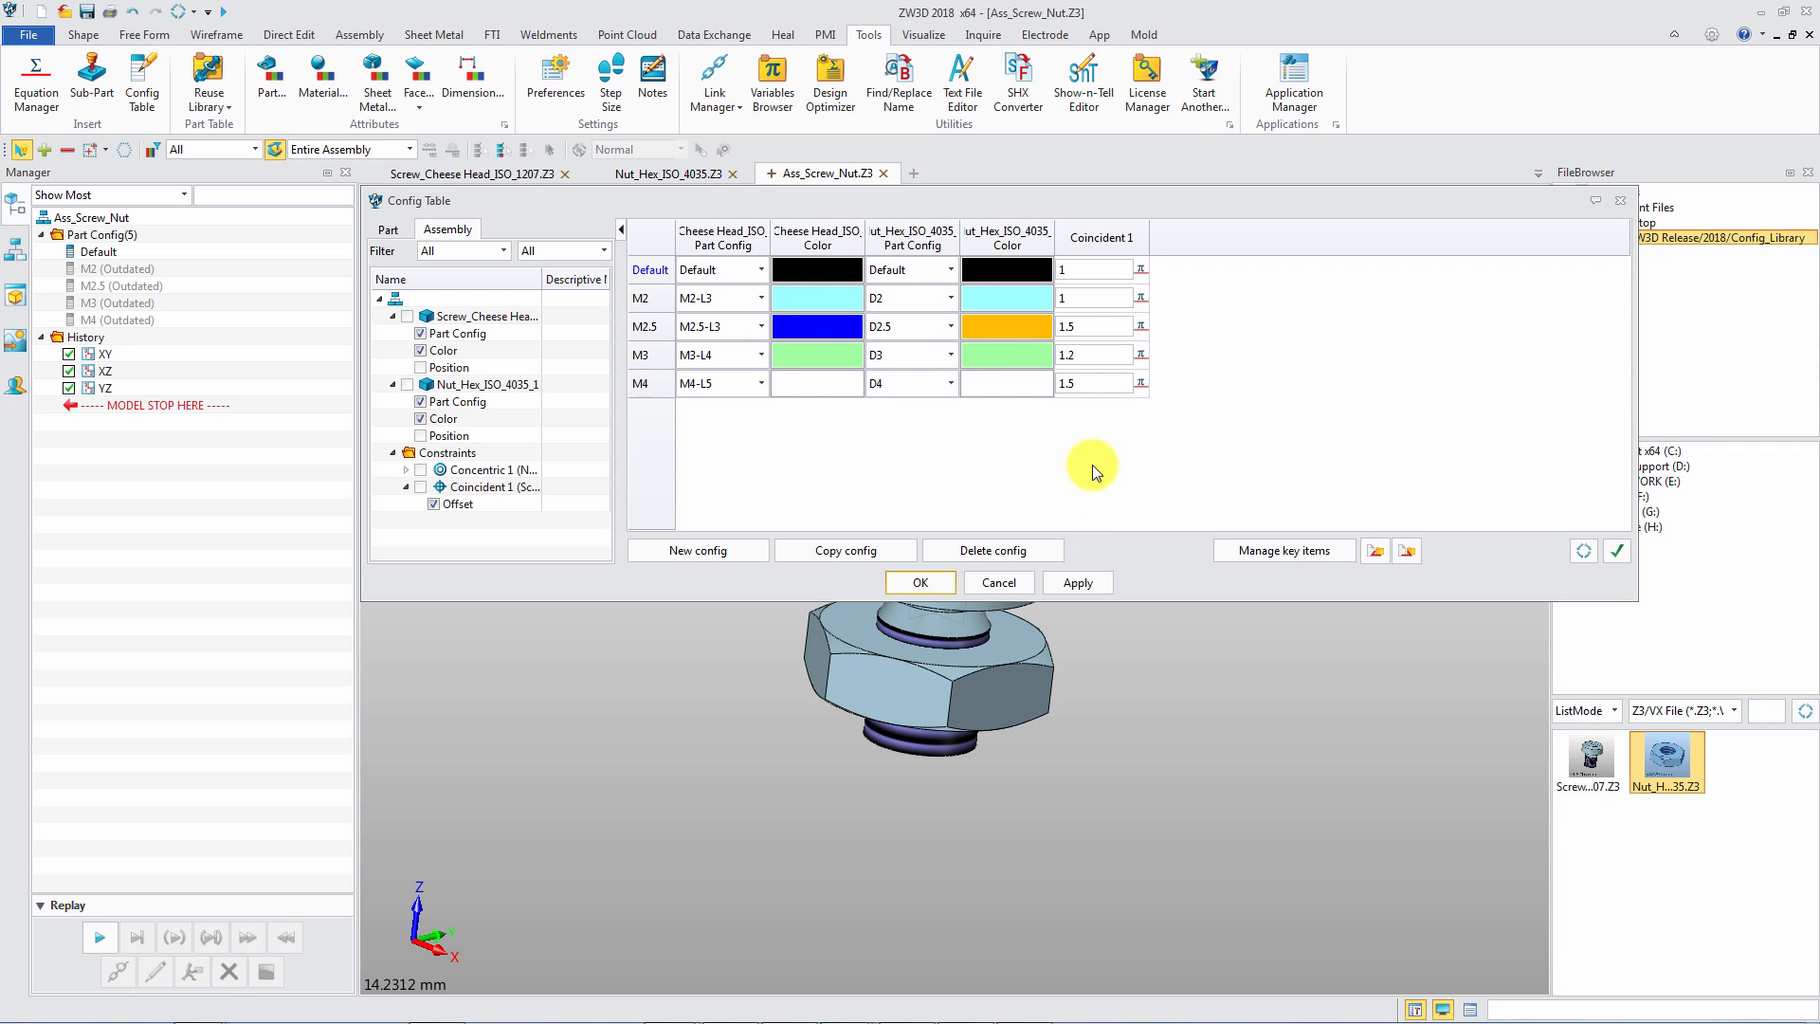
left_click(920, 582)
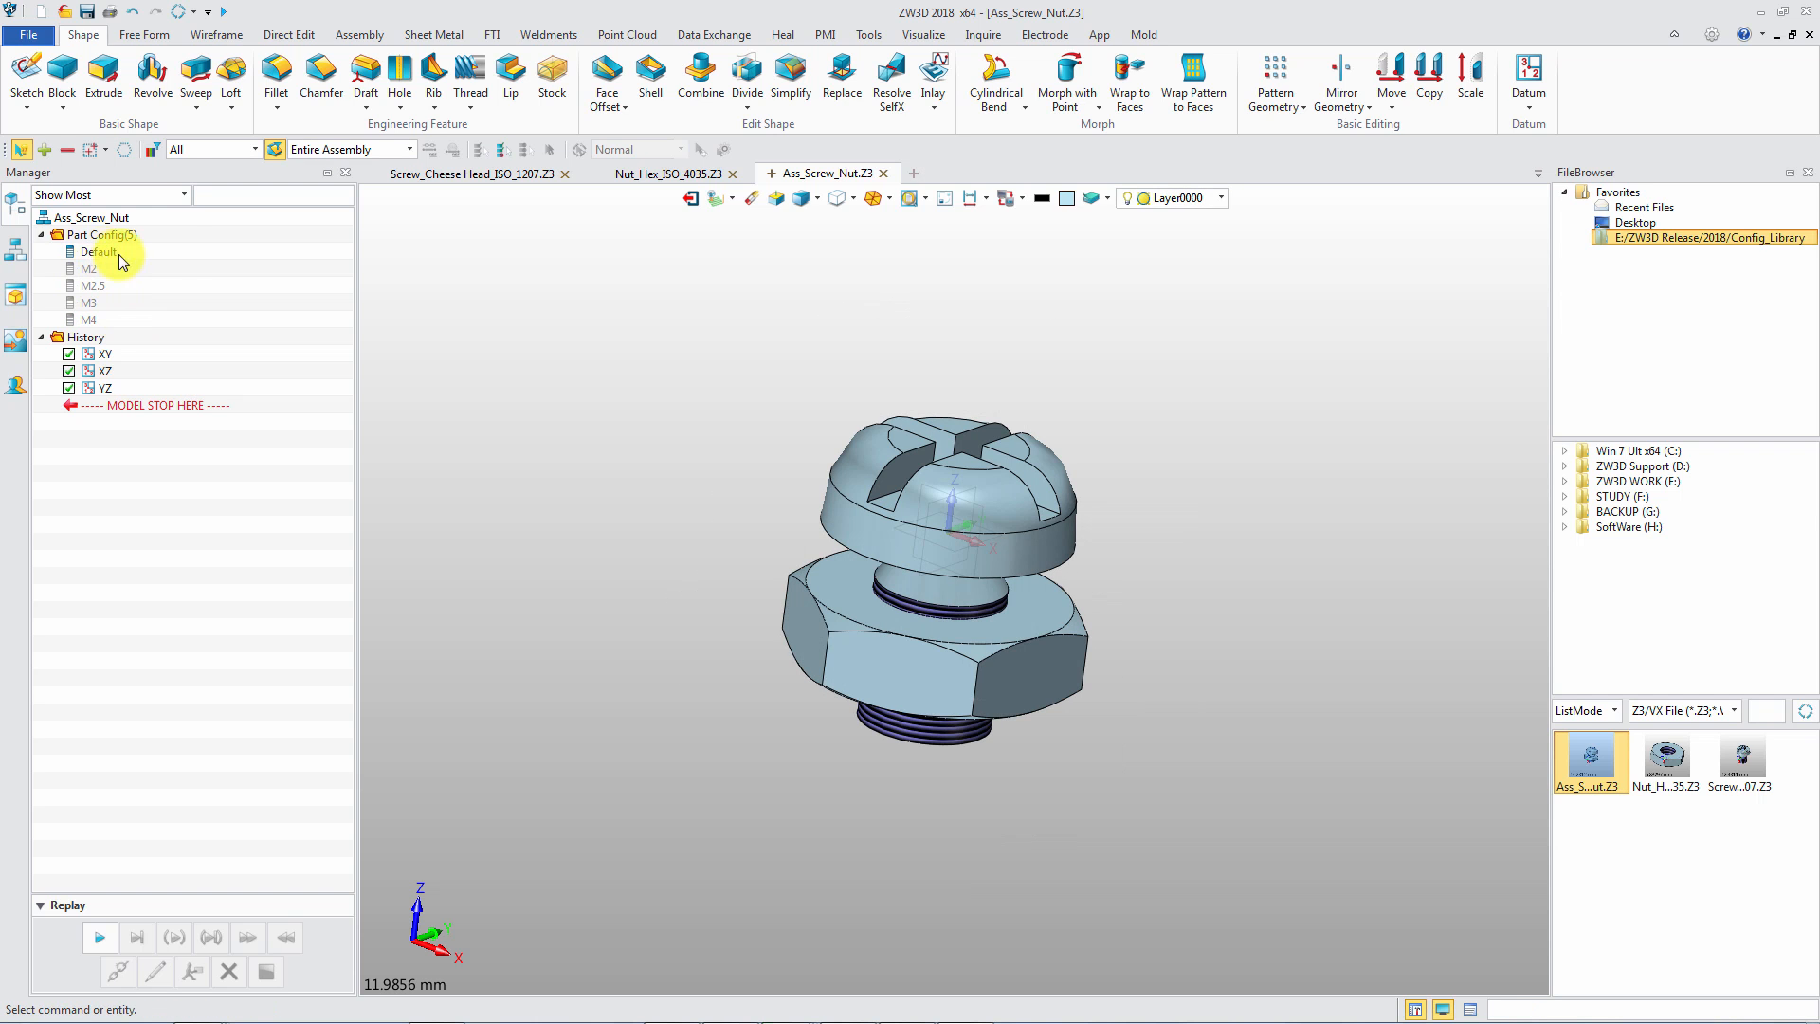
Start creating a new file from the toolbar
left_click(83, 10)
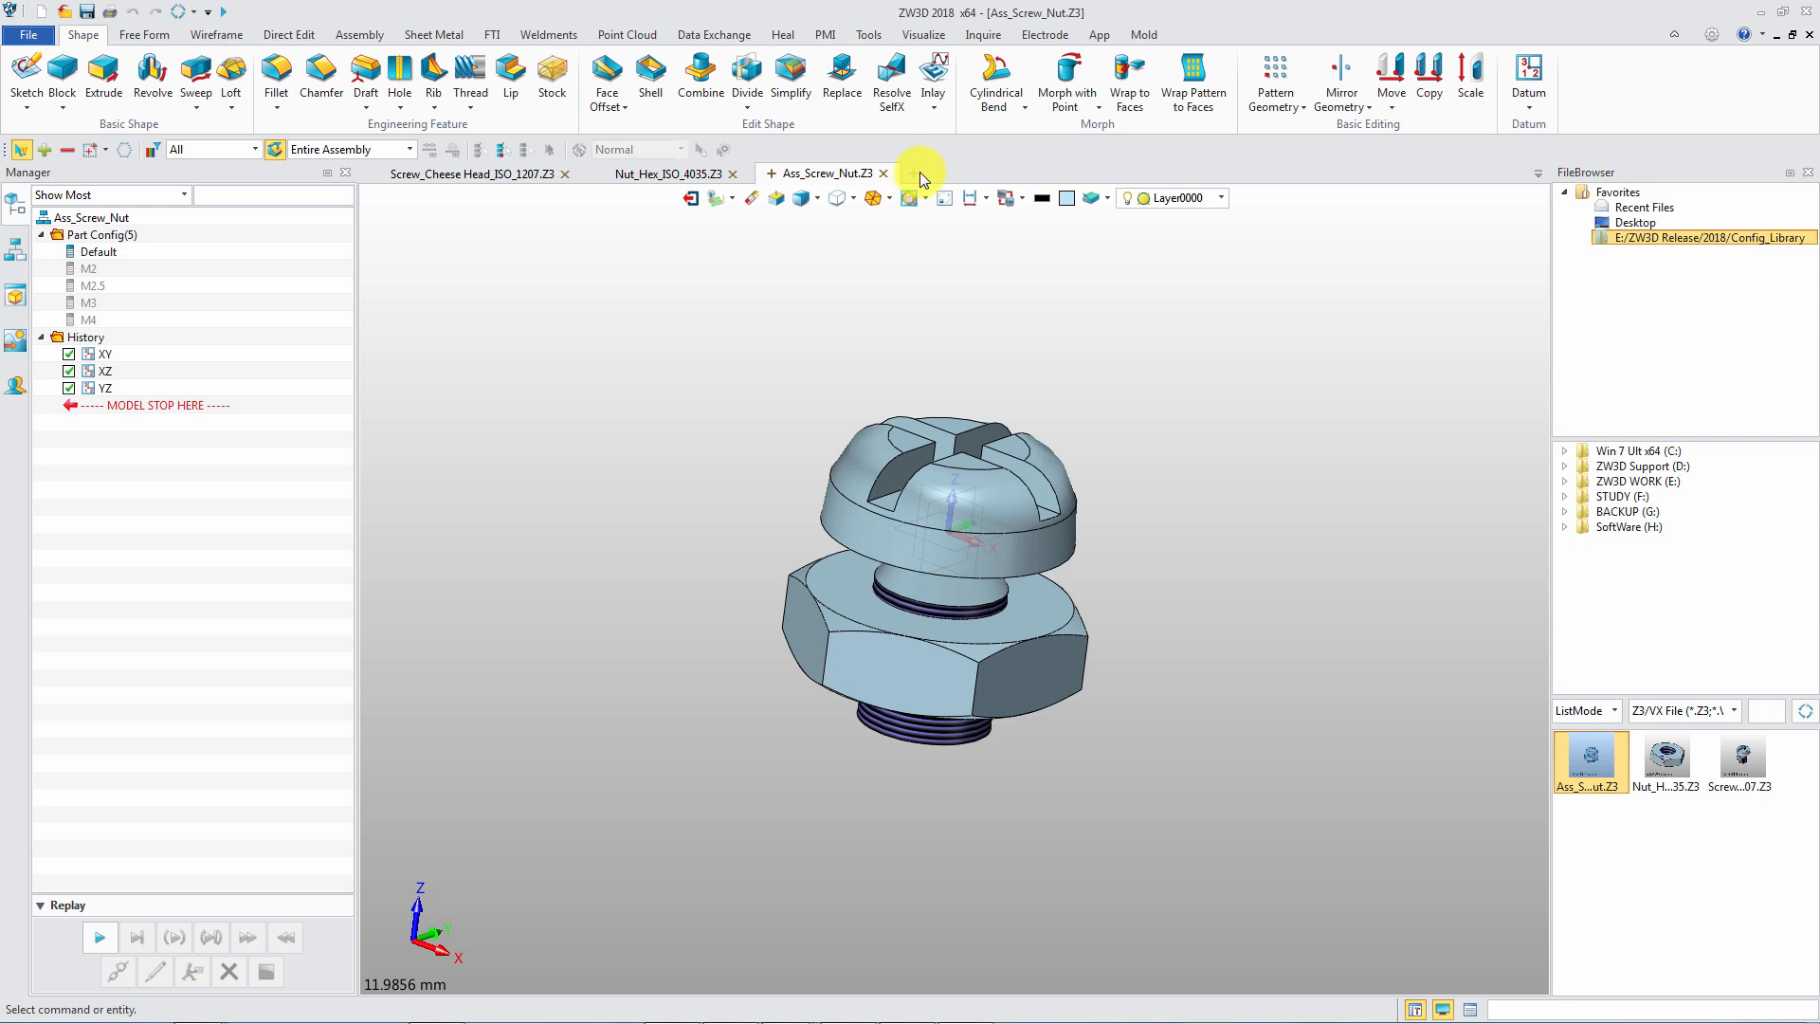
left_click(912, 172)
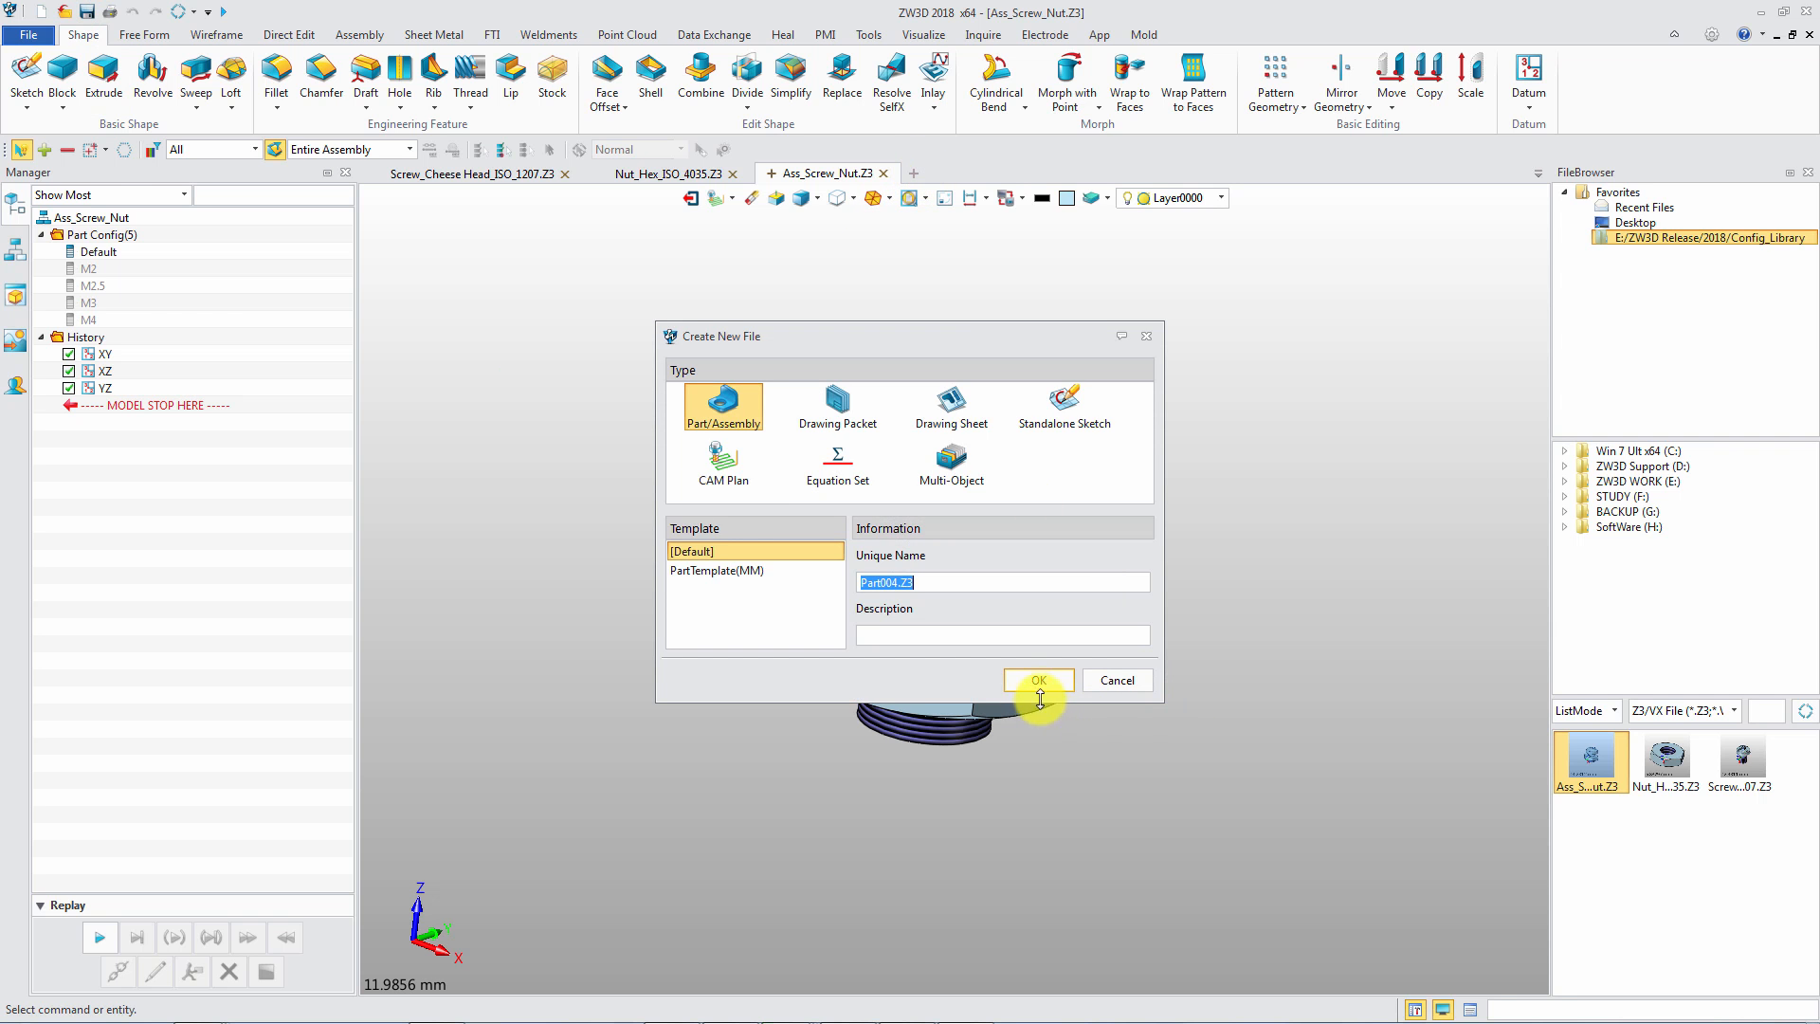
Accept the default Part004 name and place Ass_Screw_Nut.Z3 at the default point
left_click(1040, 678)
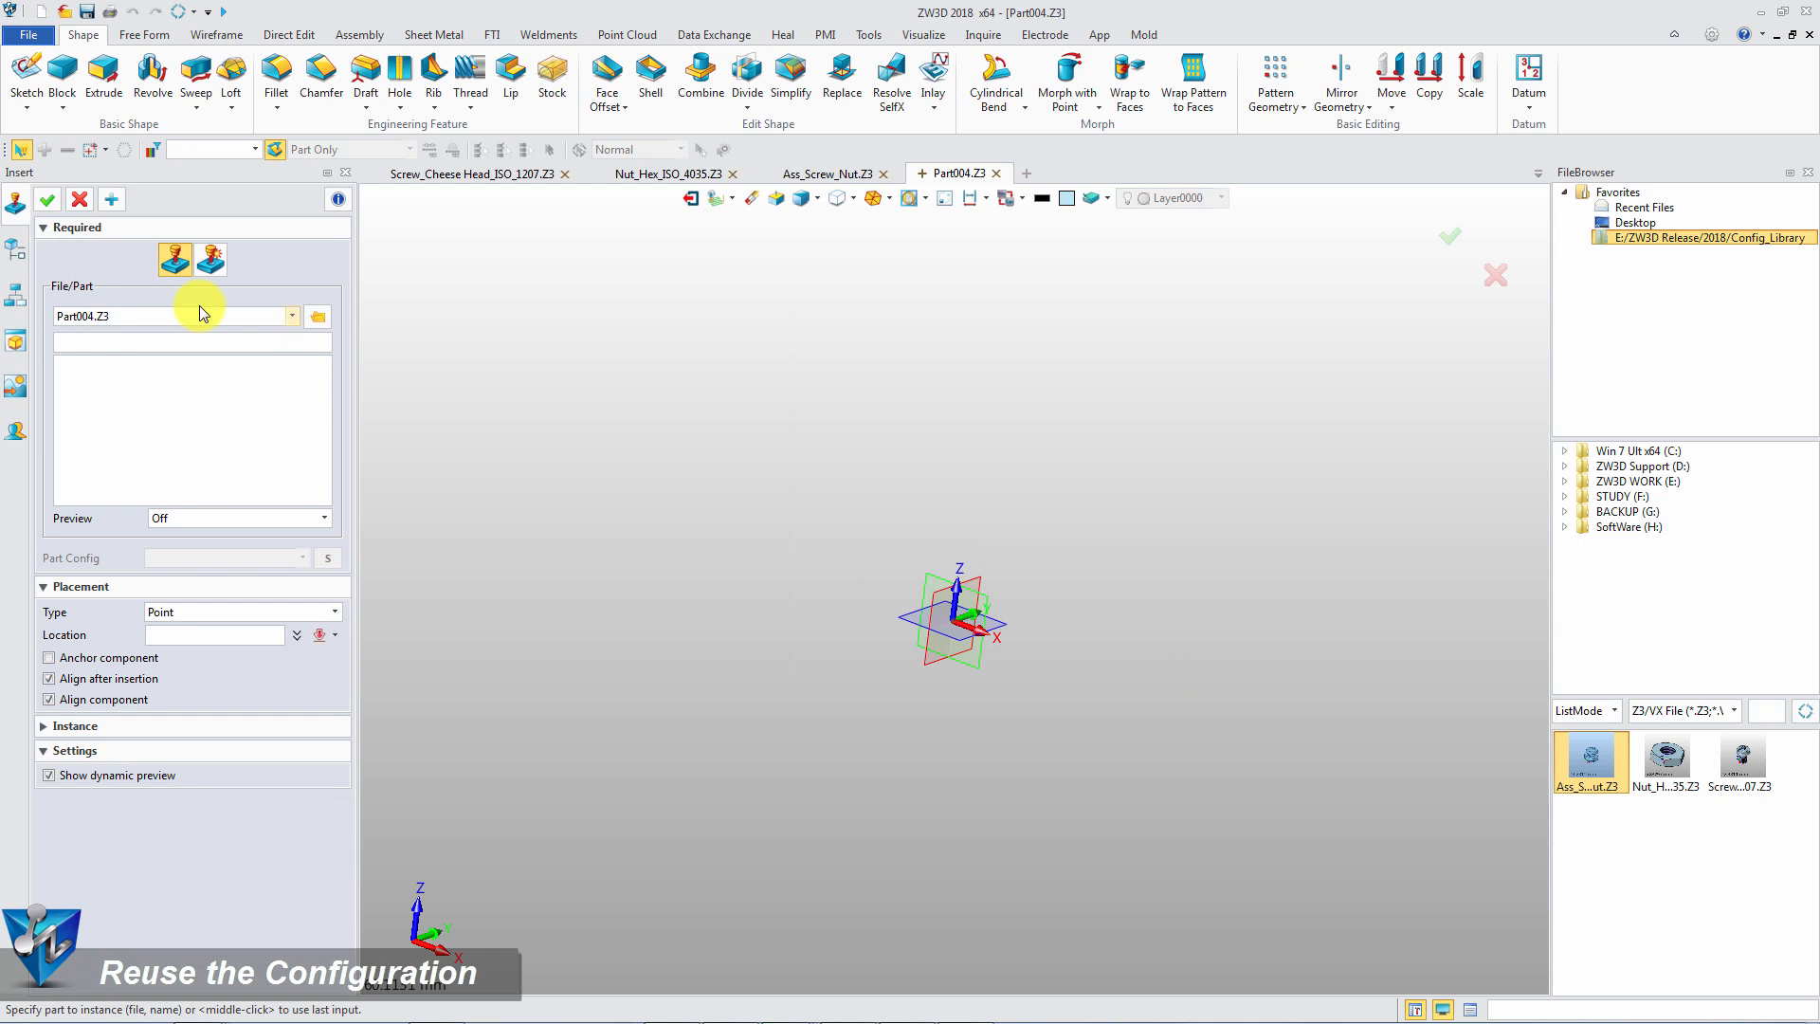
left_click(190, 364)
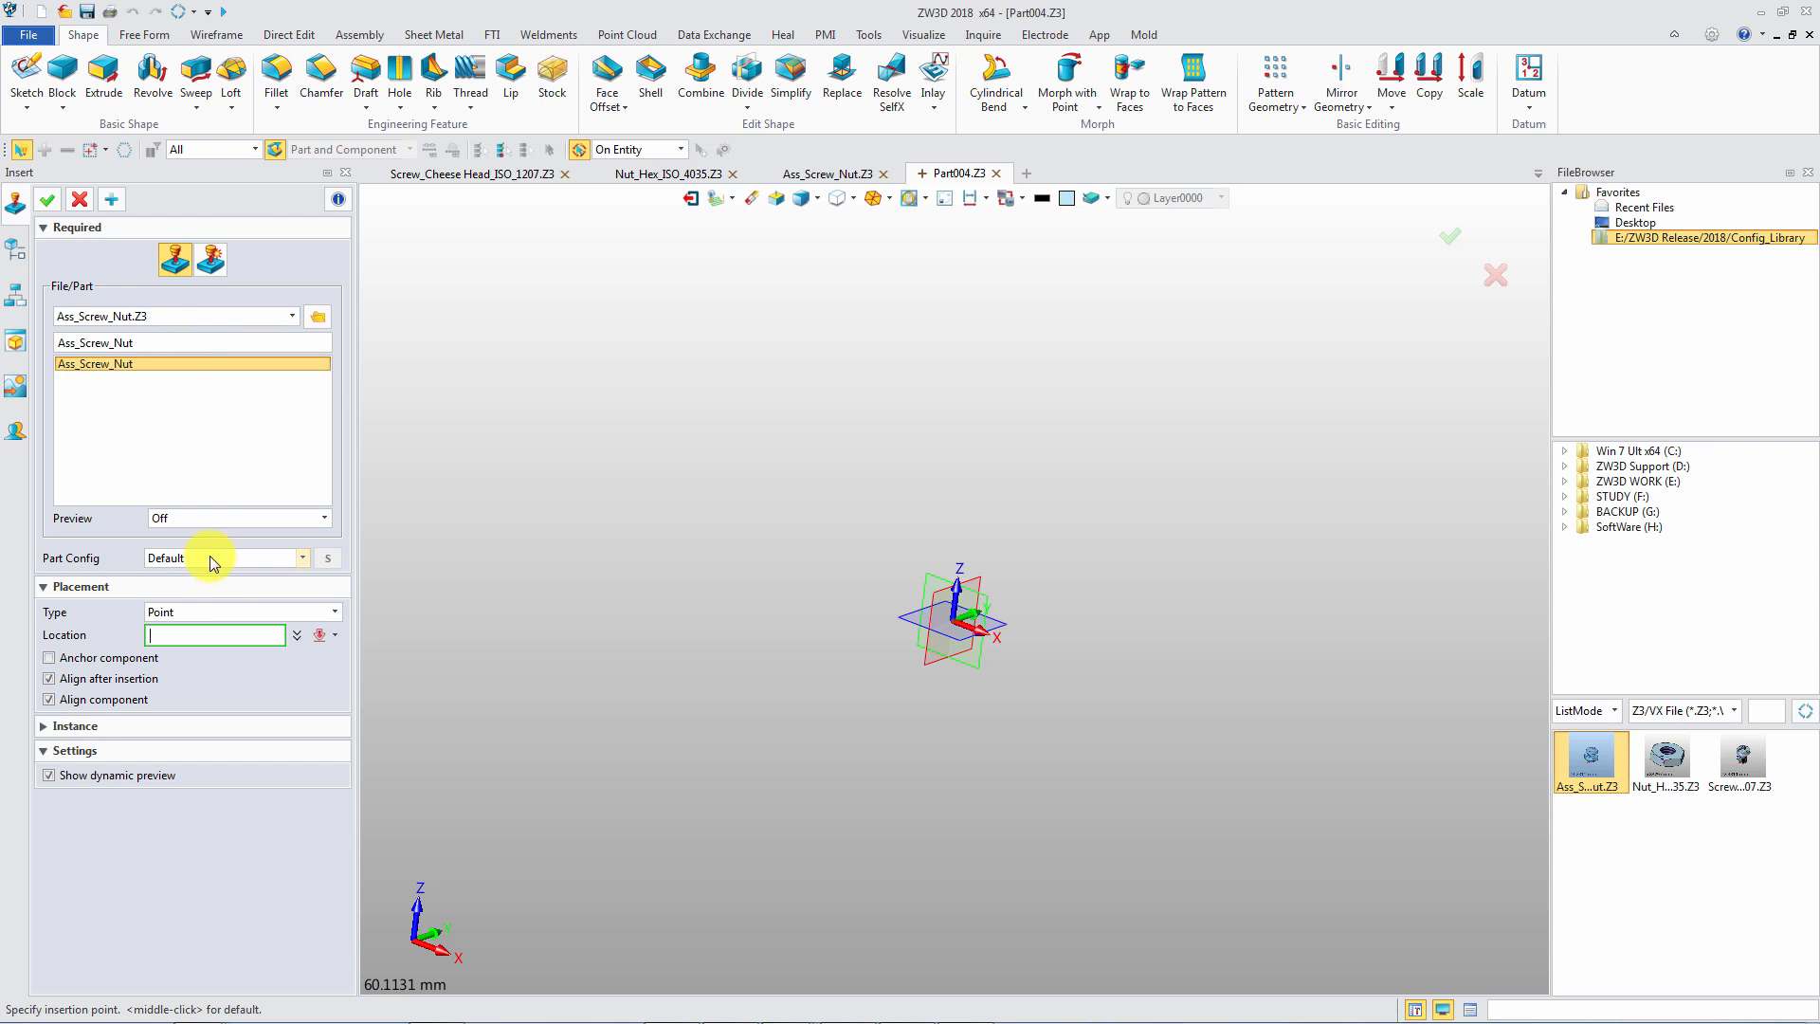
left_click(990, 670)
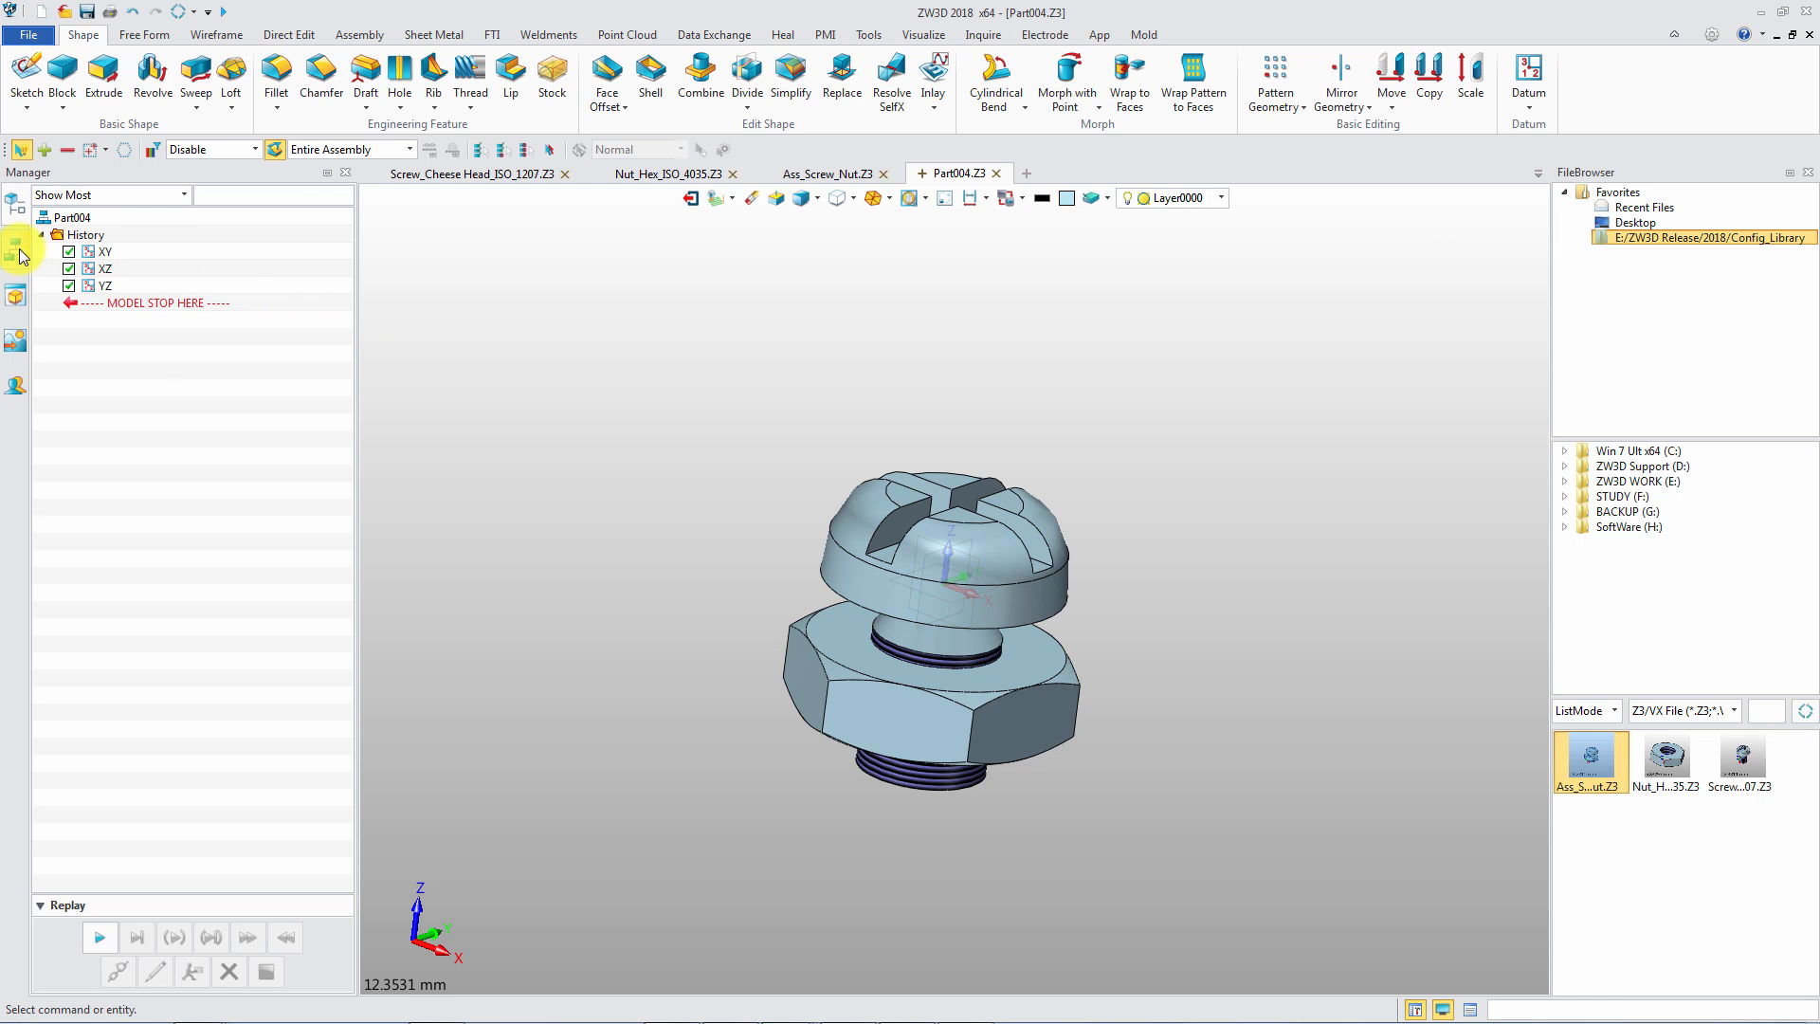
From the Assembly Manager, set the inserted Ass_Screw_Nut to configuration M3, turning screw and nut green
right_click(129, 235)
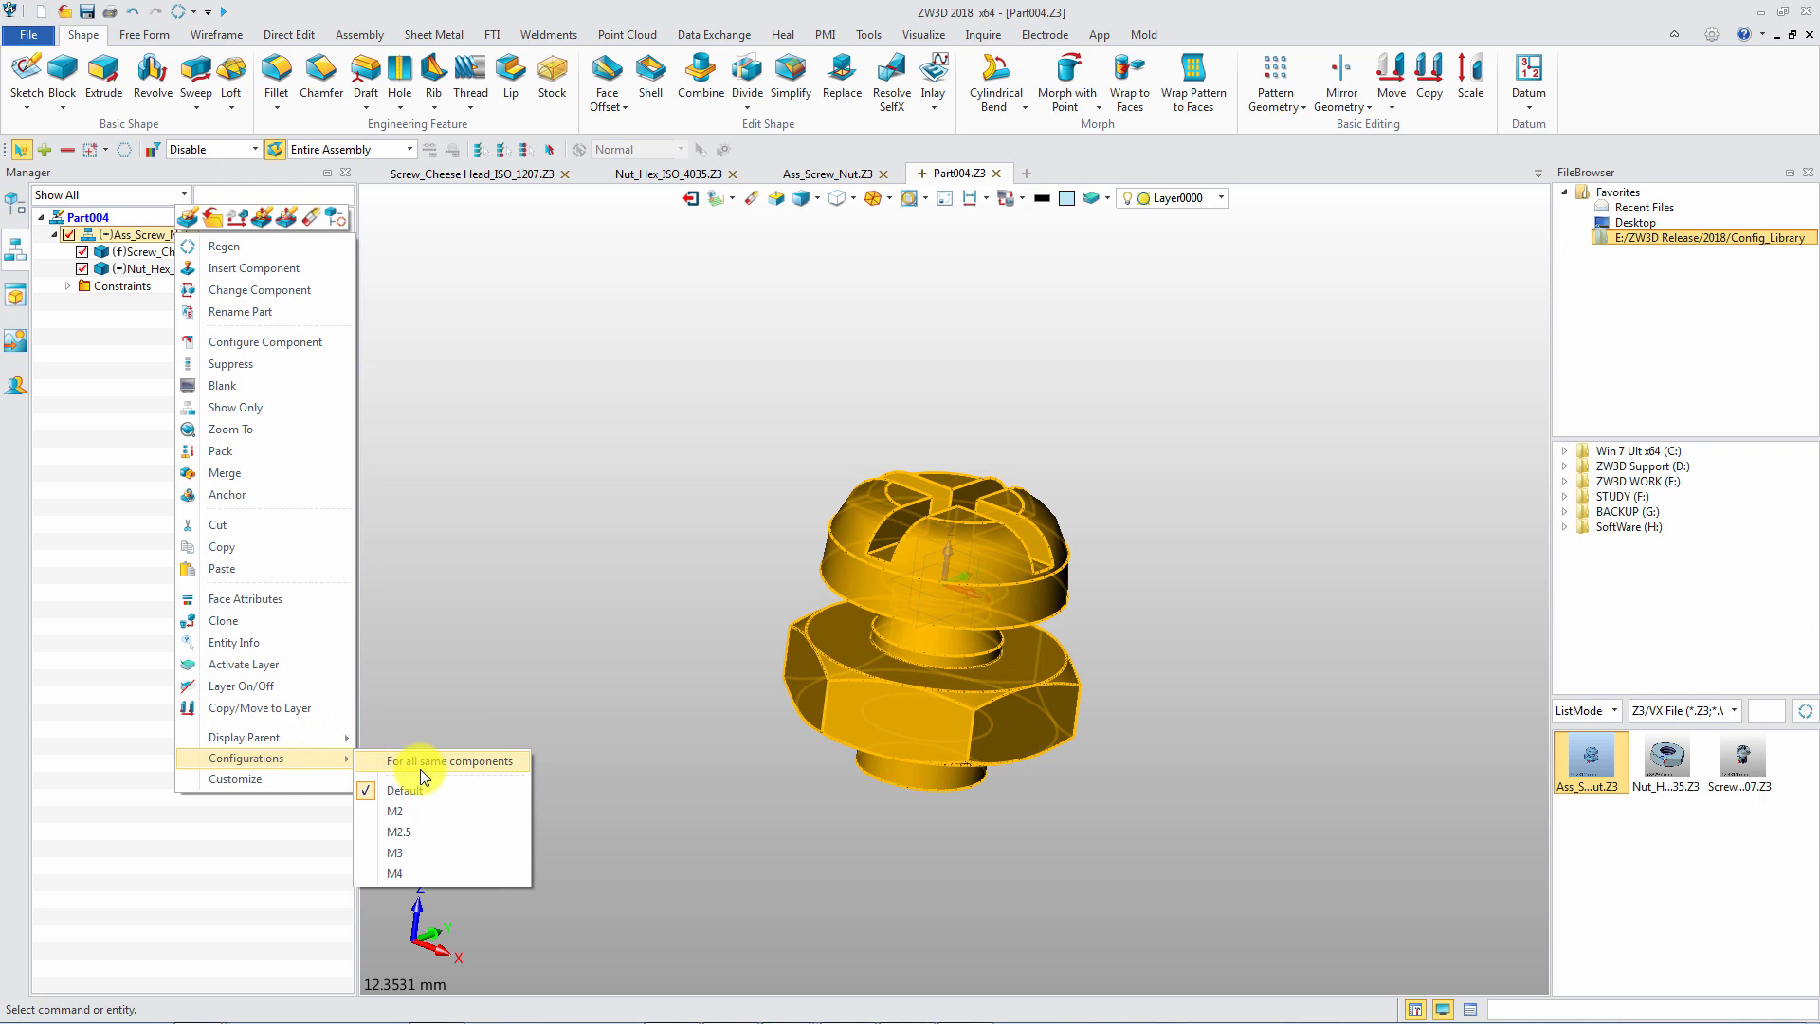
left_click(406, 788)
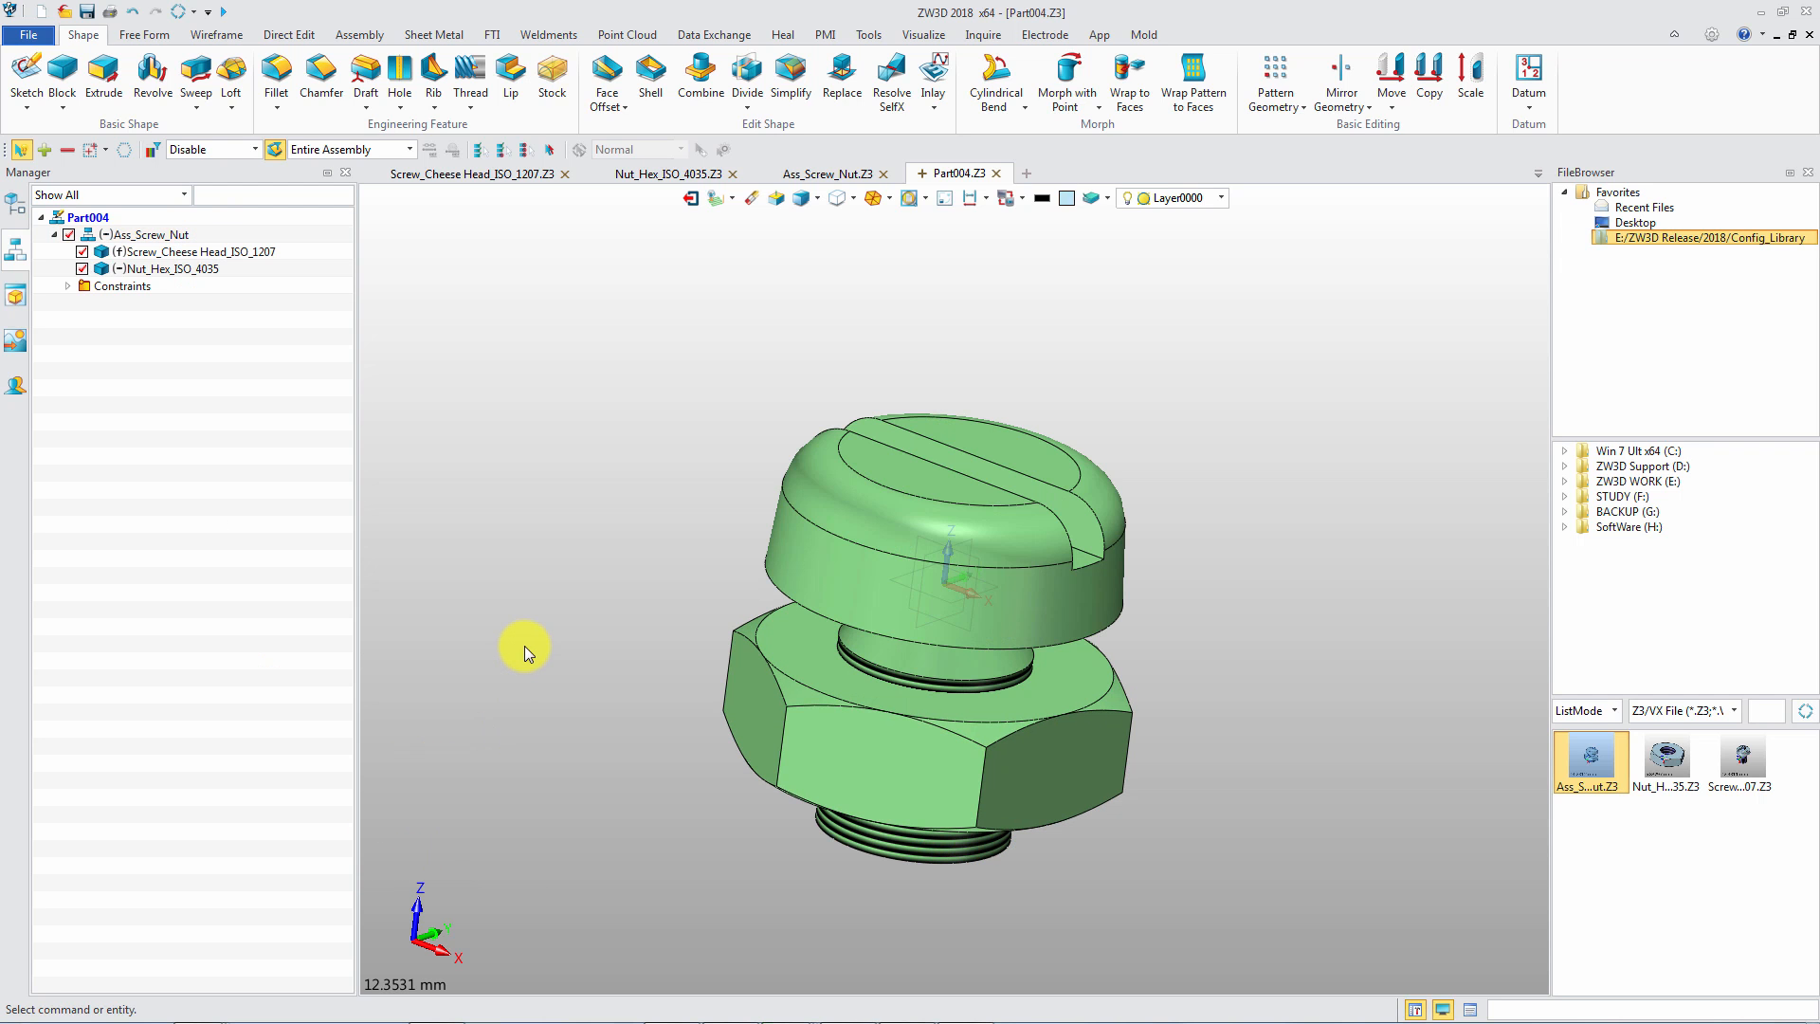